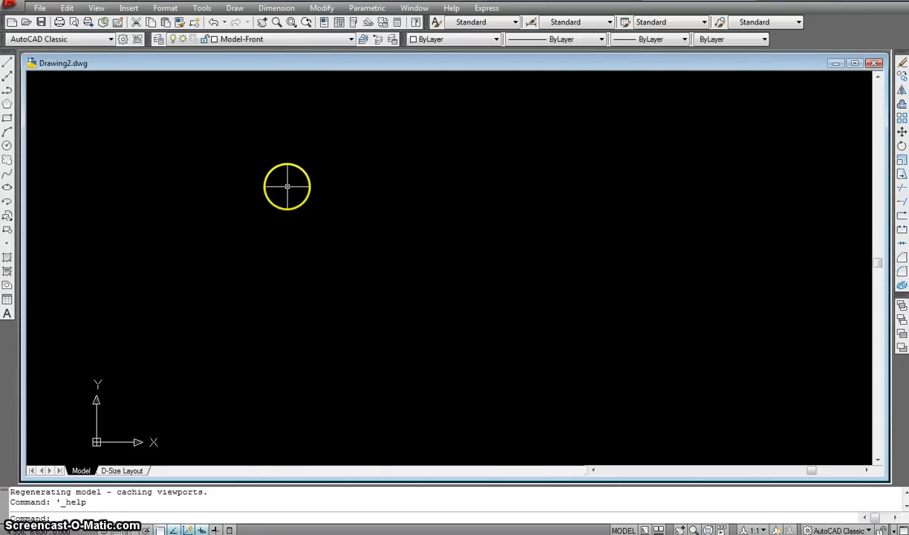
{"action": "mouse_move", "coordinate": [483, 119]}
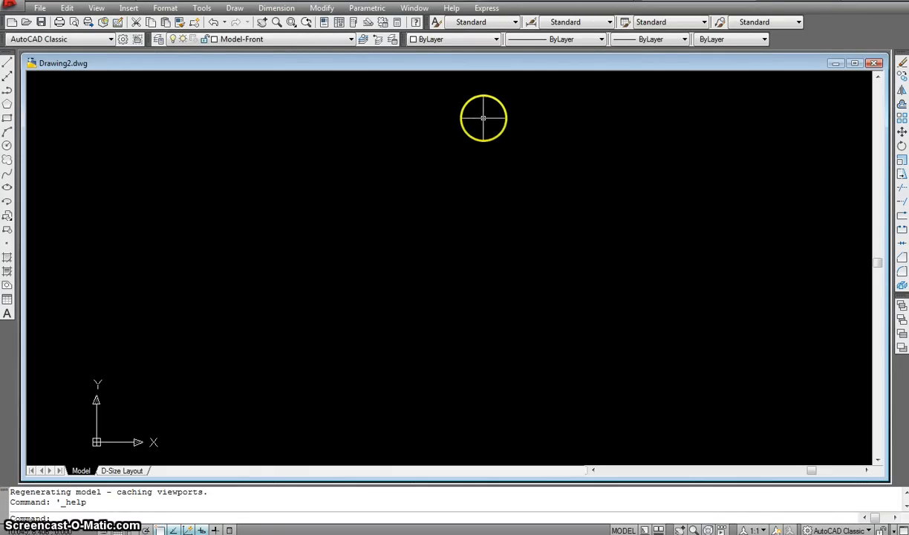
{"action": "mouse_move", "coordinate": [496, 114]}
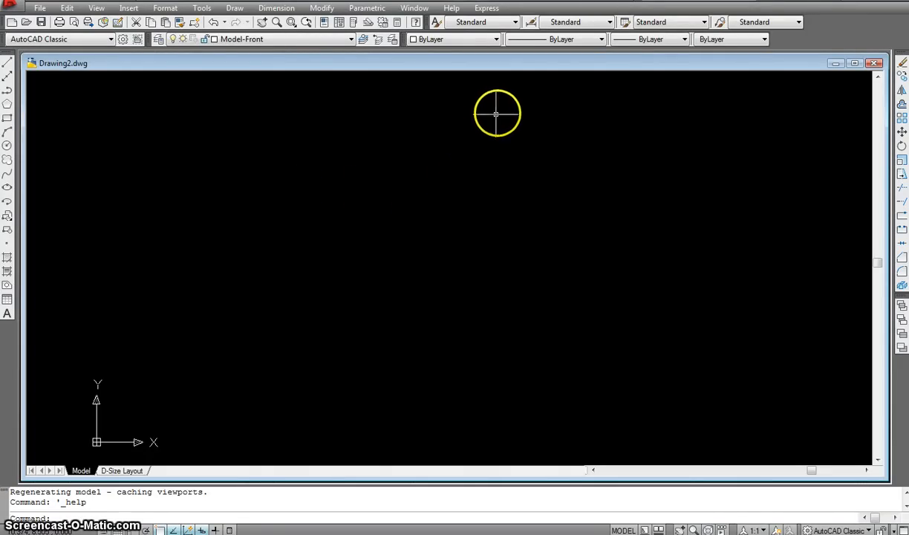
{"action": "mouse_move", "coordinate": [479, 49]}
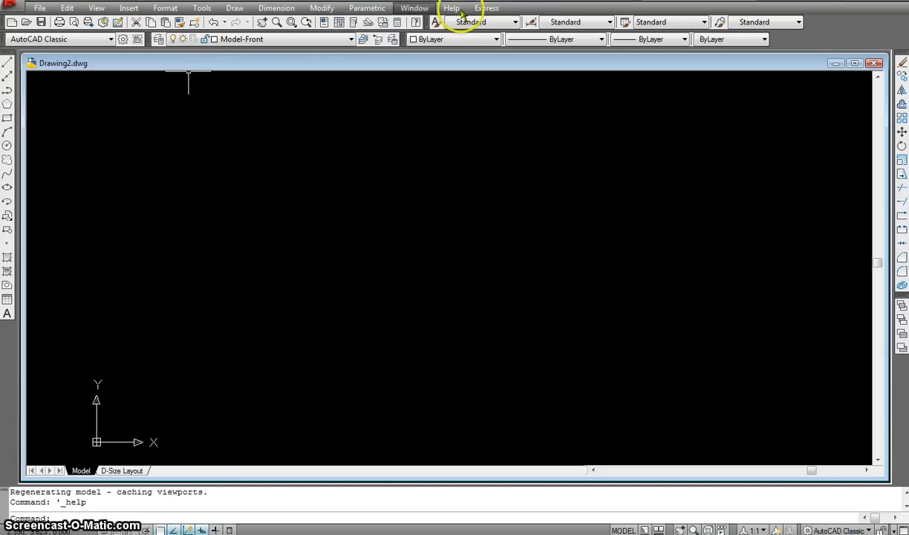
{"action": "mouse_move", "coordinate": [234, 9]}
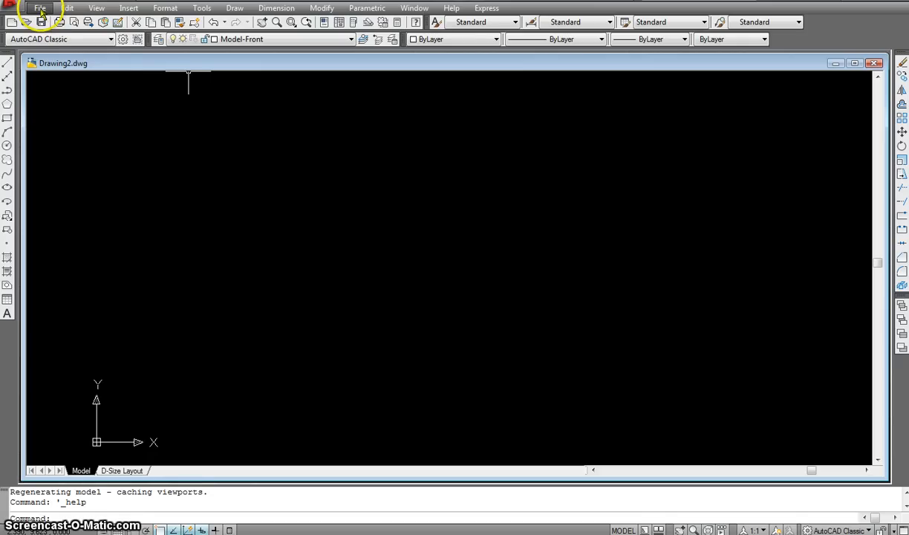
Open the File menu to see its New, Open, Save, Plot and recent-file entries
{"action": "left_click", "coordinate": [40, 8]}
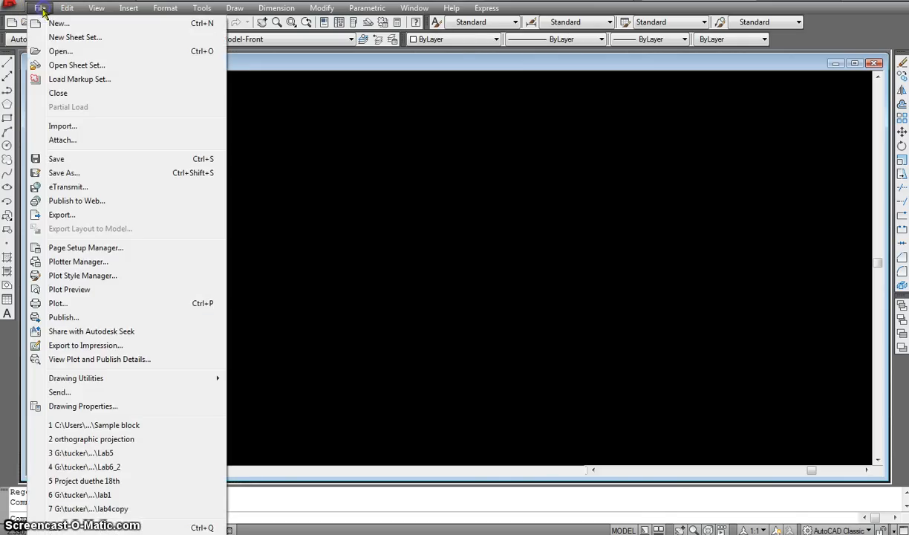
{"action": "mouse_move", "coordinate": [76, 378]}
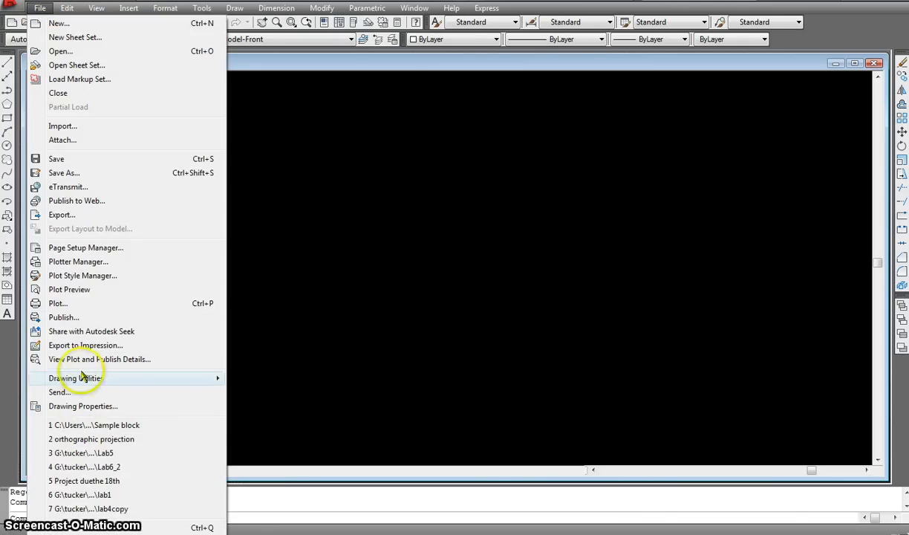
{"action": "mouse_move", "coordinate": [59, 23]}
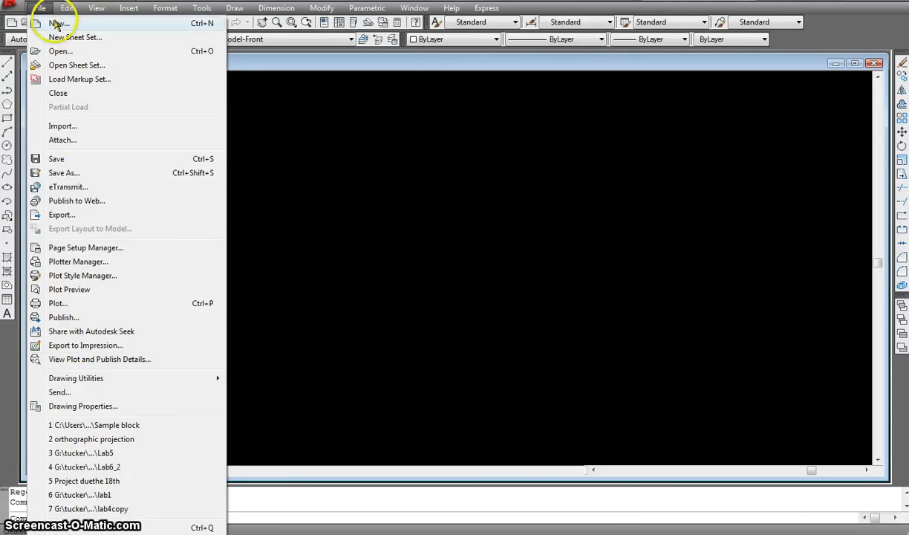
{"action": "mouse_move", "coordinate": [63, 93]}
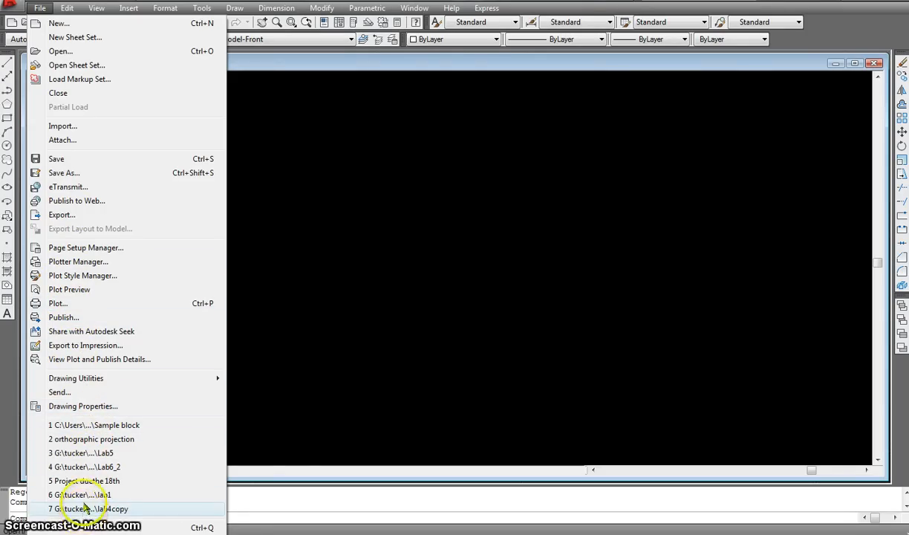
{"action": "mouse_move", "coordinate": [82, 439]}
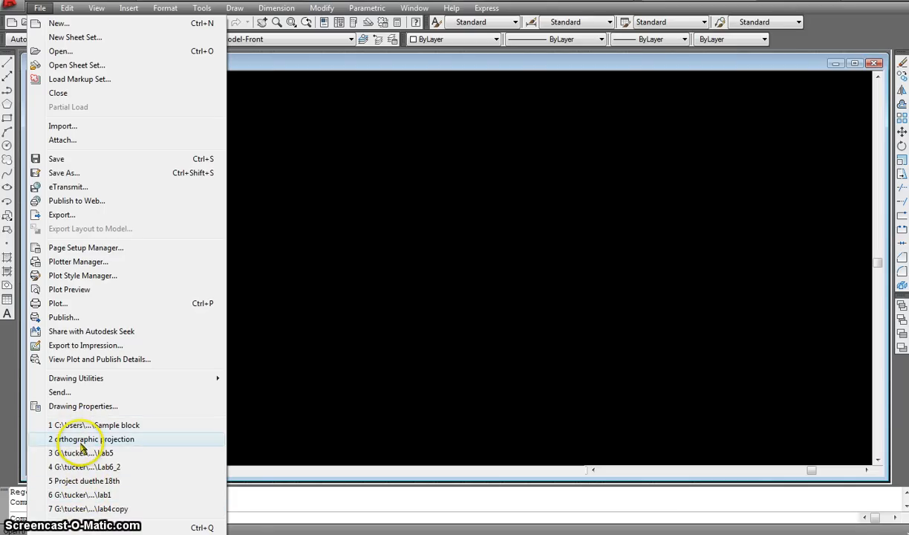
Show the Edit menu with its undo, cut, copy and paste options
{"action": "left_click", "coordinate": [67, 8]}
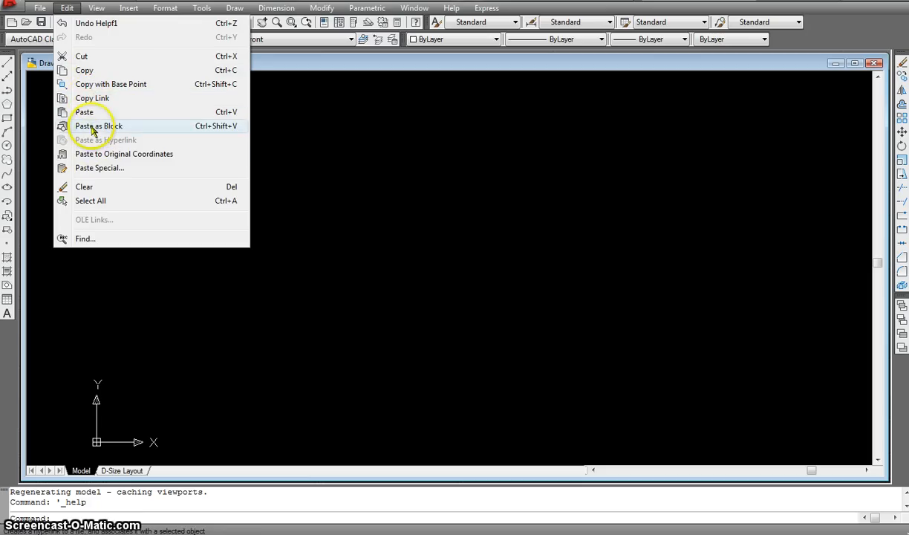
{"action": "mouse_move", "coordinate": [103, 165]}
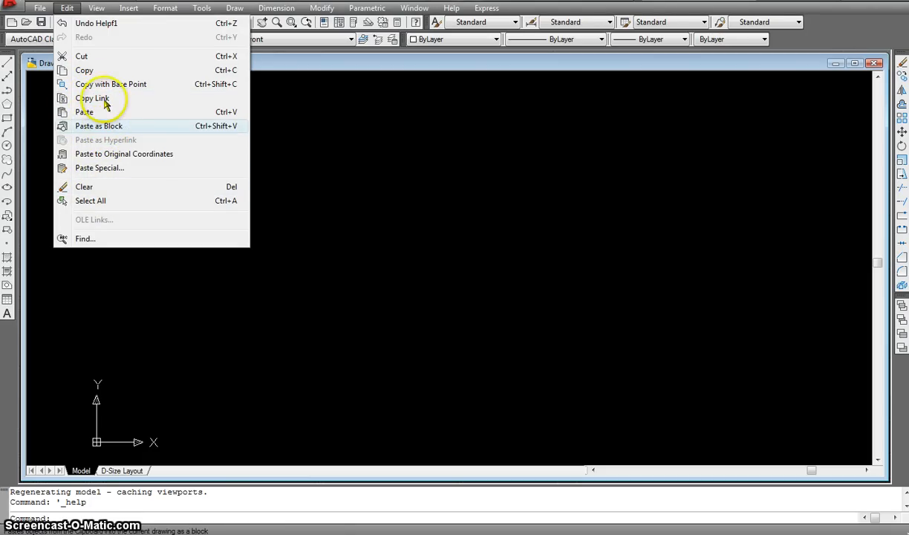
Show the View menu with redraw, zoom, pan, orbit and visual styles
{"action": "left_click", "coordinate": [96, 8]}
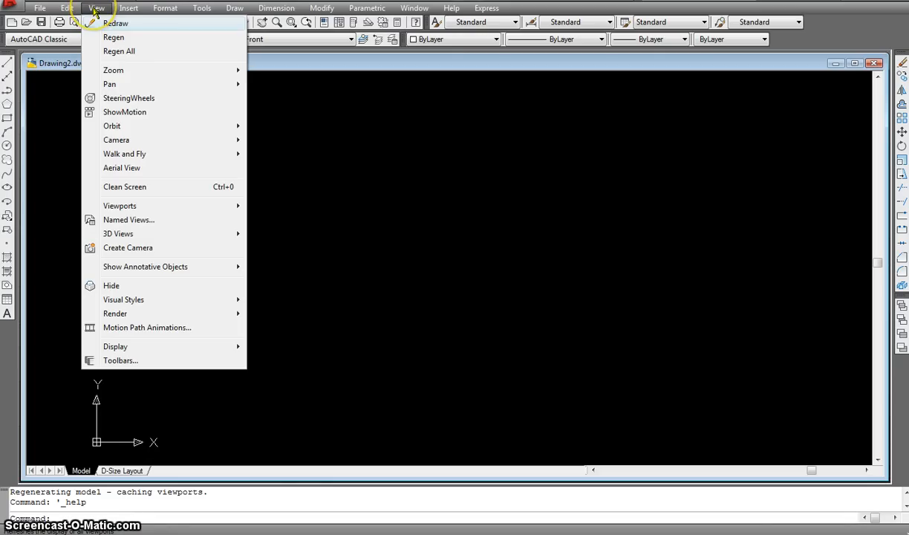
{"action": "mouse_move", "coordinate": [115, 51]}
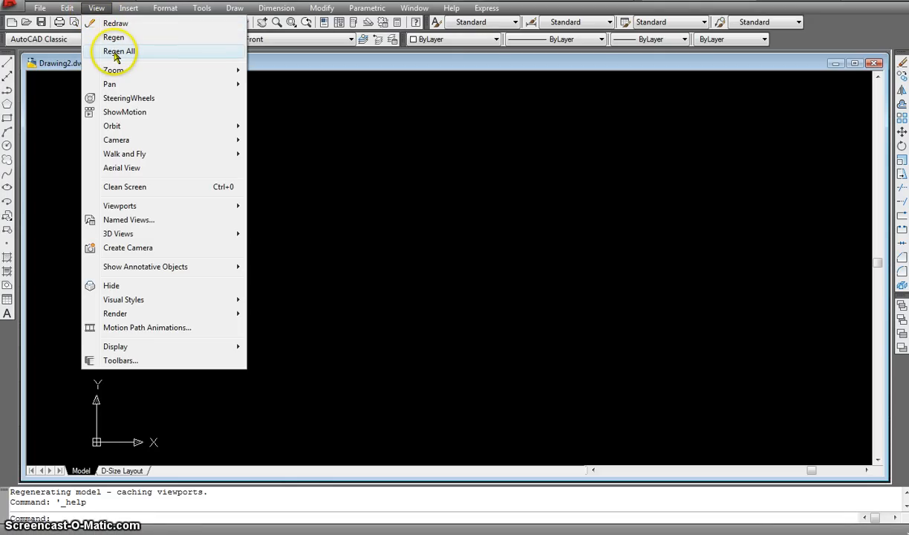
{"action": "mouse_move", "coordinate": [124, 112]}
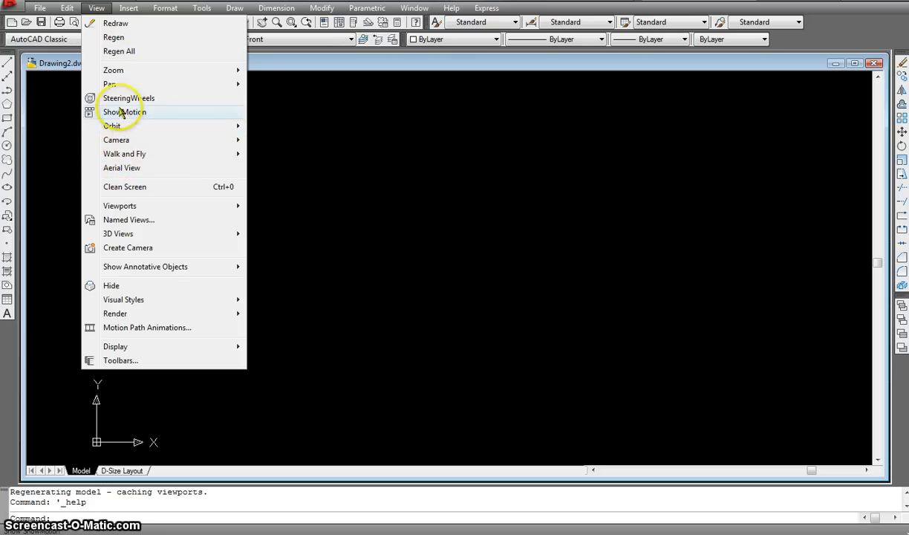
{"action": "mouse_move", "coordinate": [122, 233]}
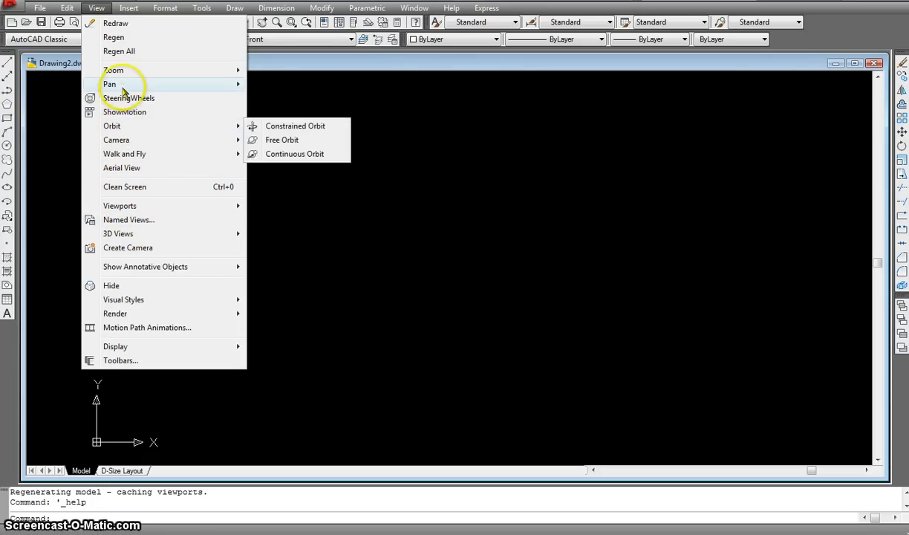
Show the Insert menu listing block, reference, underlay and image commands
{"action": "left_click", "coordinate": [128, 7]}
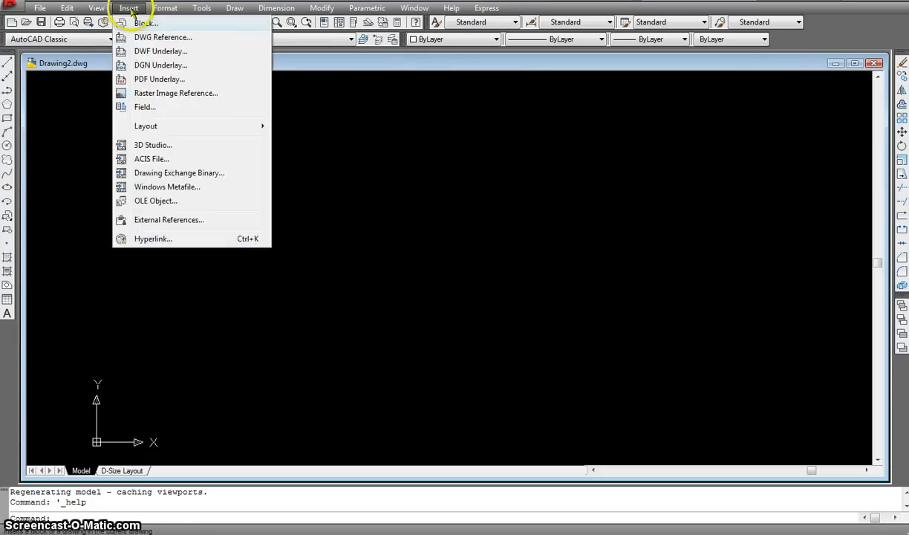
{"action": "mouse_move", "coordinate": [132, 13]}
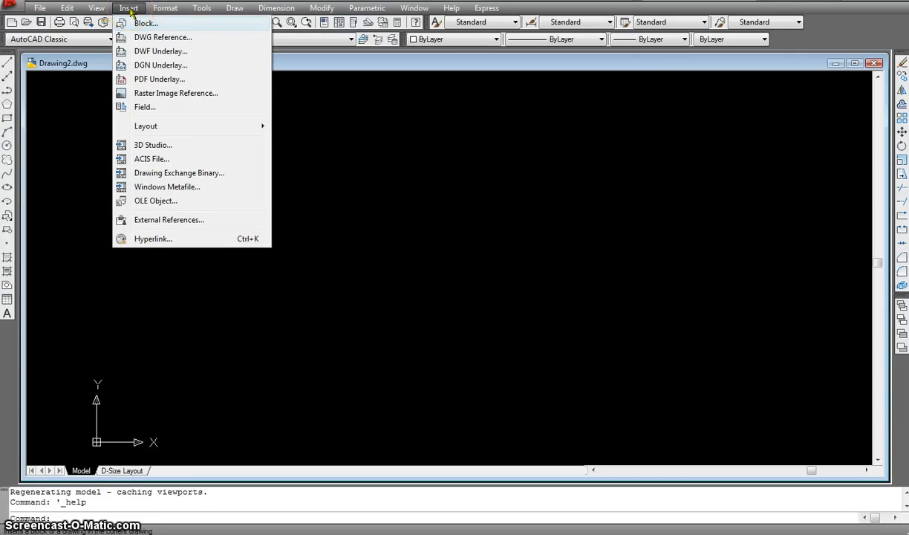
{"action": "mouse_move", "coordinate": [148, 37]}
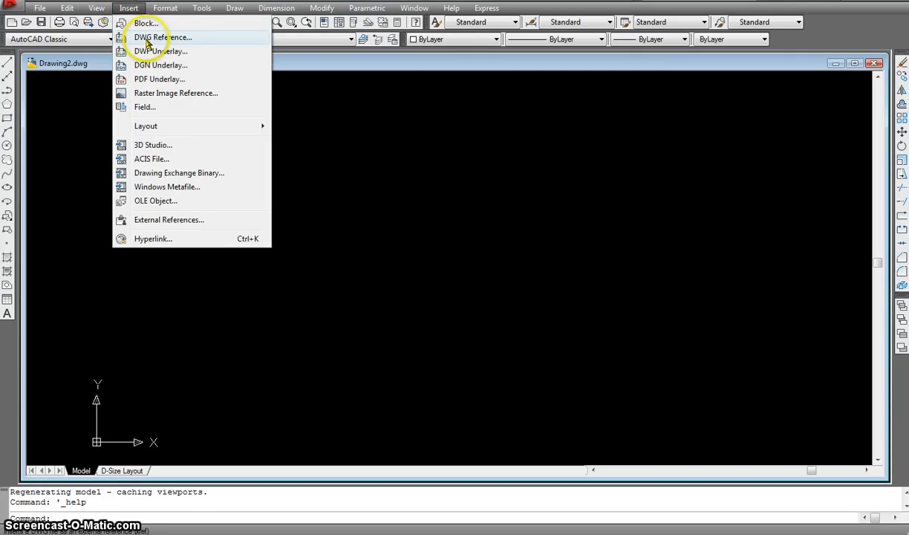
{"action": "mouse_move", "coordinate": [161, 79]}
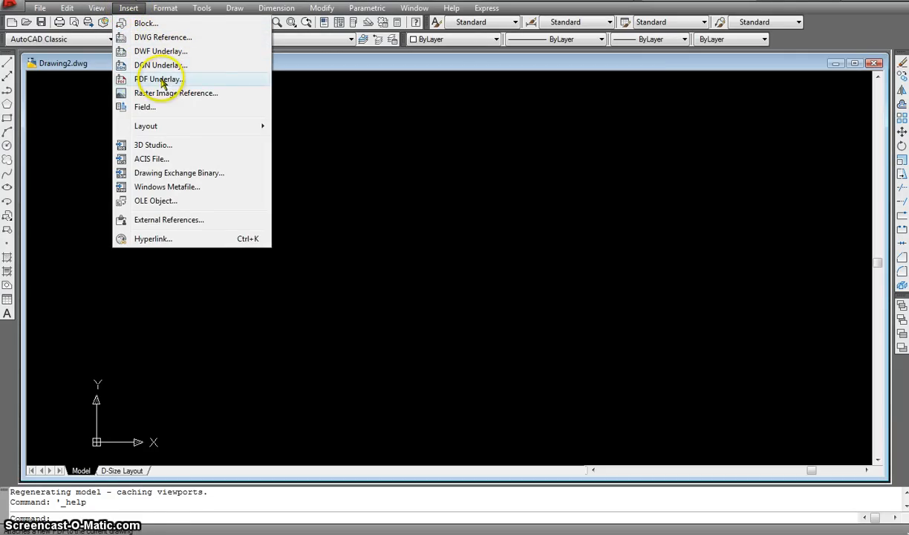
{"action": "mouse_move", "coordinate": [186, 93]}
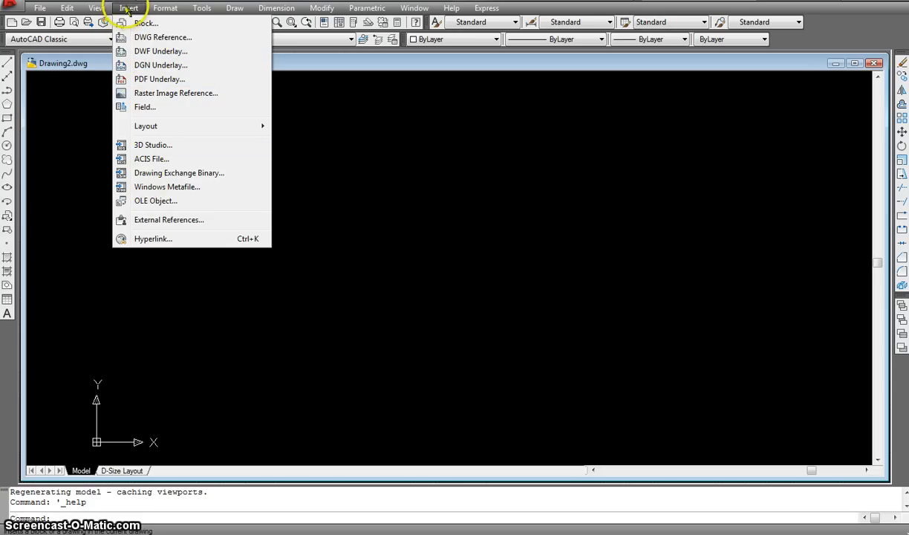
Show the Format menu with layer, color, linetype, style, units and limits
{"action": "left_click", "coordinate": [164, 7]}
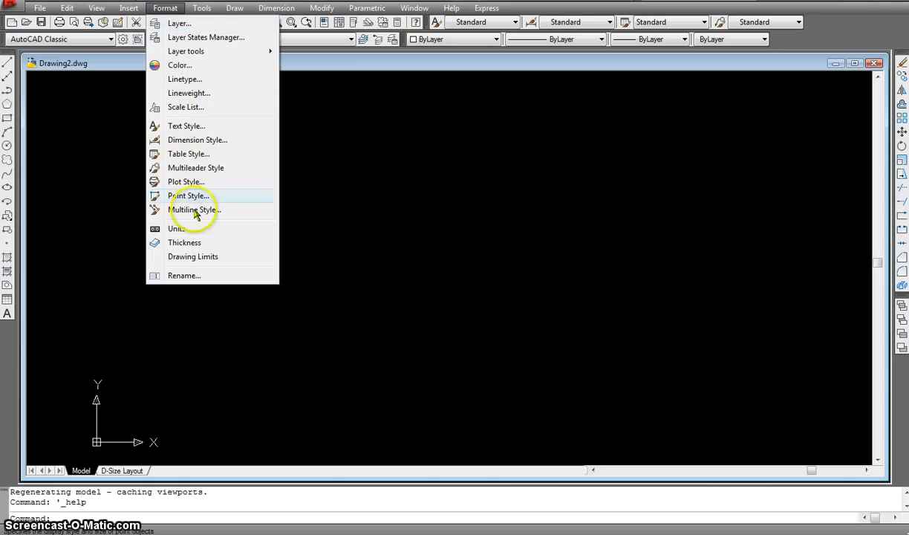
{"action": "mouse_move", "coordinate": [198, 242]}
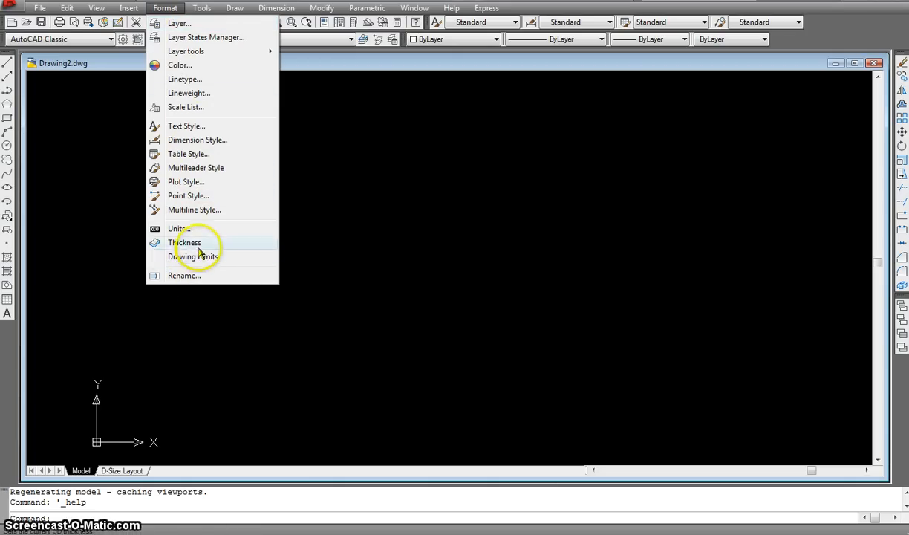
{"action": "mouse_move", "coordinate": [178, 228]}
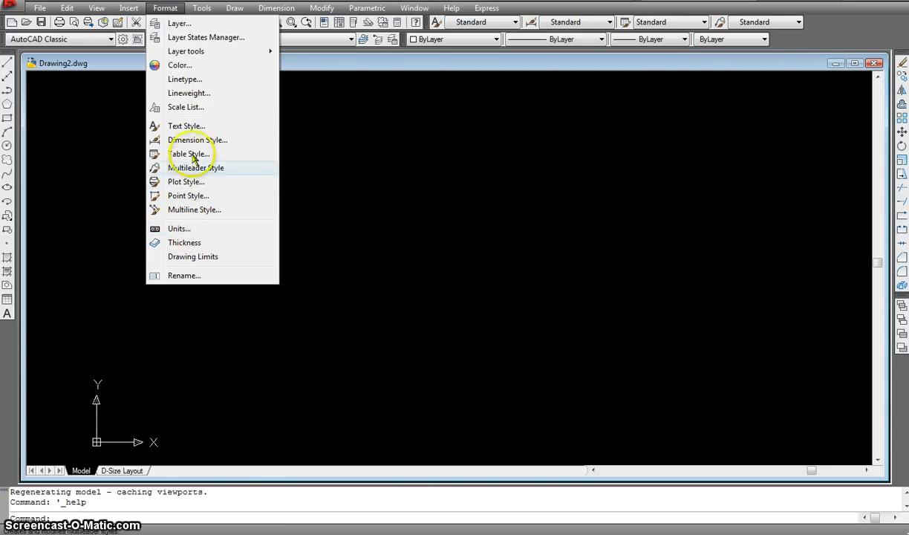
{"action": "mouse_move", "coordinate": [198, 141]}
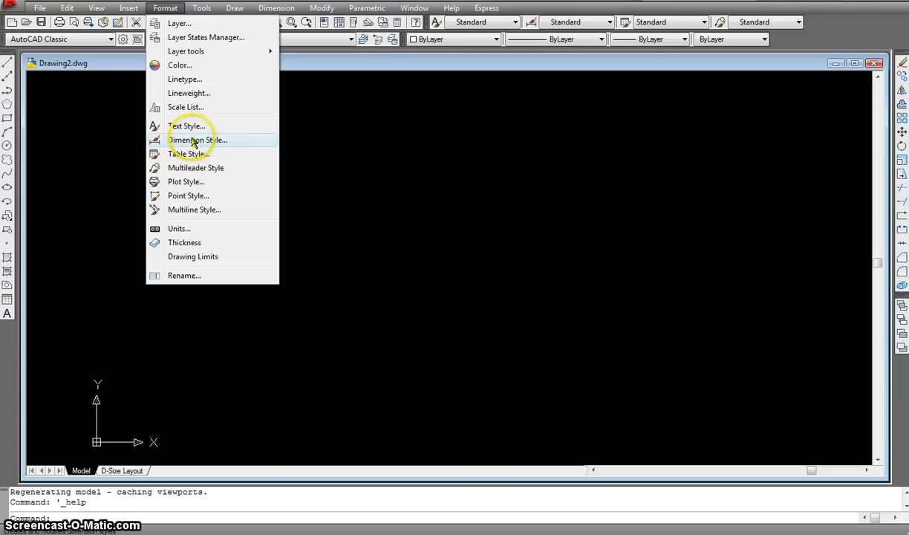
{"action": "mouse_move", "coordinate": [184, 92]}
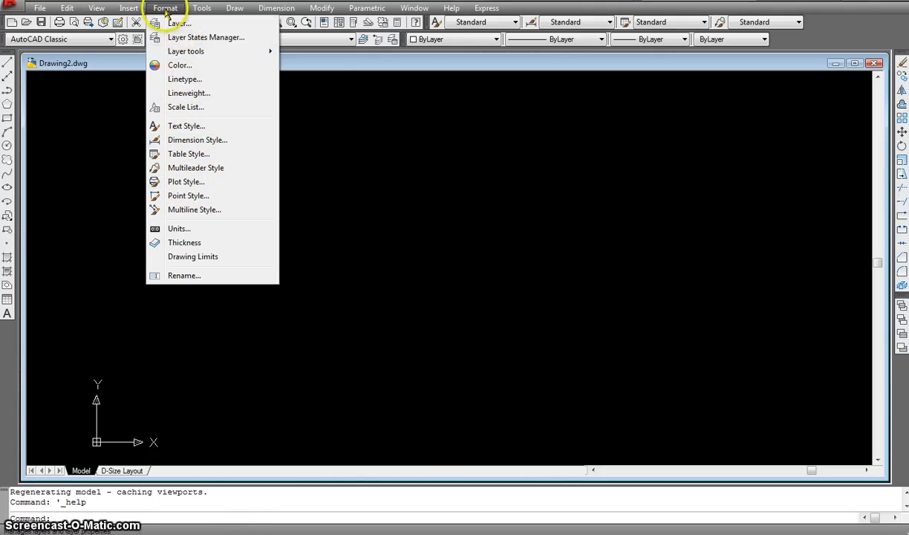
{"action": "mouse_move", "coordinate": [197, 219]}
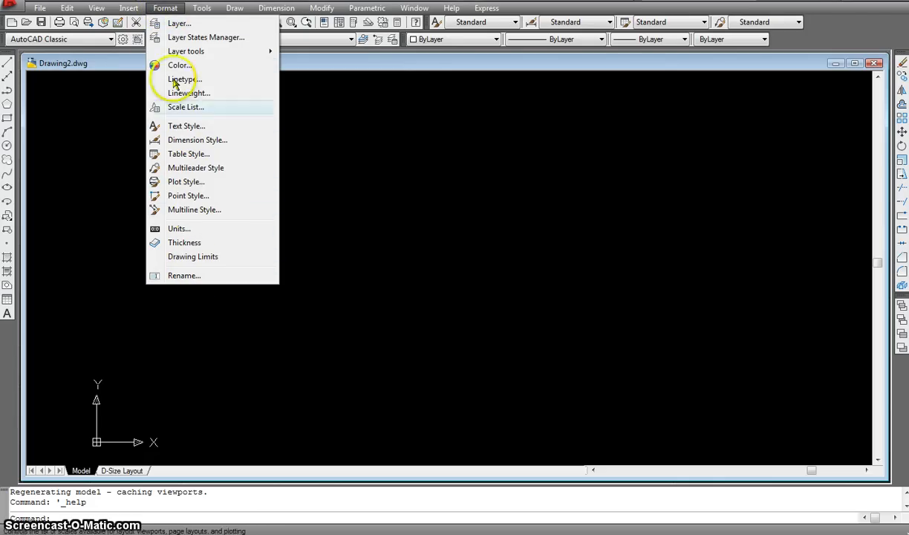
Browse the Tools menu's Toolbars list to see which toolbars are checked
{"action": "left_click", "coordinate": [201, 7]}
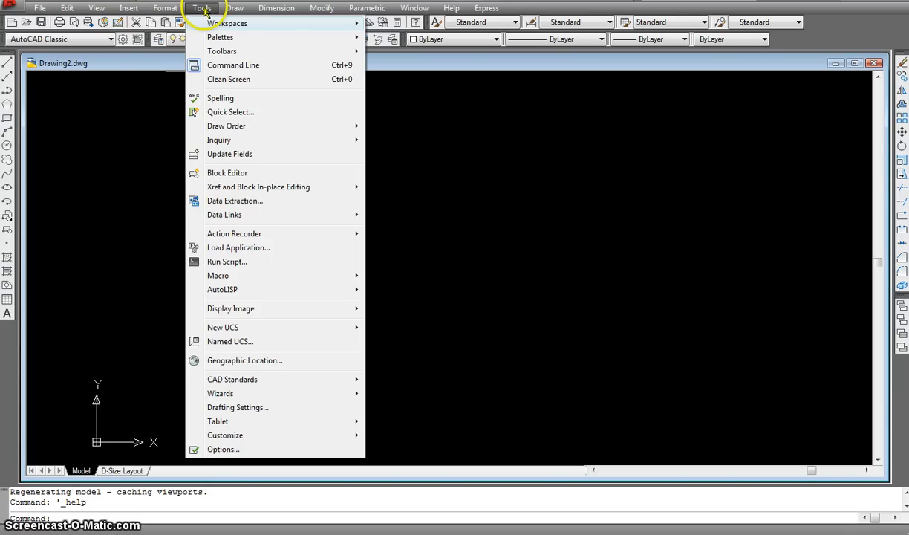
{"action": "mouse_move", "coordinate": [221, 51]}
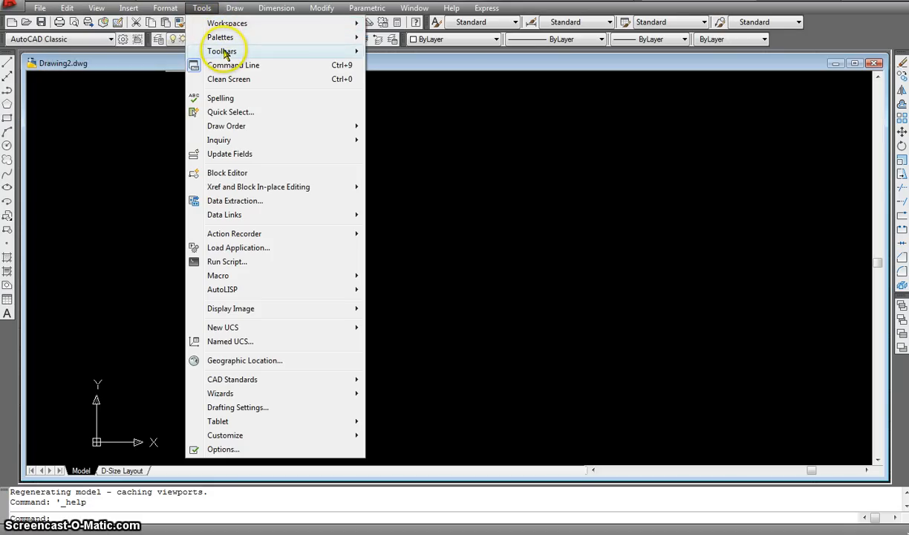
{"action": "left_click", "coordinate": [221, 51]}
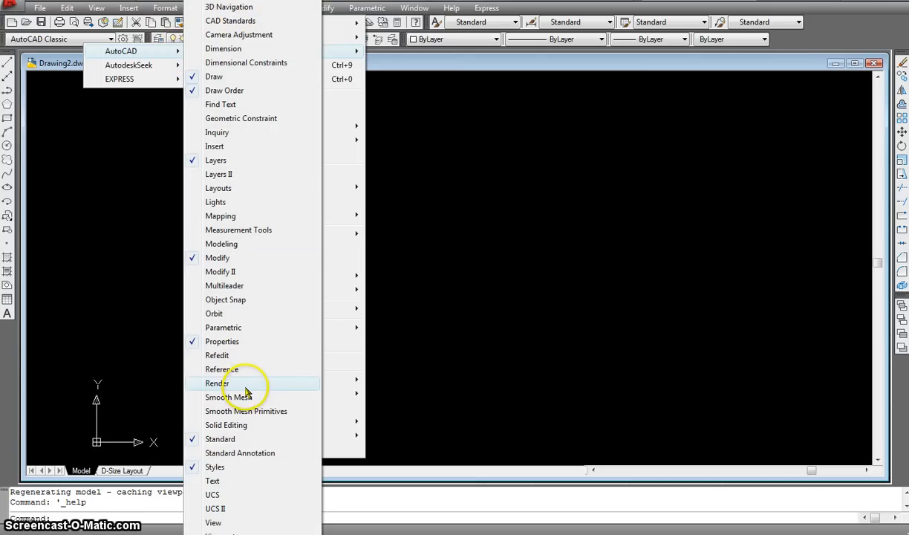
{"action": "mouse_move", "coordinate": [208, 313]}
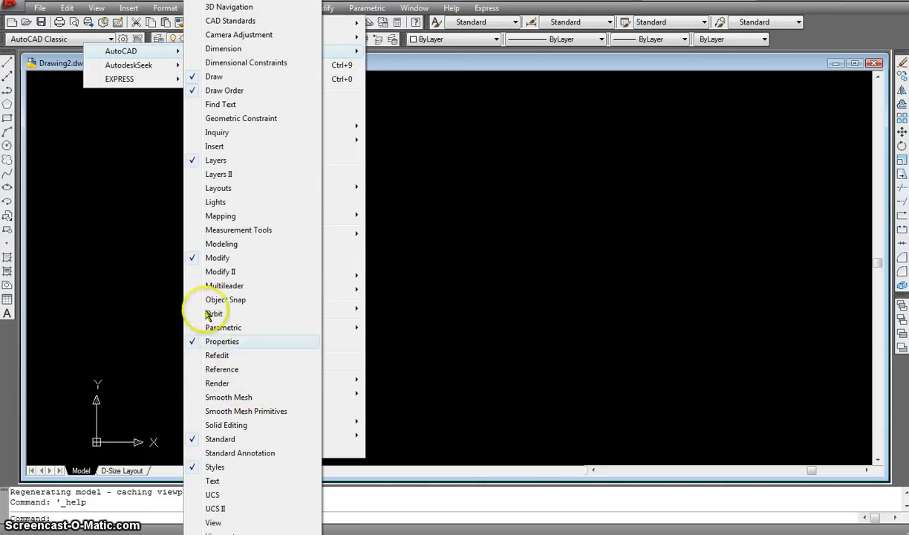
{"action": "left_click", "coordinate": [202, 8]}
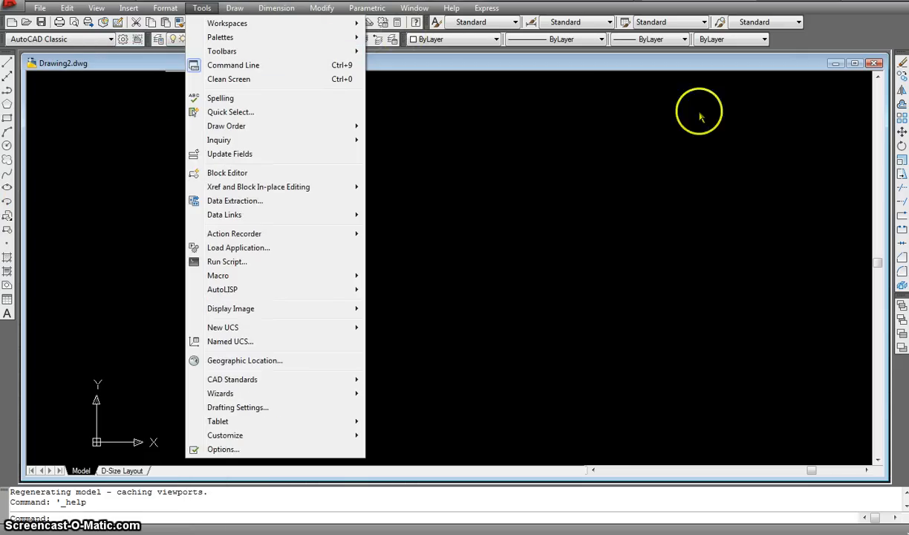
{"action": "mouse_move", "coordinate": [222, 51]}
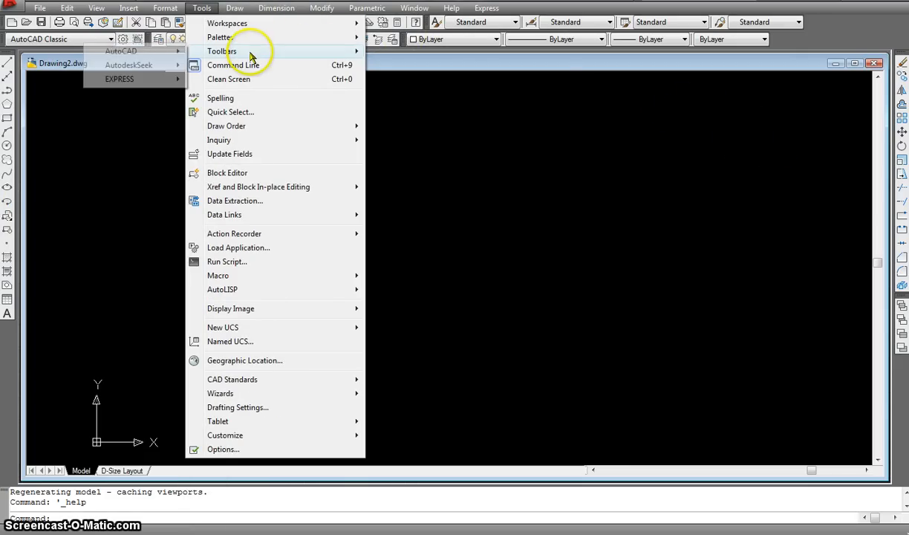
{"action": "left_click", "coordinate": [221, 51]}
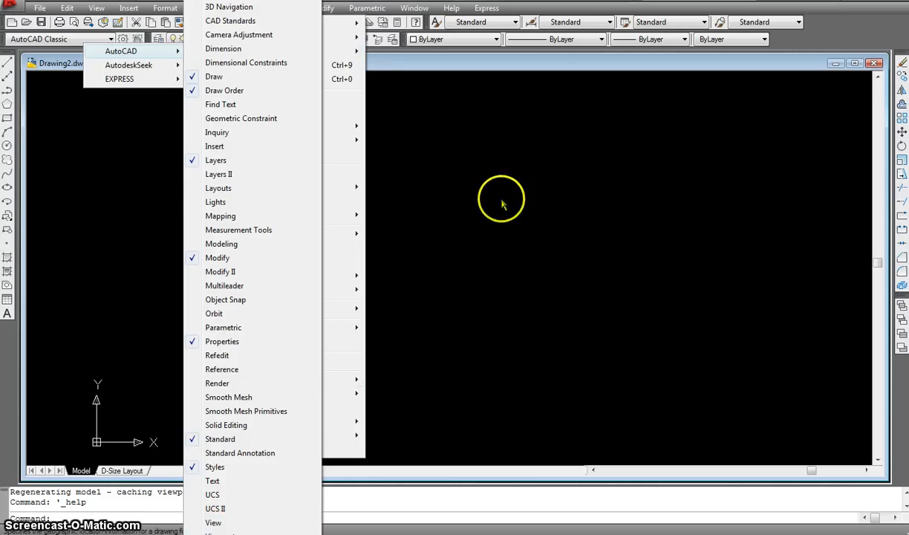
{"action": "left_click", "coordinate": [202, 7]}
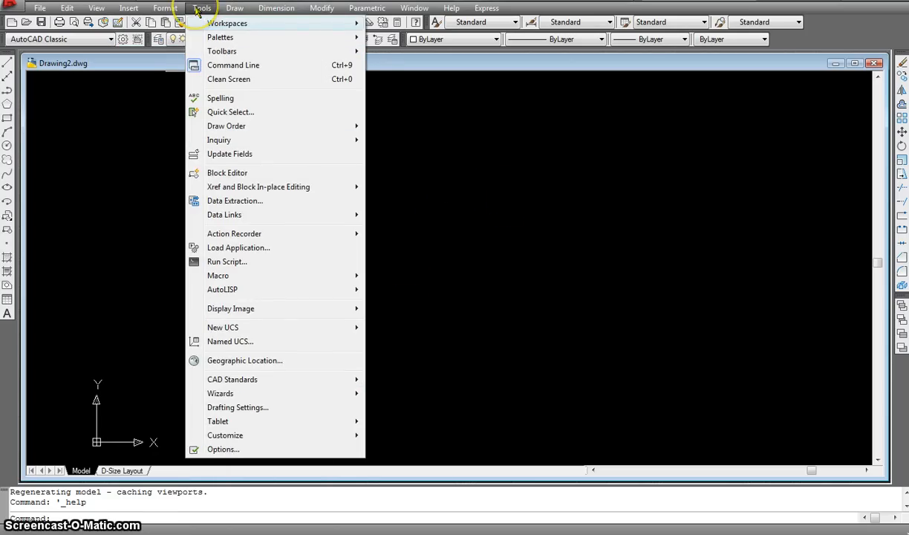
Show the Draw menu with Line, Polyline, Rectangle, Arc, Circle and Hatch
{"action": "left_click", "coordinate": [235, 9]}
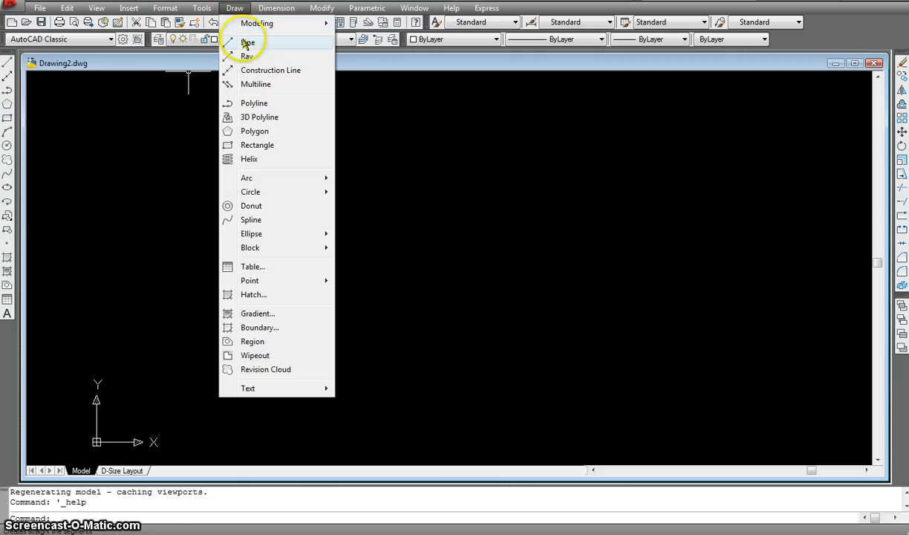
{"action": "mouse_move", "coordinate": [245, 131]}
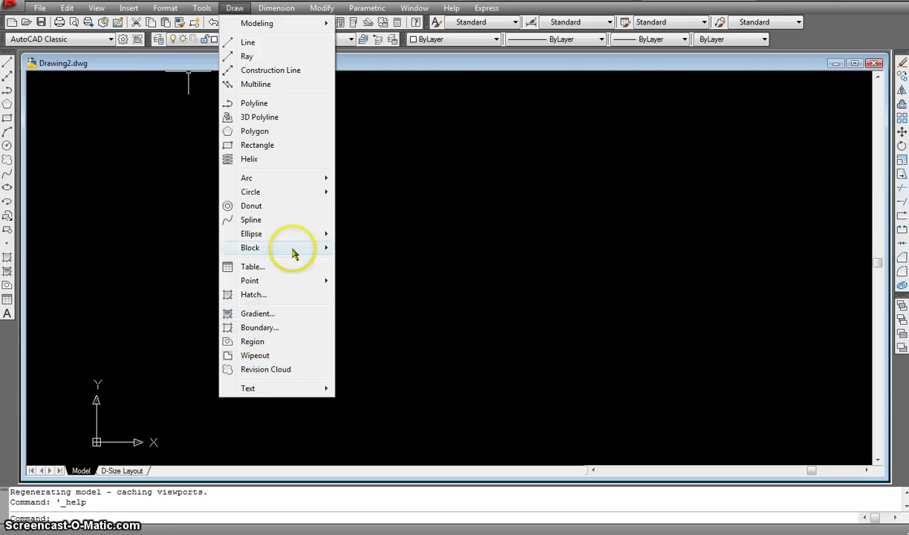
{"action": "mouse_move", "coordinate": [235, 8]}
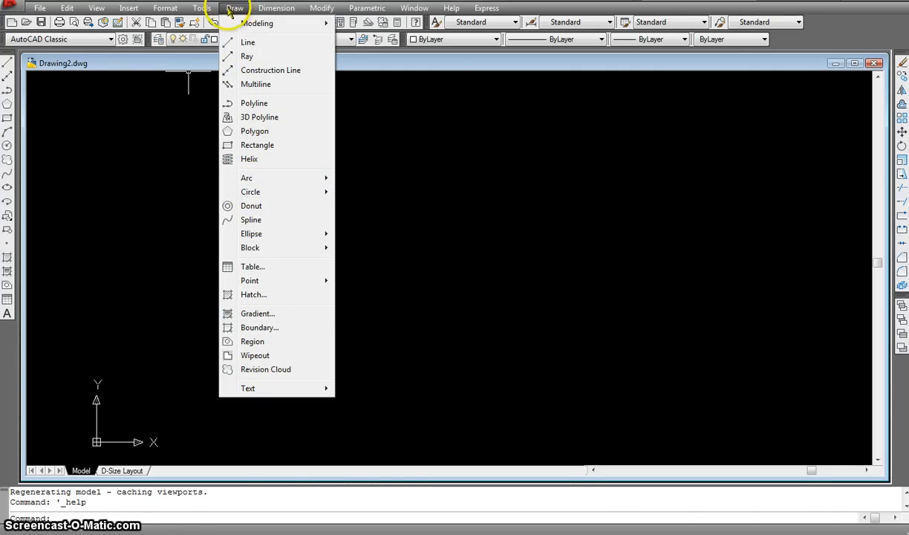
{"action": "mouse_move", "coordinate": [20, 92]}
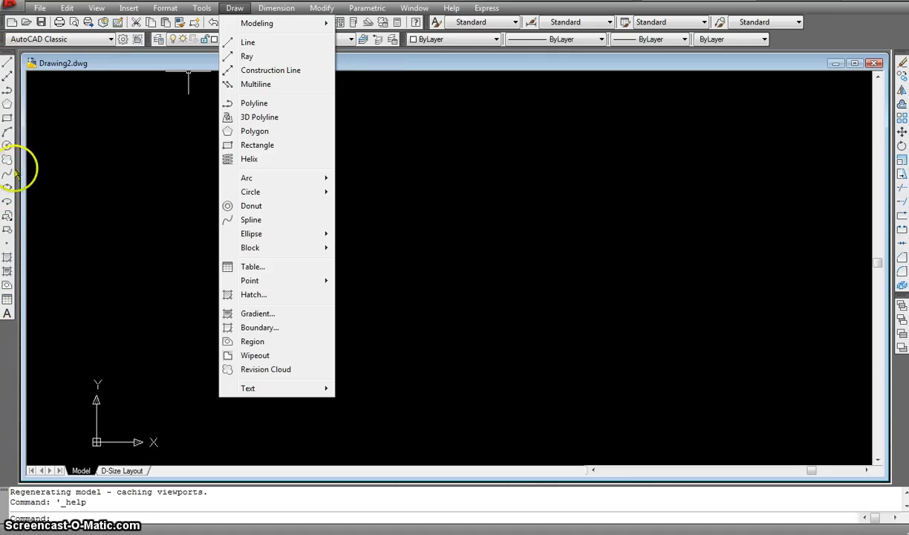
Show the Dimension menu with Linear, Aligned, Radius, Diameter and Angular
{"action": "left_click", "coordinate": [276, 8]}
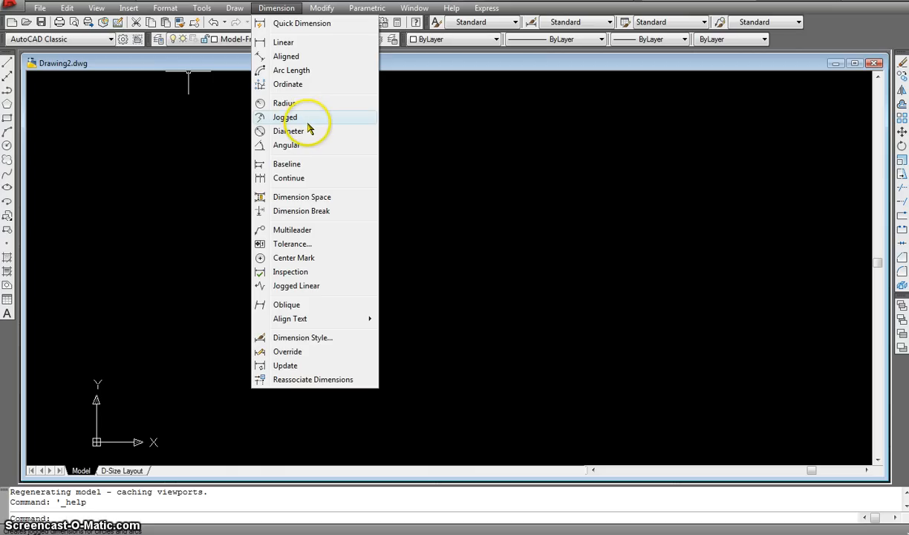
{"action": "mouse_move", "coordinate": [297, 42]}
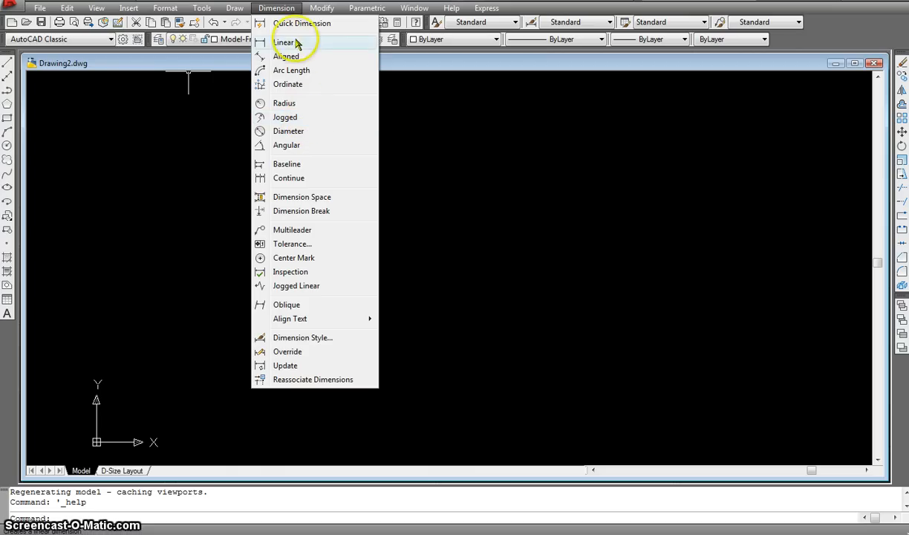
{"action": "mouse_move", "coordinate": [288, 351]}
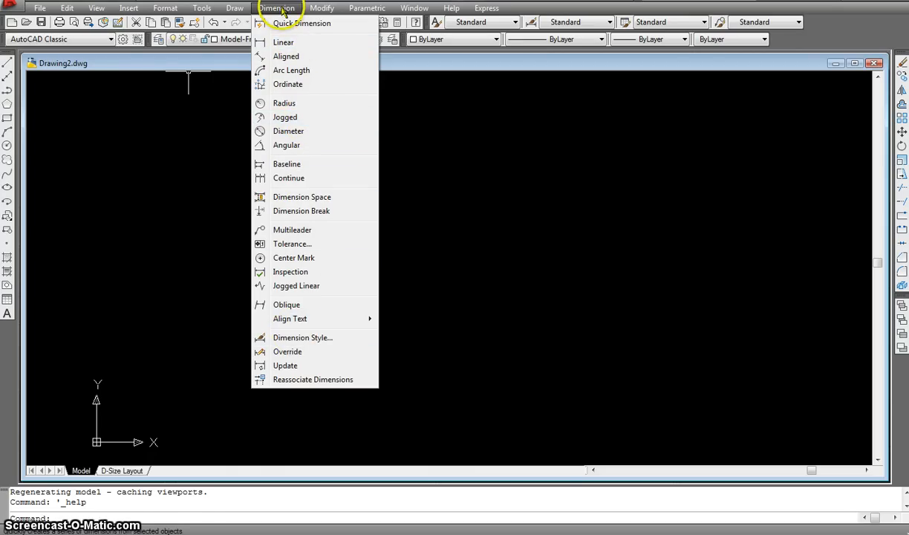
{"action": "mouse_move", "coordinate": [287, 57]}
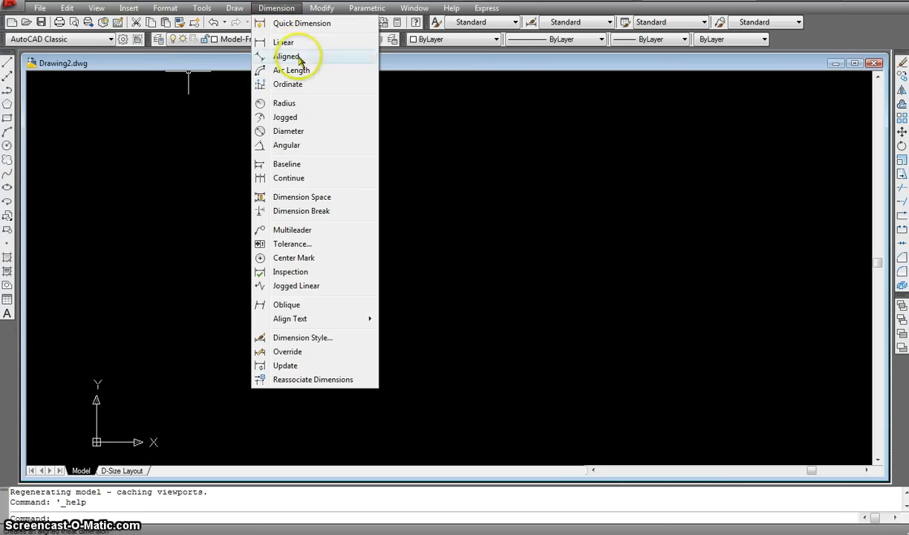
Show the Modify, Parametric, Window, Help and Express menus in turn
{"action": "left_click", "coordinate": [322, 8]}
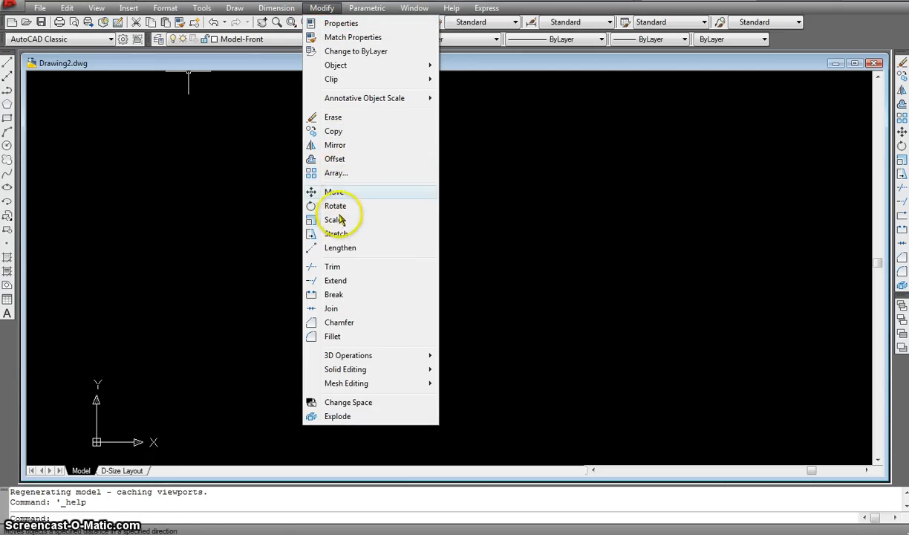
{"action": "mouse_move", "coordinate": [333, 219]}
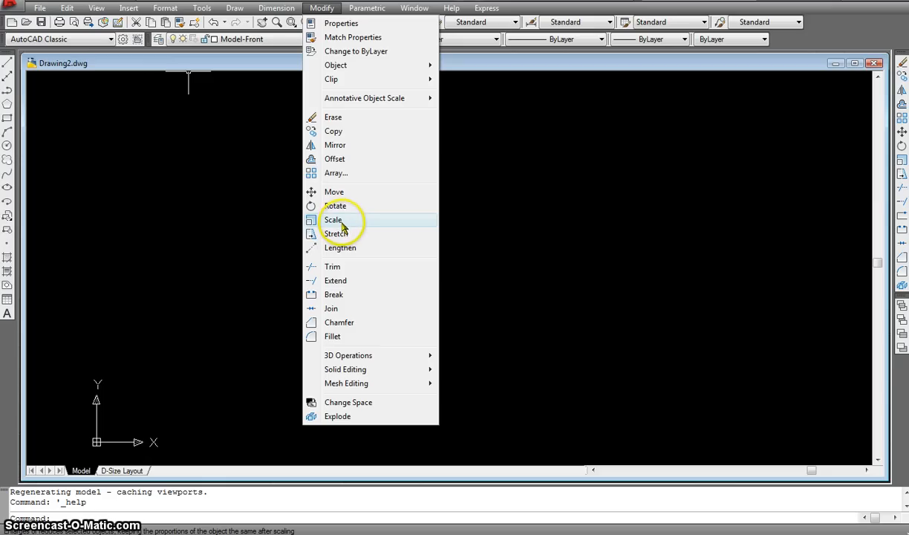
{"action": "mouse_move", "coordinate": [332, 79]}
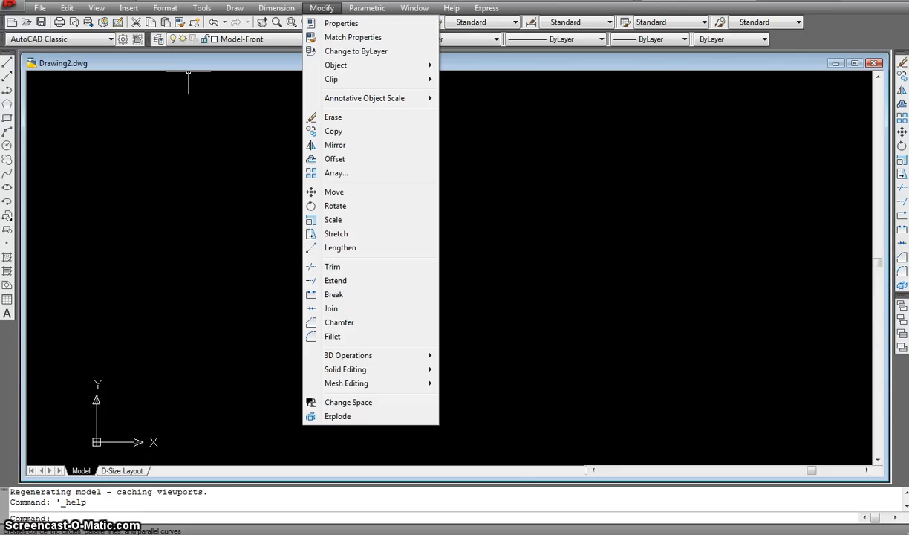
{"action": "mouse_move", "coordinate": [381, 98]}
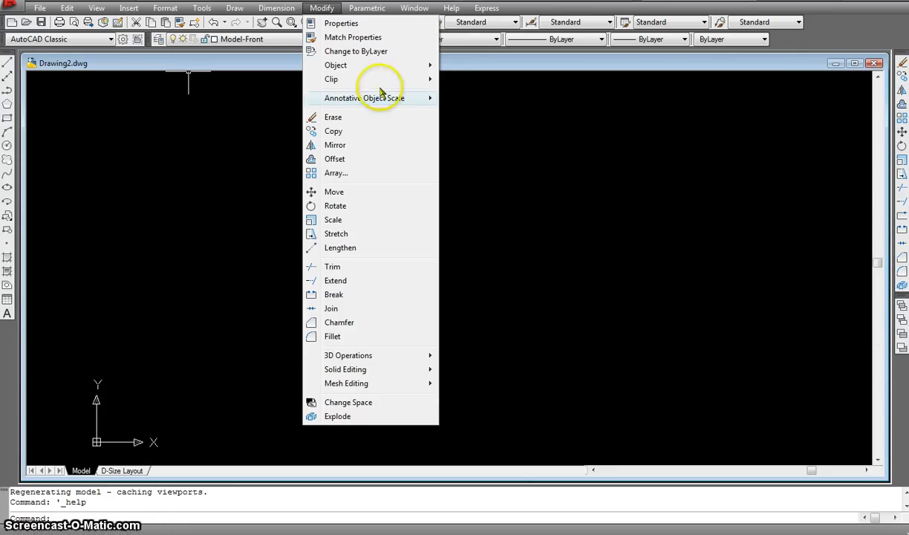
{"action": "left_click", "coordinate": [365, 7]}
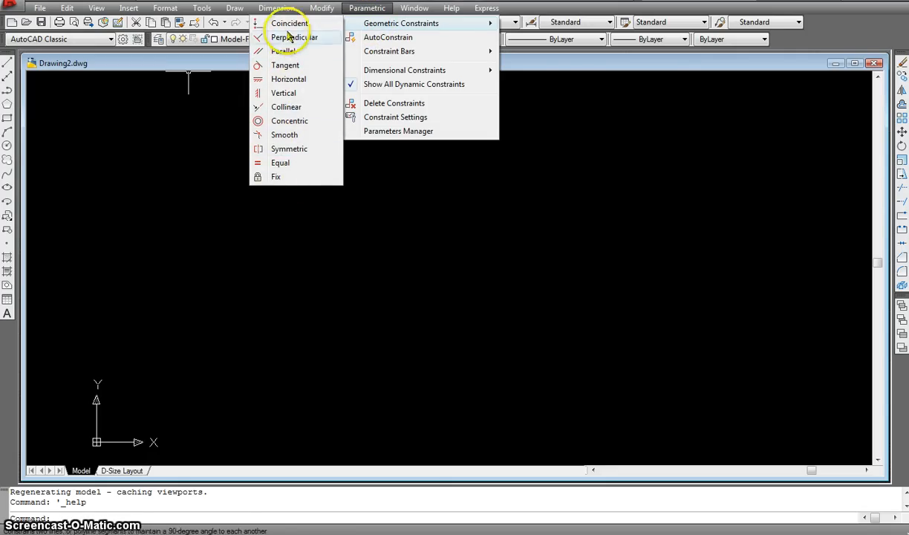
{"action": "mouse_move", "coordinate": [284, 50]}
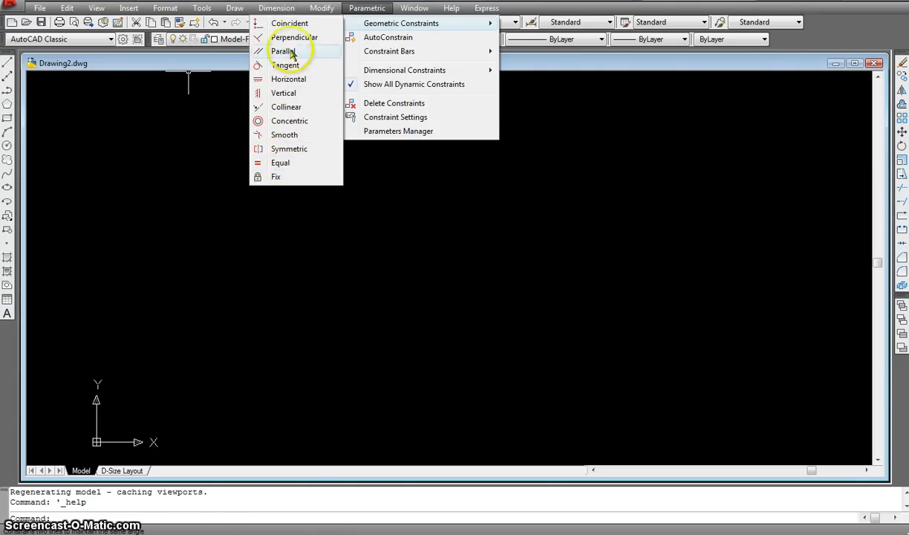
{"action": "left_click", "coordinate": [414, 8]}
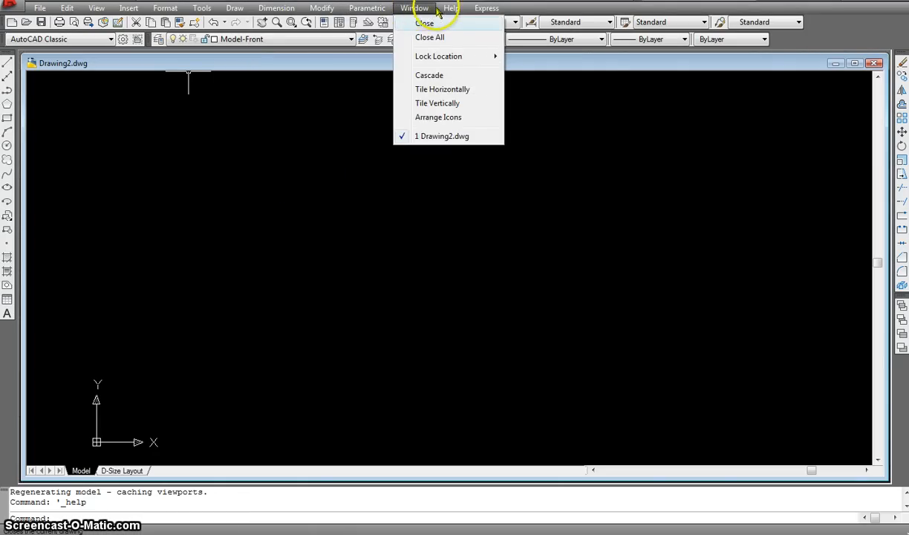
{"action": "left_click", "coordinate": [450, 8]}
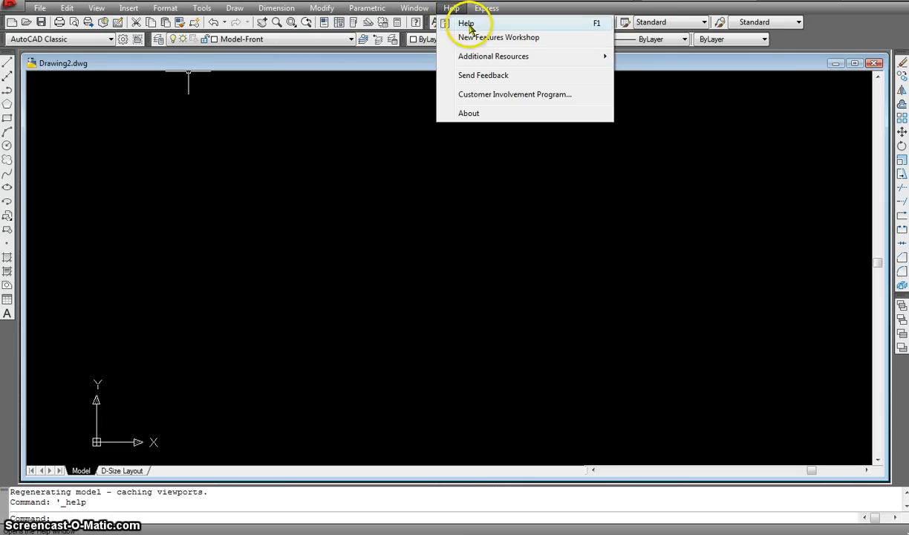
{"action": "left_click", "coordinate": [486, 8]}
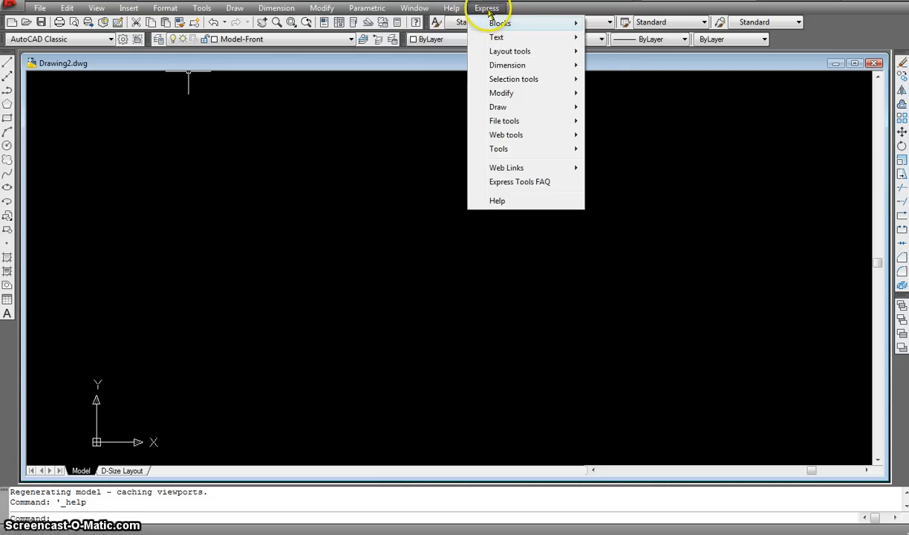
{"action": "mouse_move", "coordinate": [500, 23]}
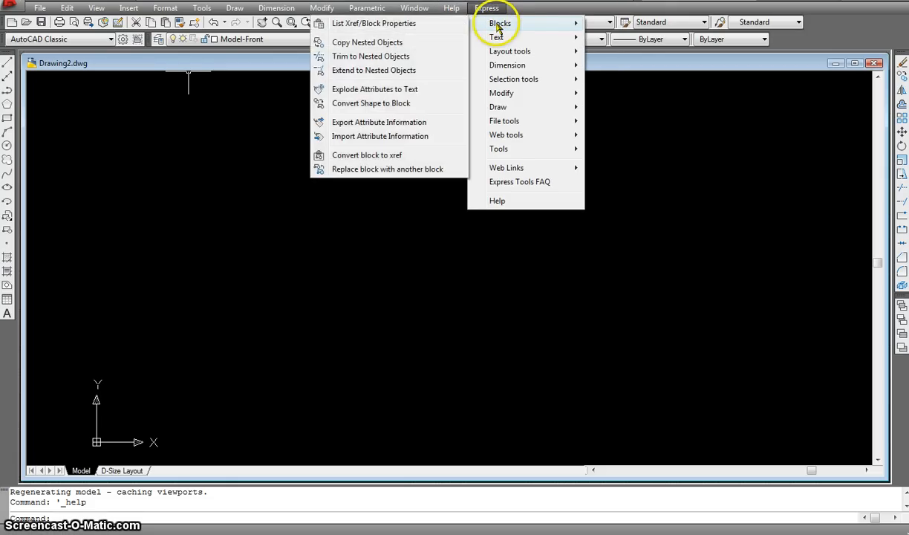
{"action": "mouse_move", "coordinate": [496, 37]}
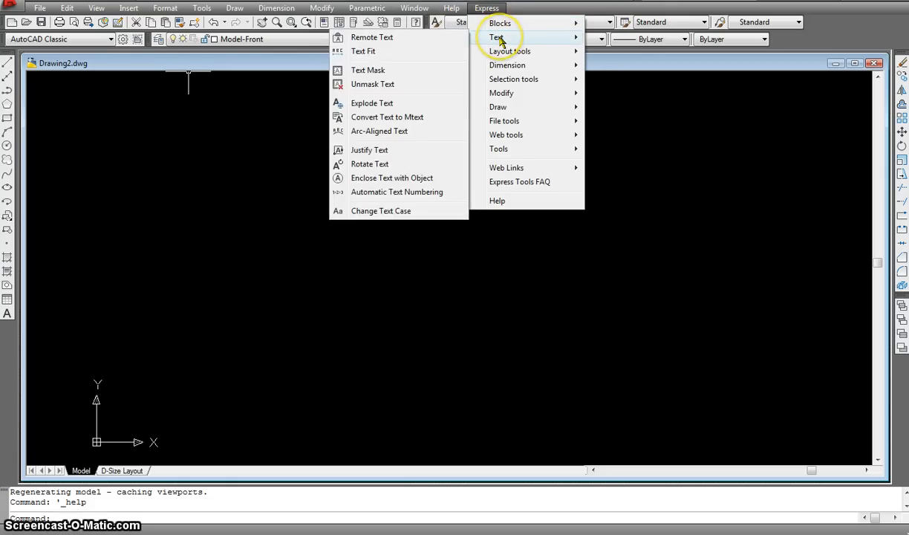
{"action": "mouse_move", "coordinate": [507, 64]}
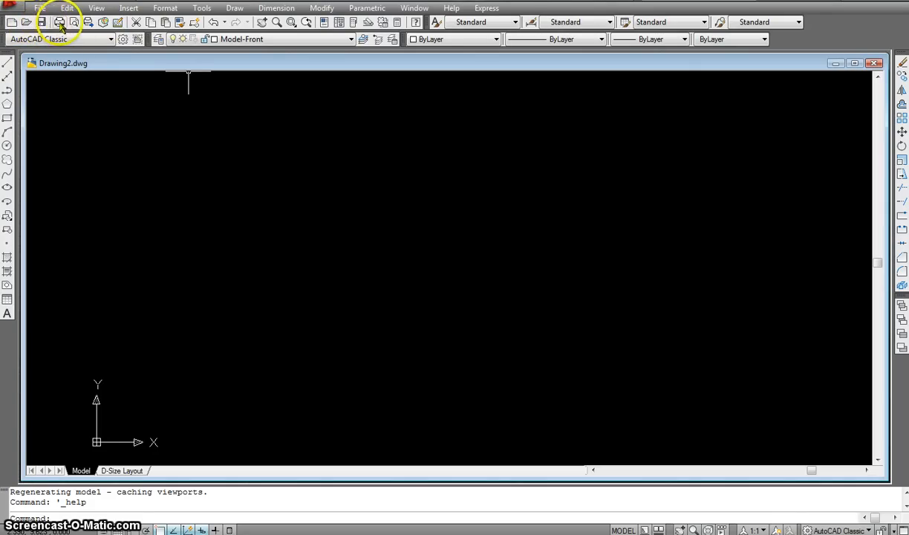
{"action": "left_click", "coordinate": [40, 7]}
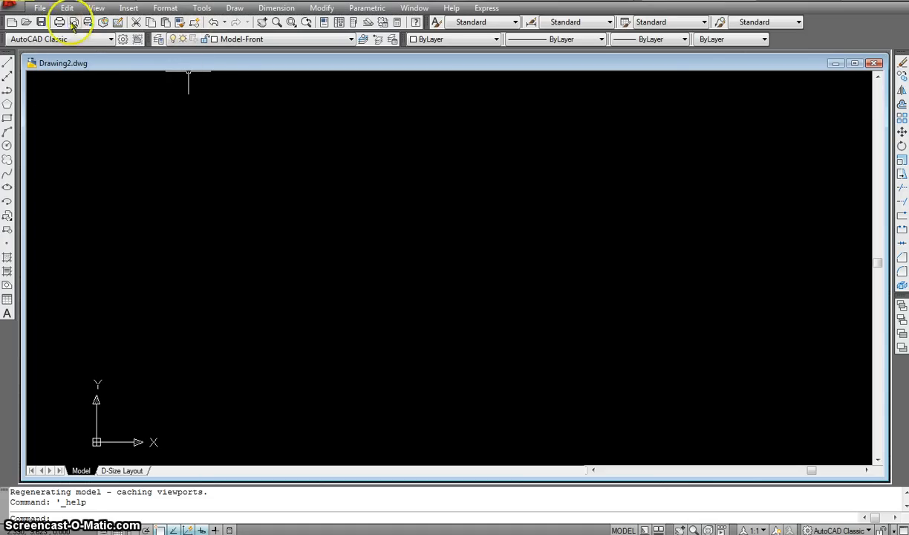
{"action": "left_click", "coordinate": [118, 21]}
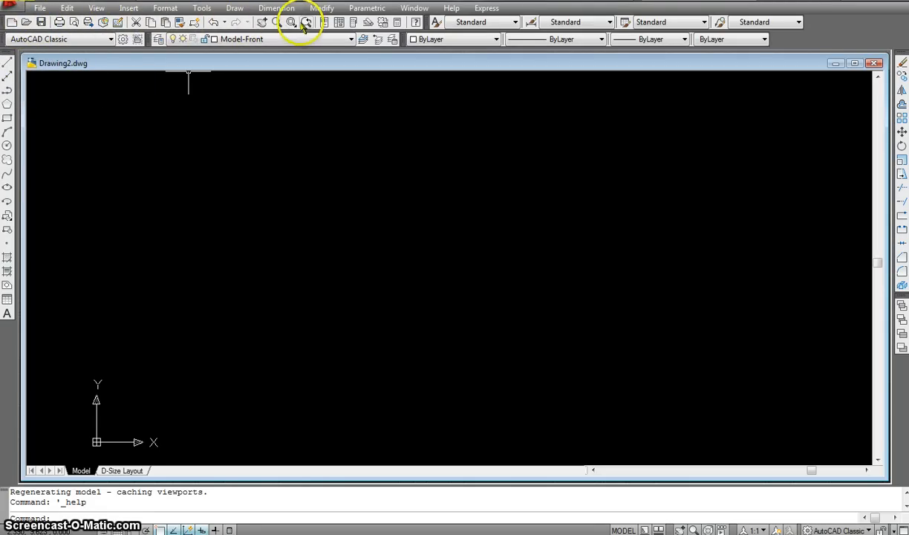
{"action": "mouse_move", "coordinate": [339, 22]}
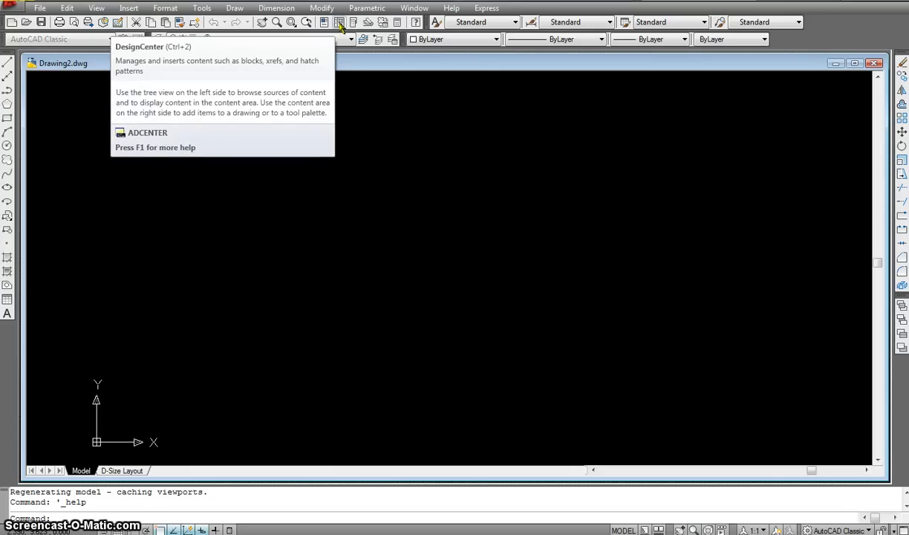
{"action": "left_click", "coordinate": [339, 21]}
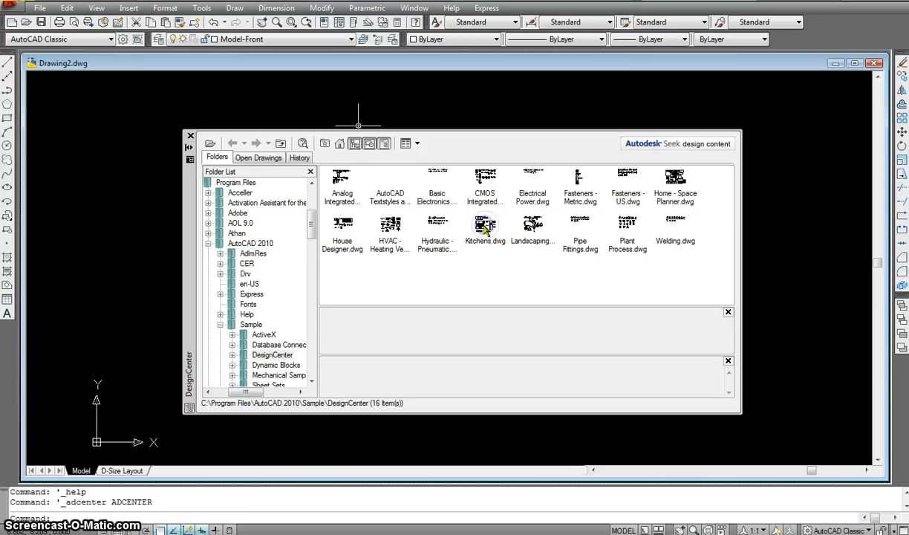
{"action": "double_click", "coordinate": [485, 226]}
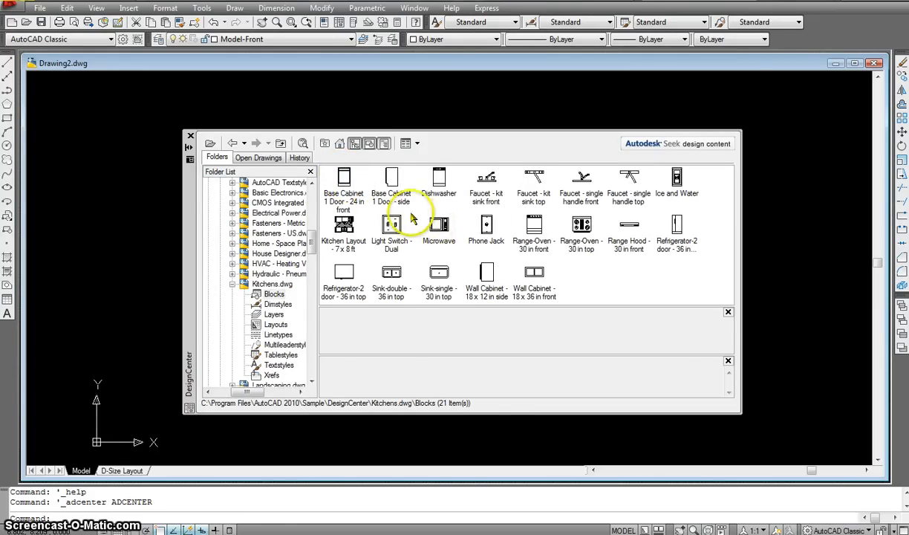
{"action": "left_click", "coordinate": [343, 230]}
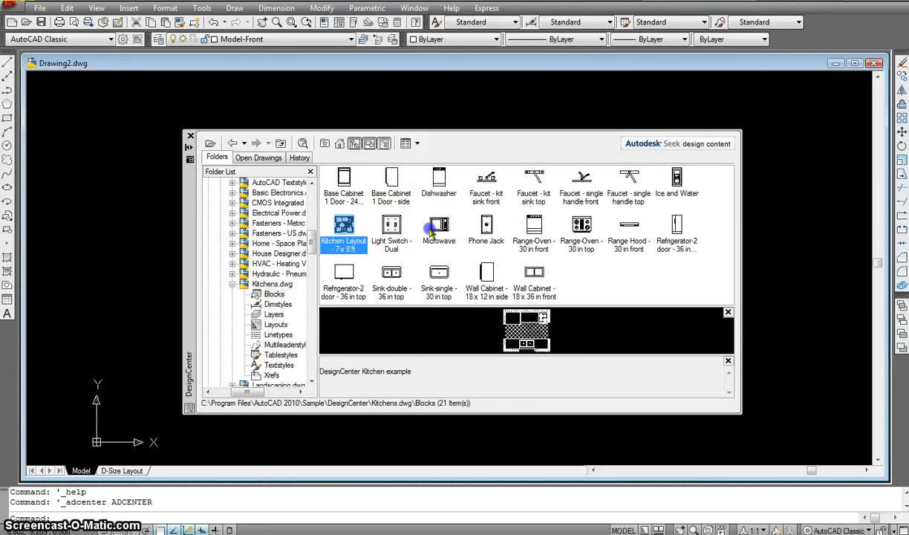
{"action": "left_click", "coordinate": [533, 225]}
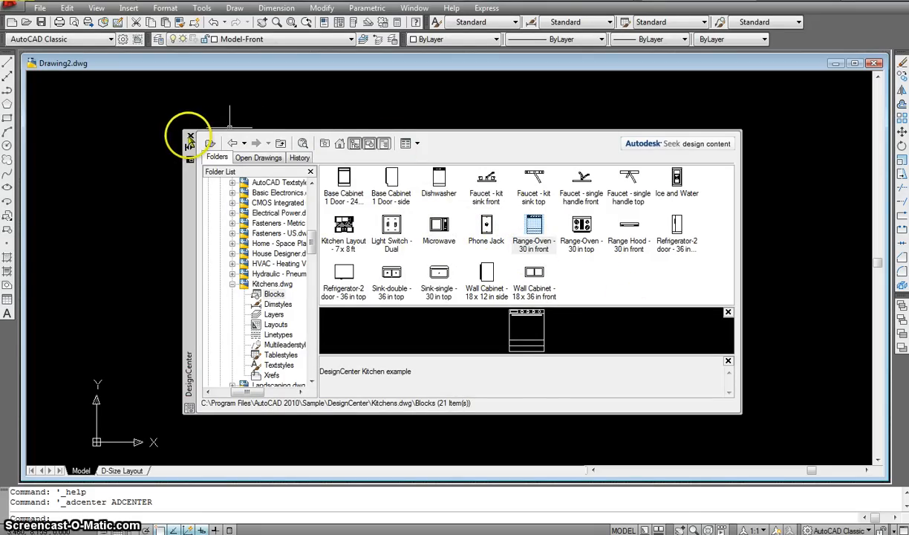
{"action": "left_click", "coordinate": [191, 138]}
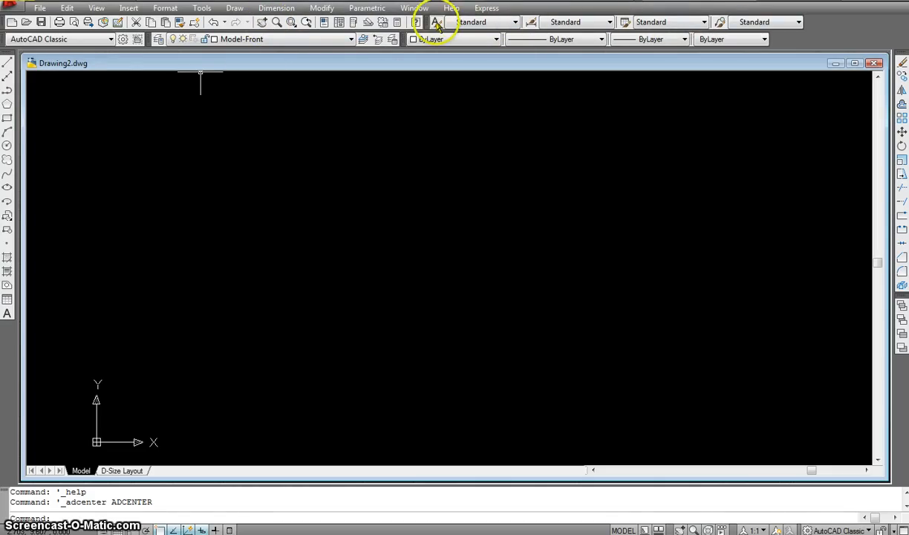
{"action": "left_click", "coordinate": [516, 21]}
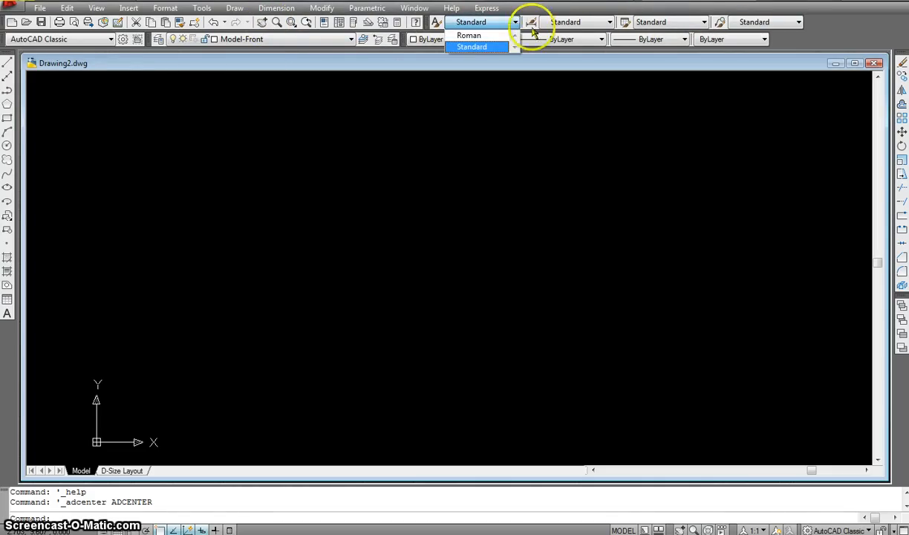
{"action": "left_click", "coordinate": [609, 21]}
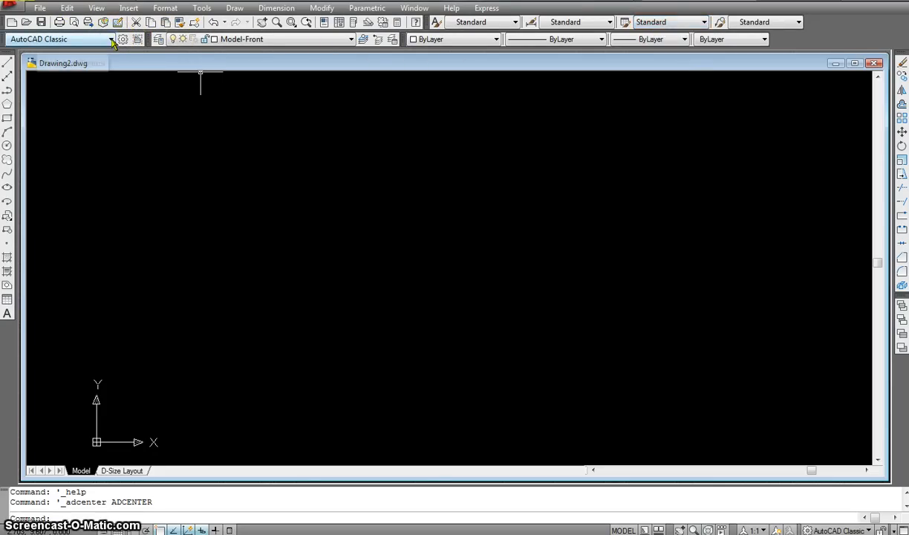
{"action": "left_click", "coordinate": [111, 39]}
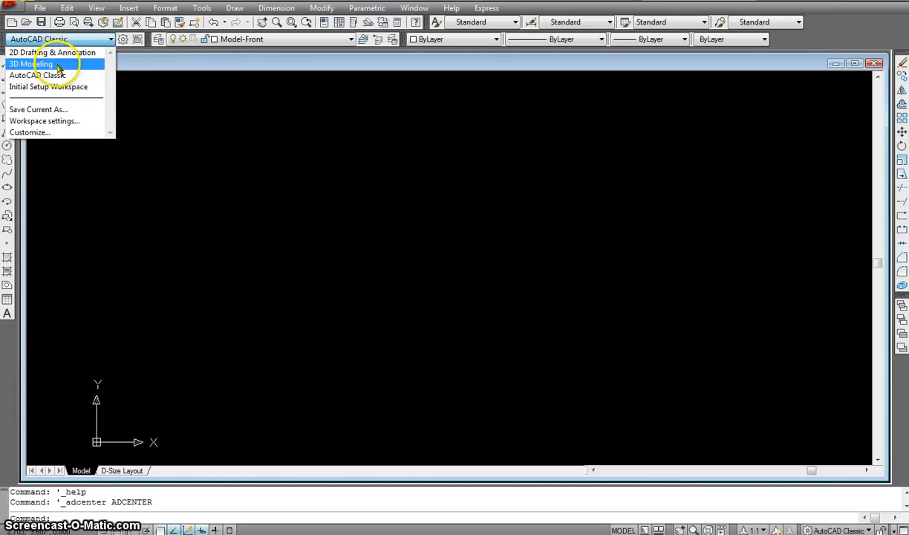
{"action": "mouse_move", "coordinate": [49, 87]}
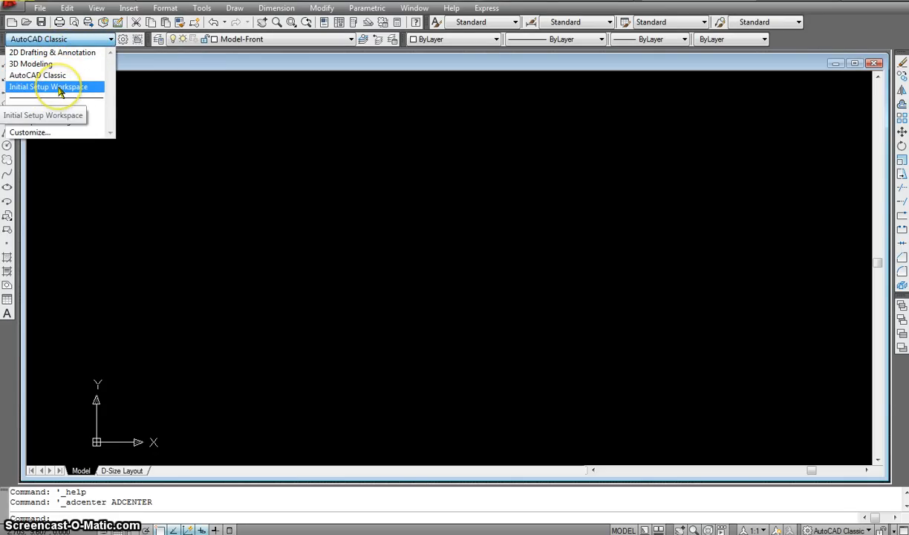
{"action": "mouse_move", "coordinate": [37, 75]}
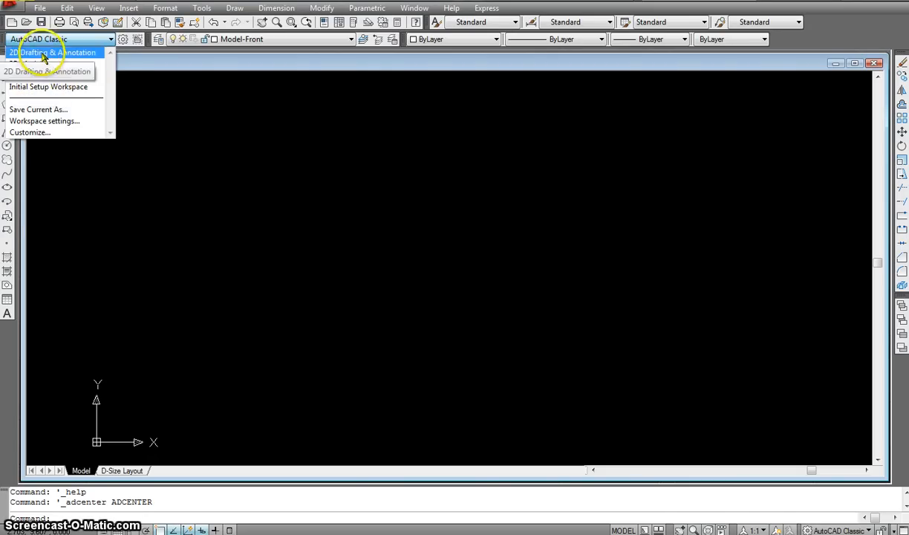
{"action": "left_click", "coordinate": [56, 52]}
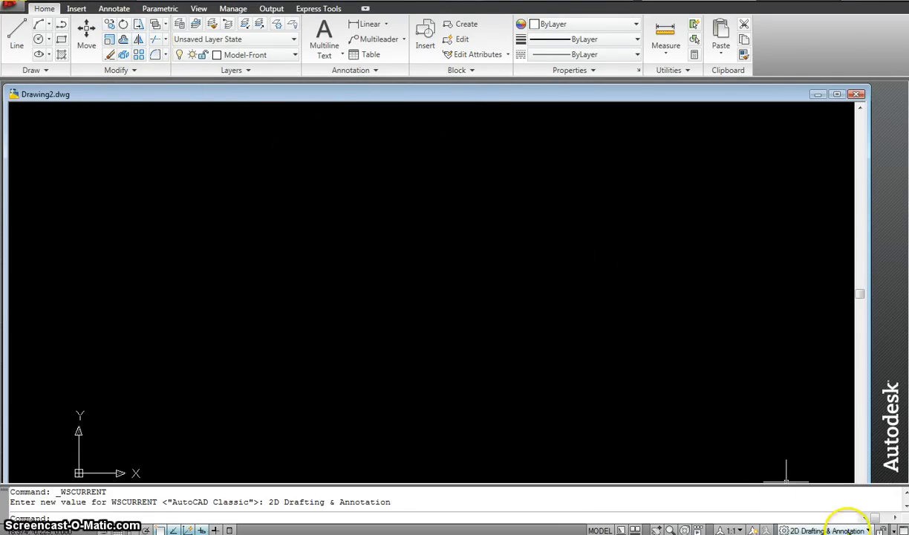
{"action": "left_click", "coordinate": [847, 530]}
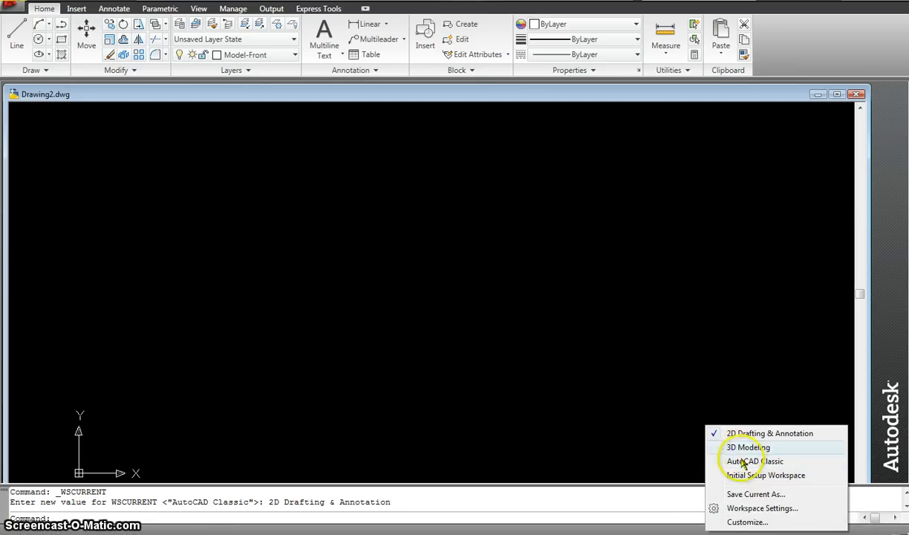
{"action": "left_click", "coordinate": [752, 461]}
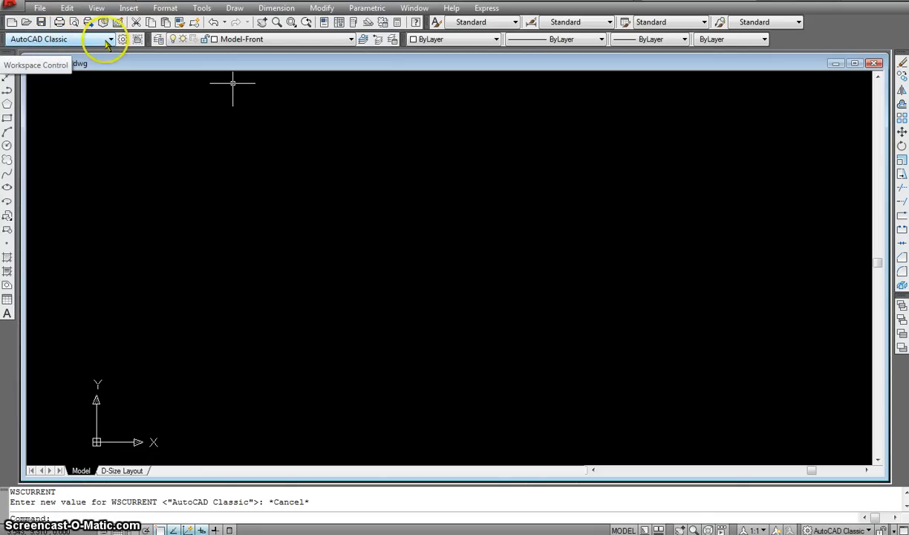
{"action": "mouse_move", "coordinate": [107, 43]}
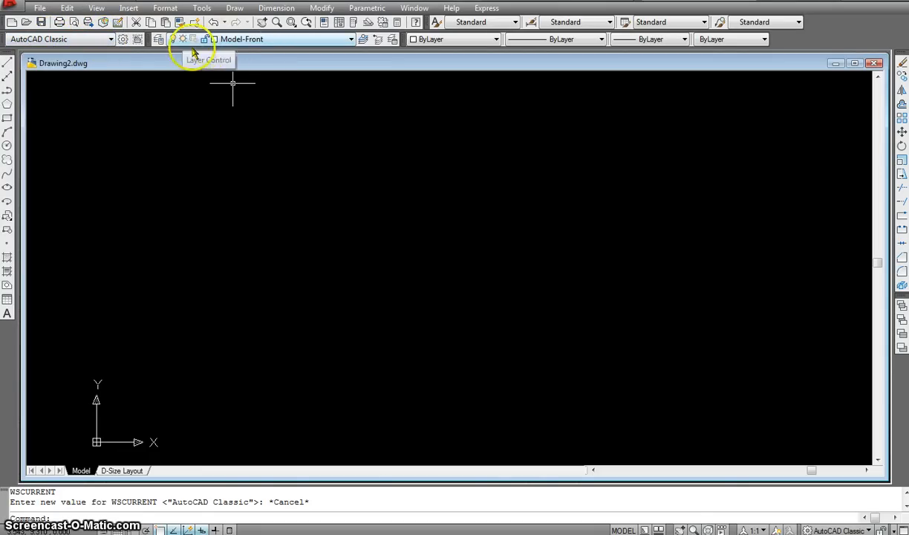
{"action": "mouse_move", "coordinate": [249, 43]}
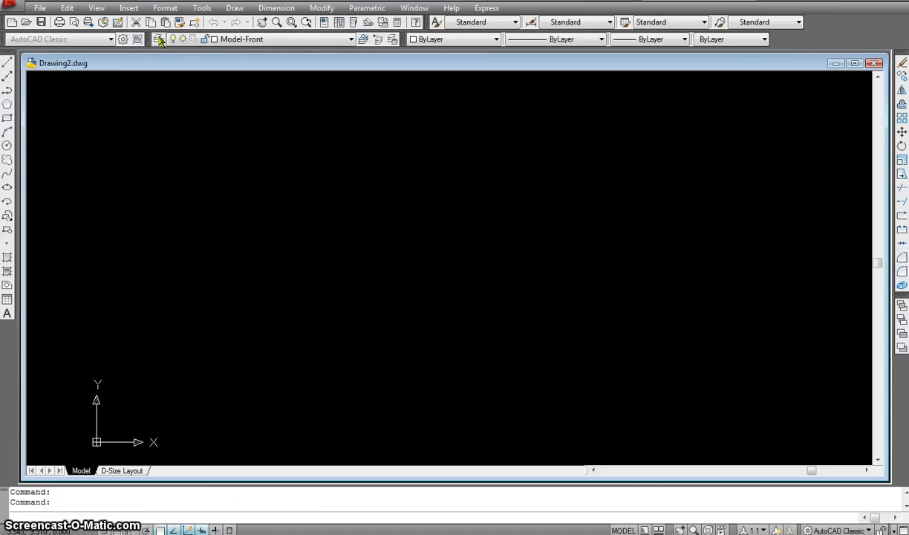
{"action": "left_click", "coordinate": [157, 39]}
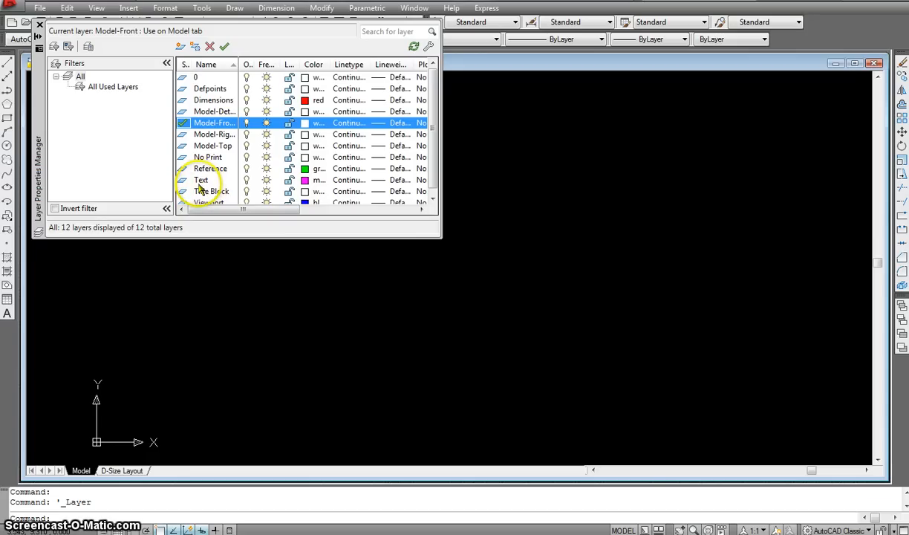
{"action": "mouse_move", "coordinate": [349, 182]}
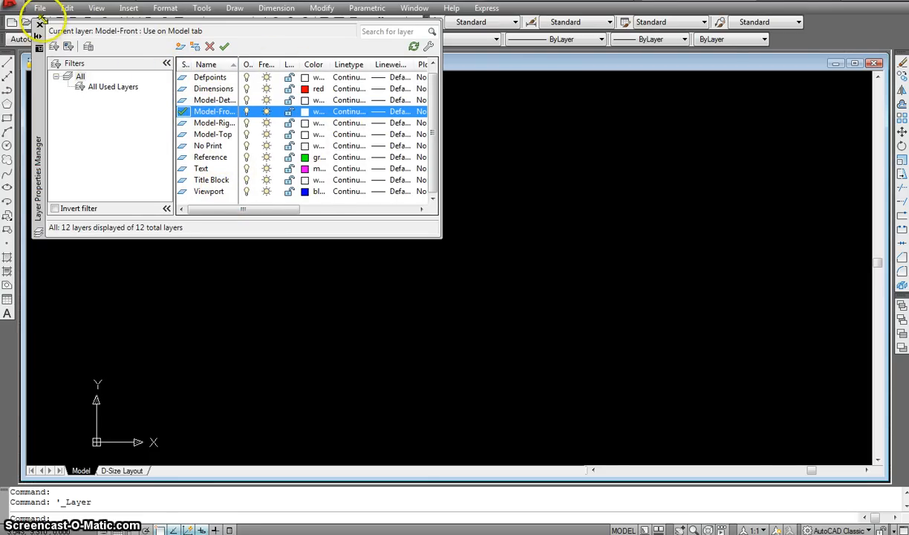
{"action": "left_click", "coordinate": [40, 23]}
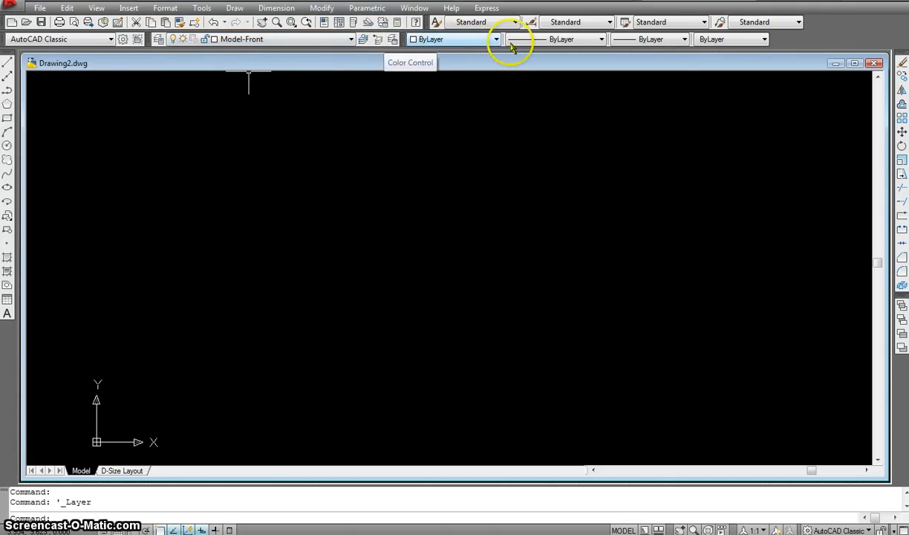
{"action": "left_click", "coordinate": [496, 38]}
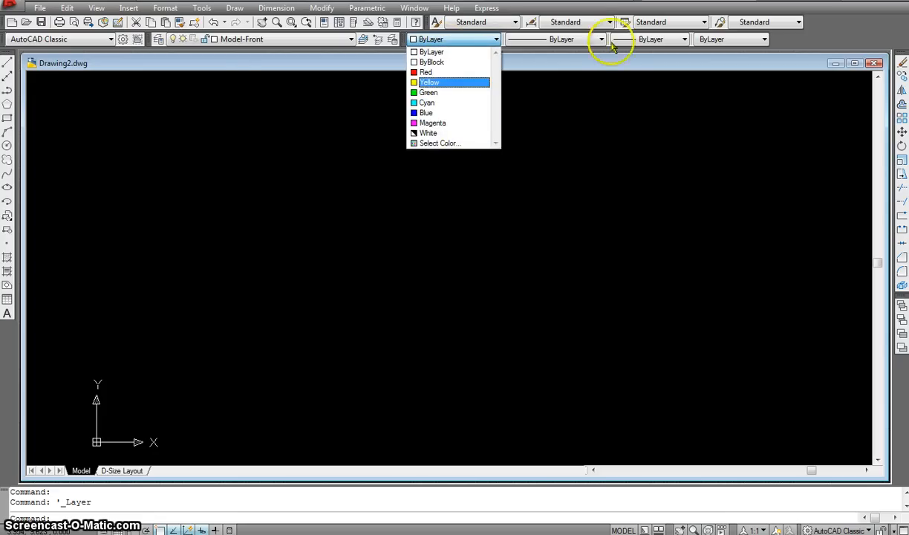
{"action": "left_click", "coordinate": [600, 39]}
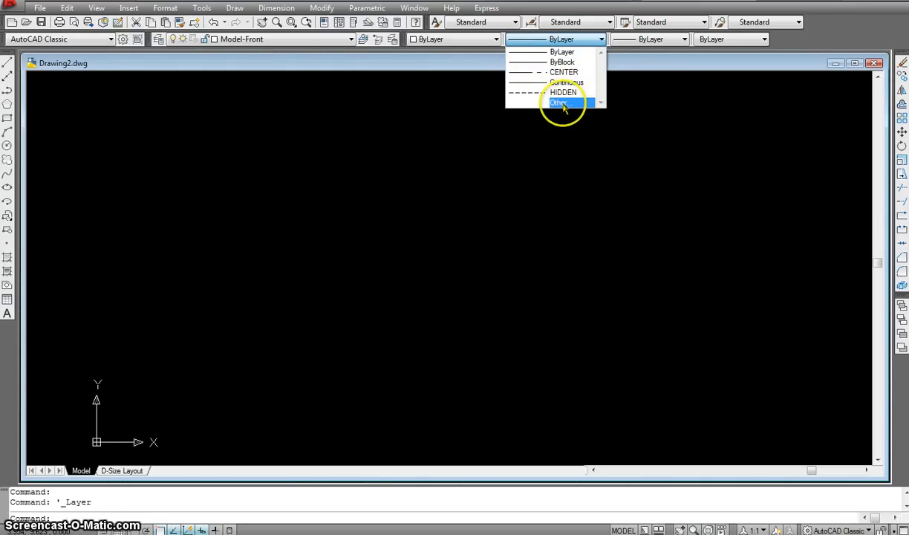
{"action": "mouse_move", "coordinate": [558, 103]}
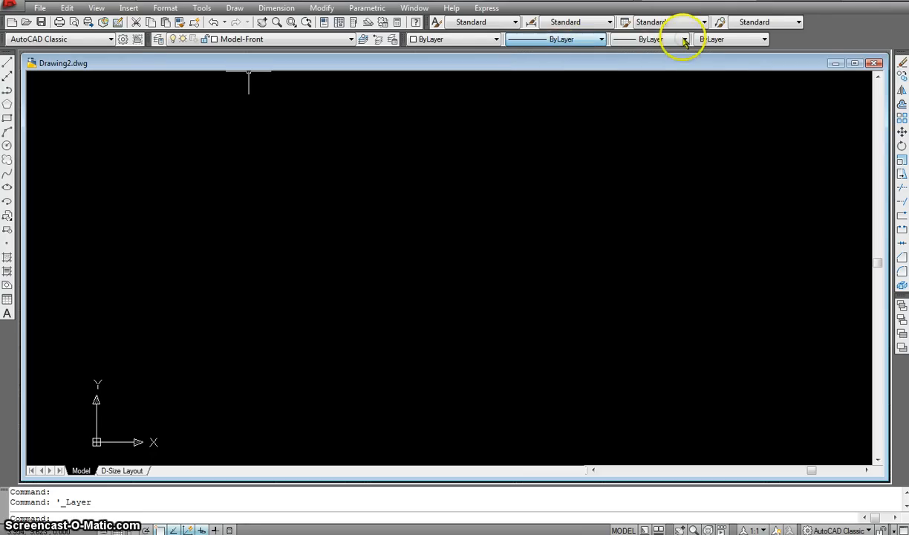
{"action": "left_click", "coordinate": [681, 39]}
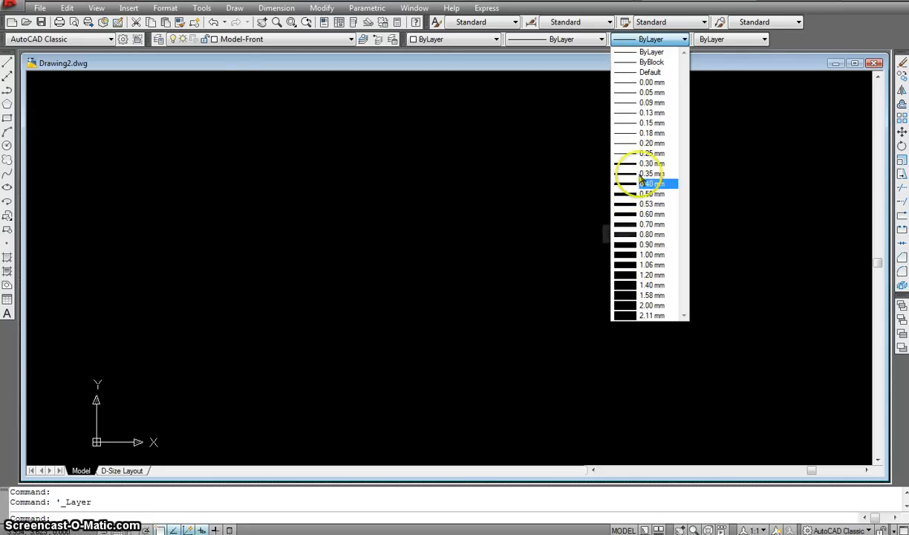
{"action": "left_click", "coordinate": [763, 39]}
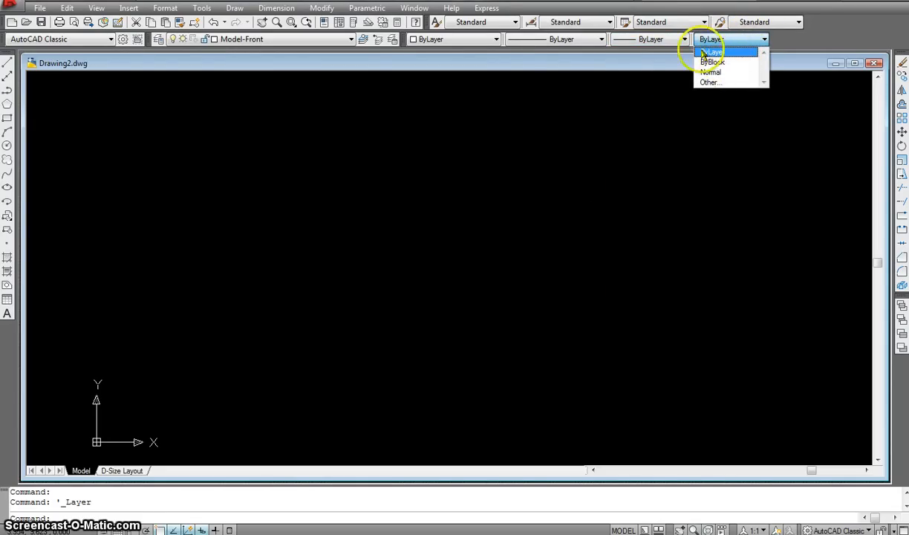
{"action": "left_click", "coordinate": [710, 50]}
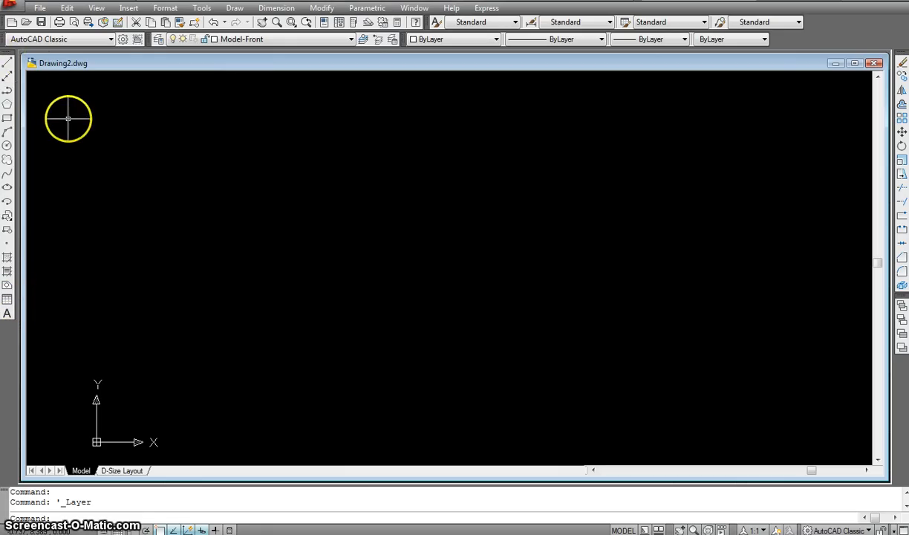
{"action": "mouse_move", "coordinate": [136, 369]}
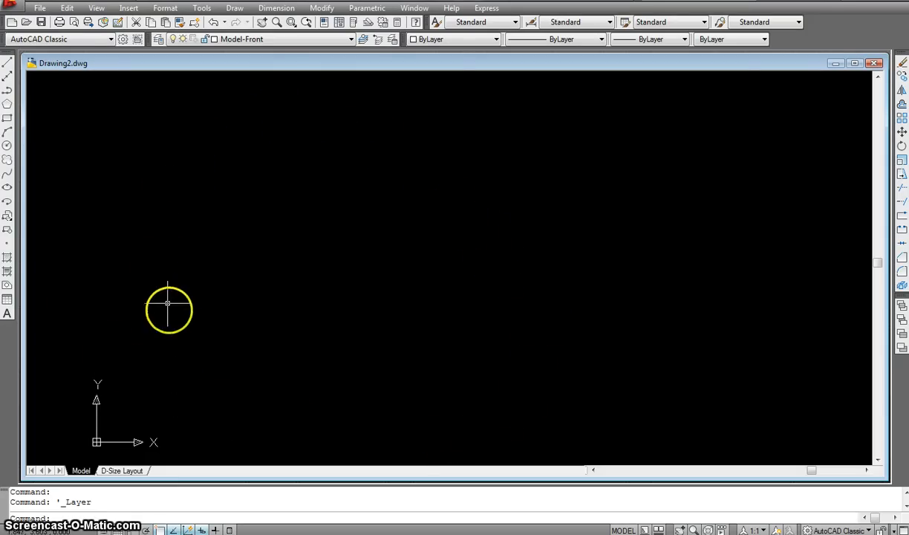
{"action": "mouse_move", "coordinate": [180, 341]}
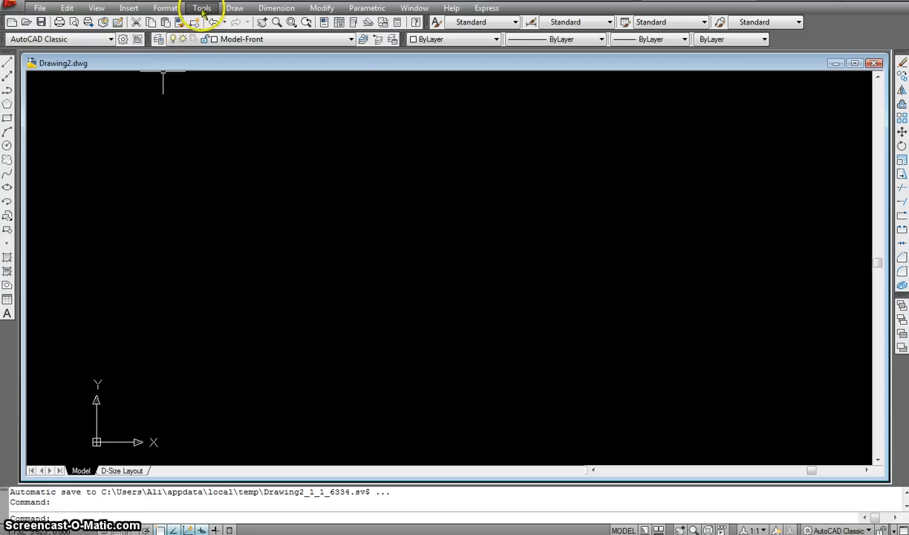
{"action": "left_click", "coordinate": [202, 7]}
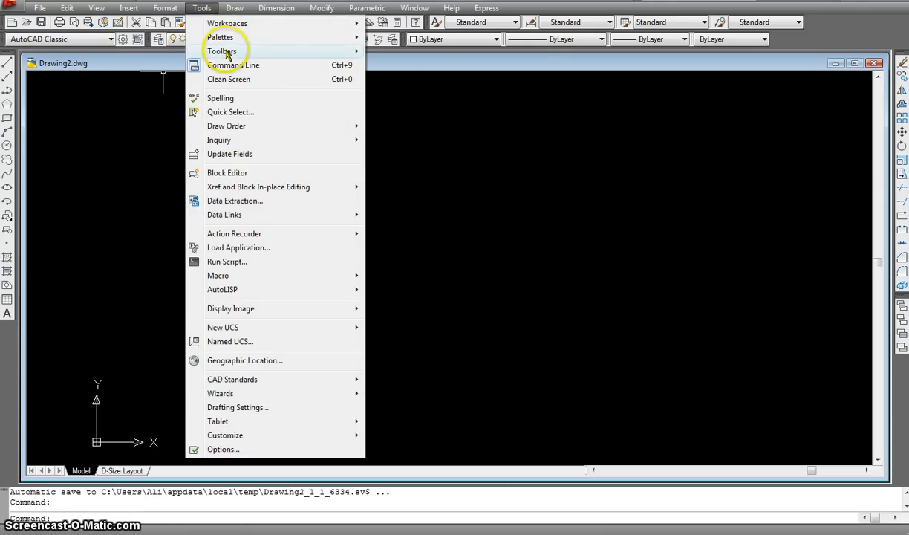
{"action": "left_click", "coordinate": [222, 50]}
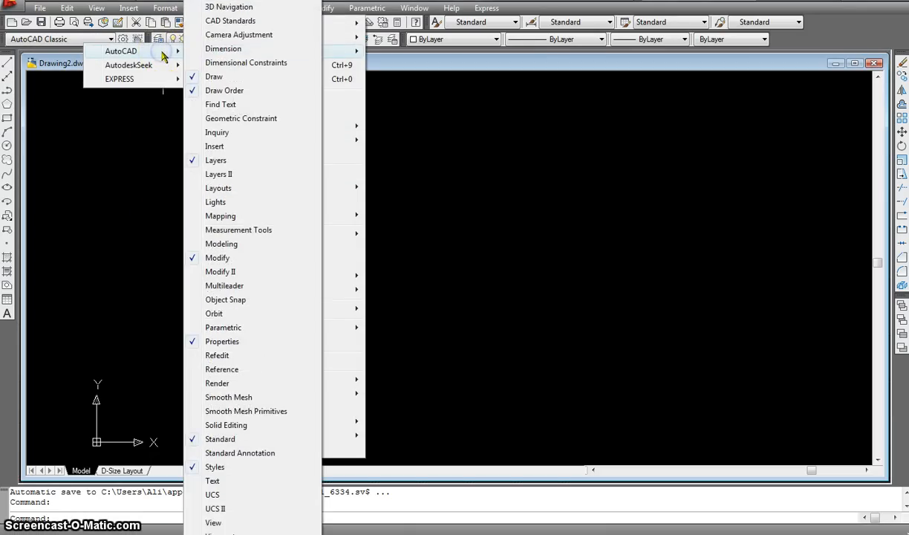
{"action": "mouse_move", "coordinate": [215, 146]}
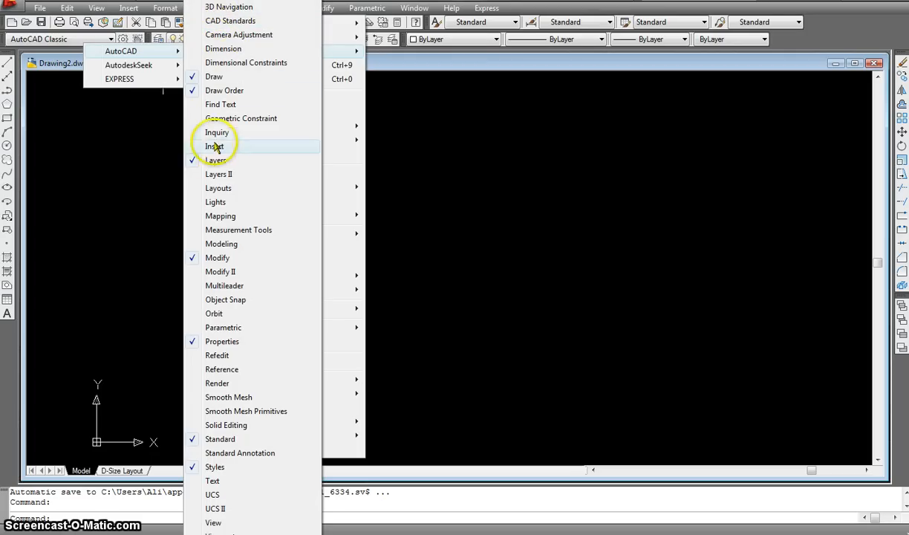
{"action": "mouse_move", "coordinate": [213, 494]}
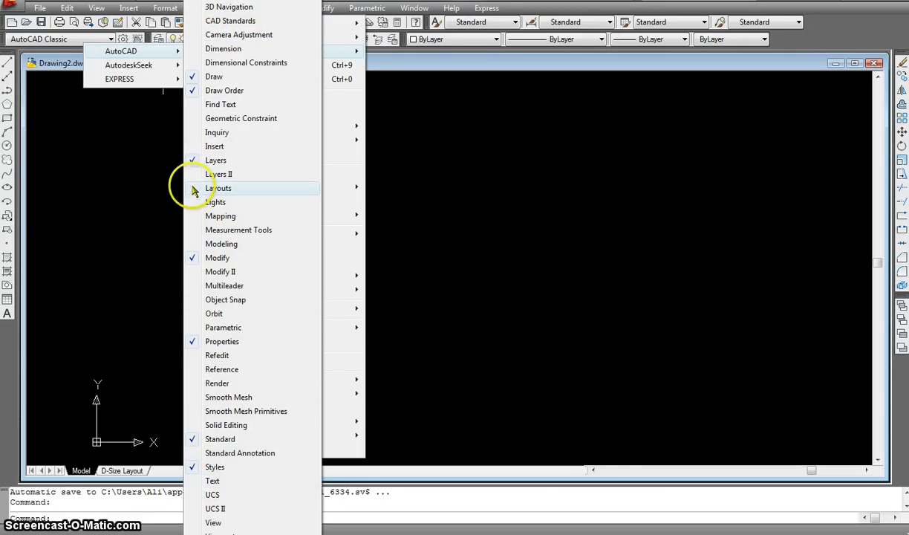
{"action": "left_click", "coordinate": [219, 187]}
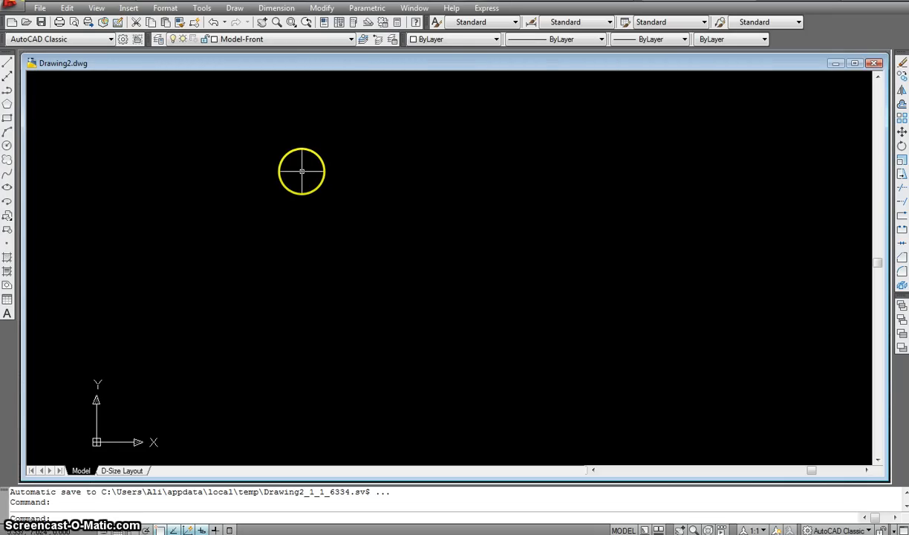
{"action": "mouse_move", "coordinate": [300, 63]}
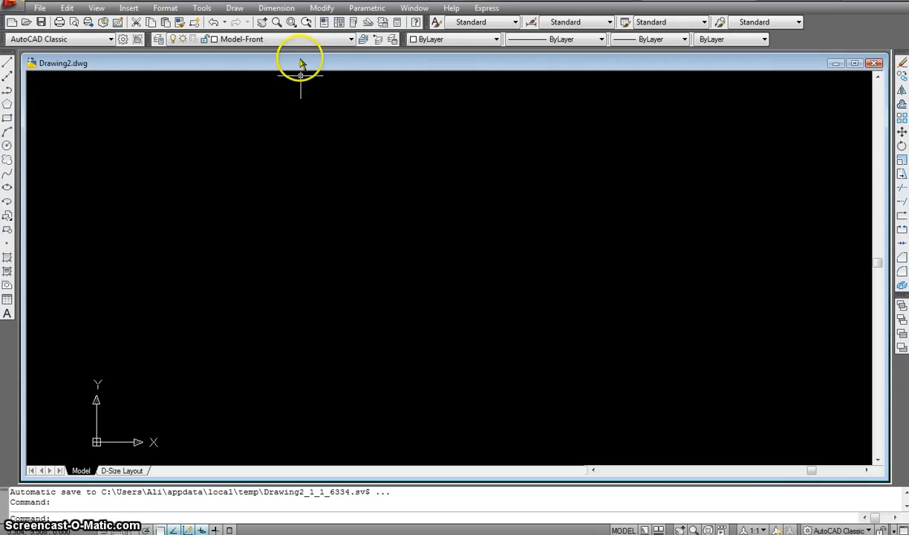
{"action": "mouse_move", "coordinate": [61, 306]}
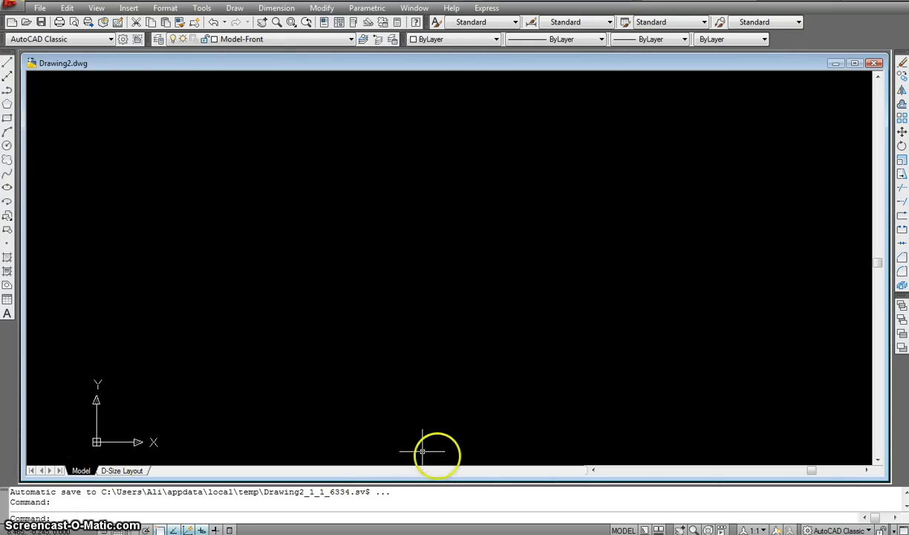
{"action": "mouse_move", "coordinate": [819, 288]}
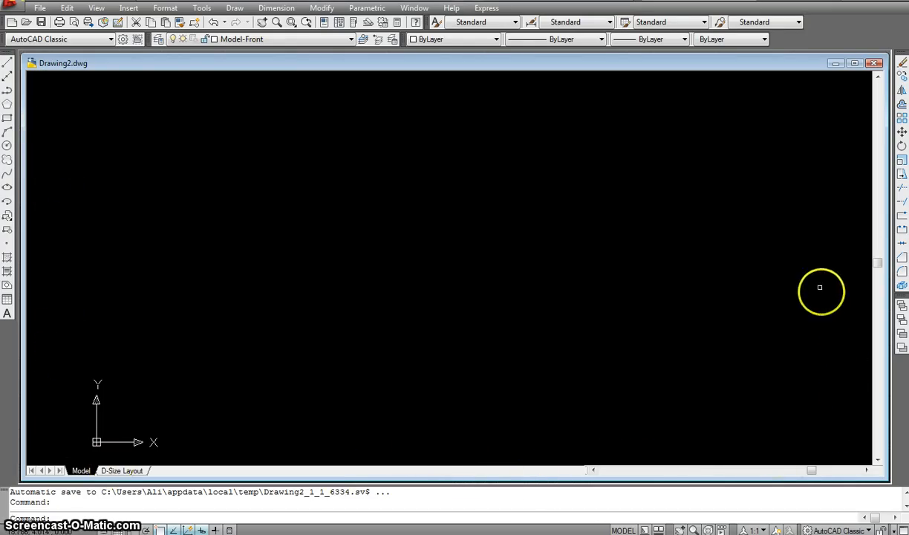
{"action": "mouse_move", "coordinate": [236, 157]}
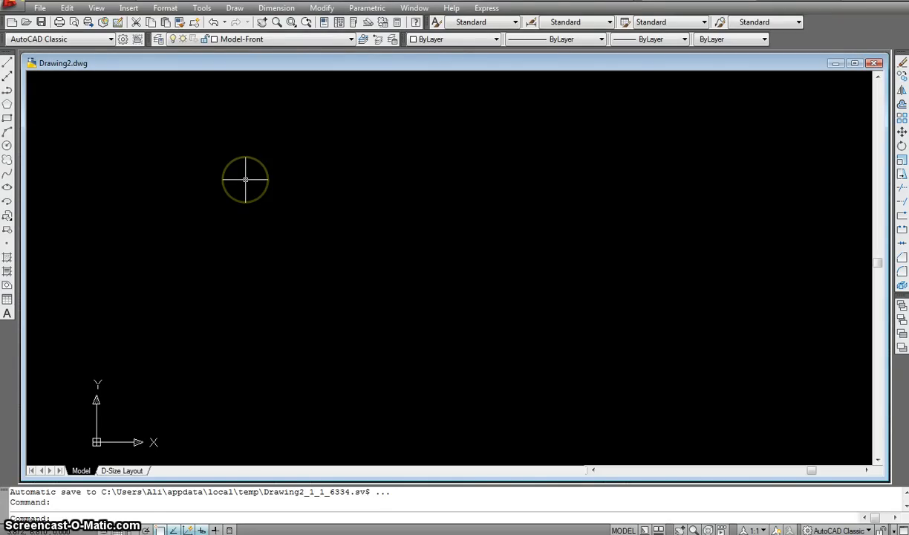
{"action": "mouse_move", "coordinate": [241, 182]}
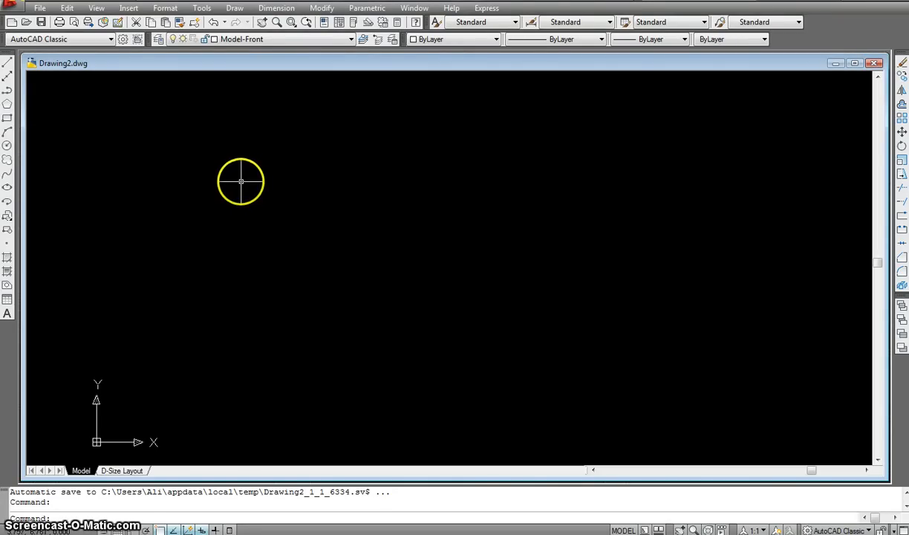
{"action": "mouse_move", "coordinate": [285, 186]}
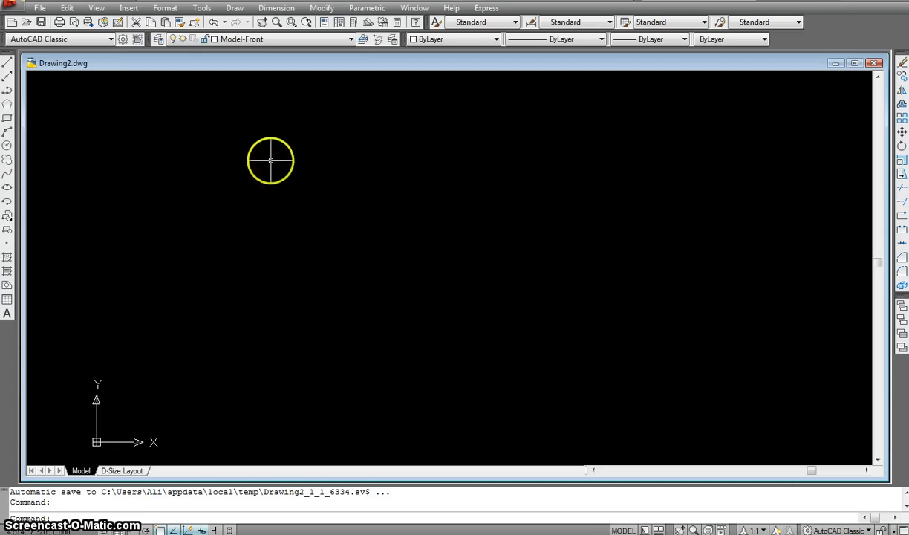
{"action": "mouse_move", "coordinate": [320, 150]}
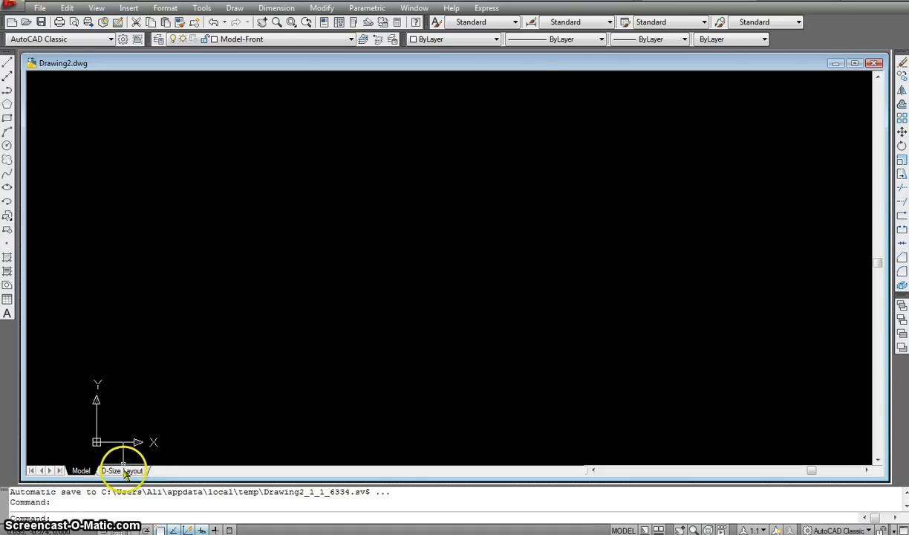
{"action": "left_click", "coordinate": [122, 470]}
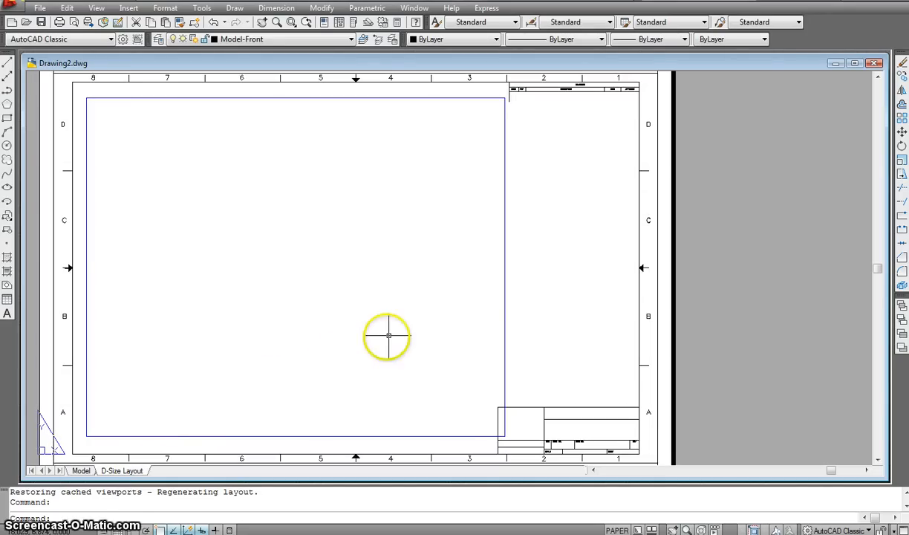
{"action": "mouse_move", "coordinate": [491, 180]}
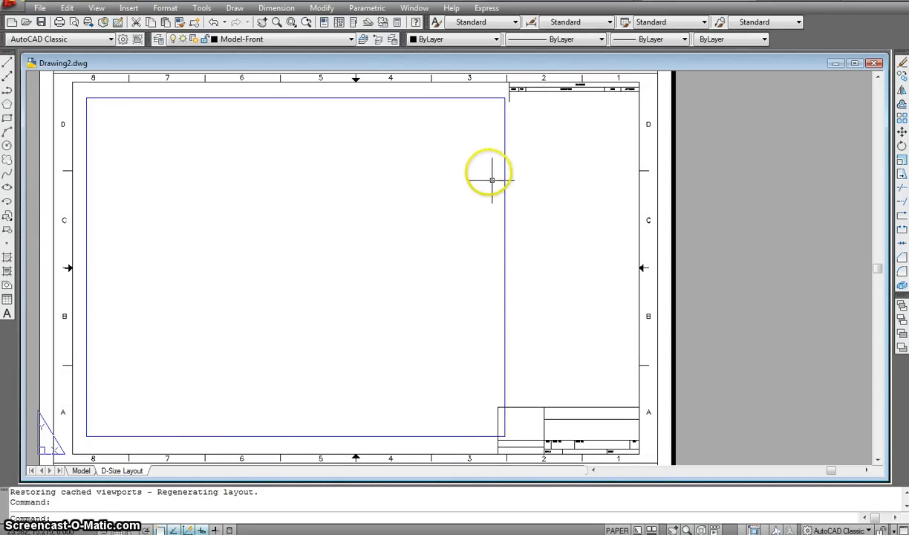
{"action": "mouse_move", "coordinate": [446, 136]}
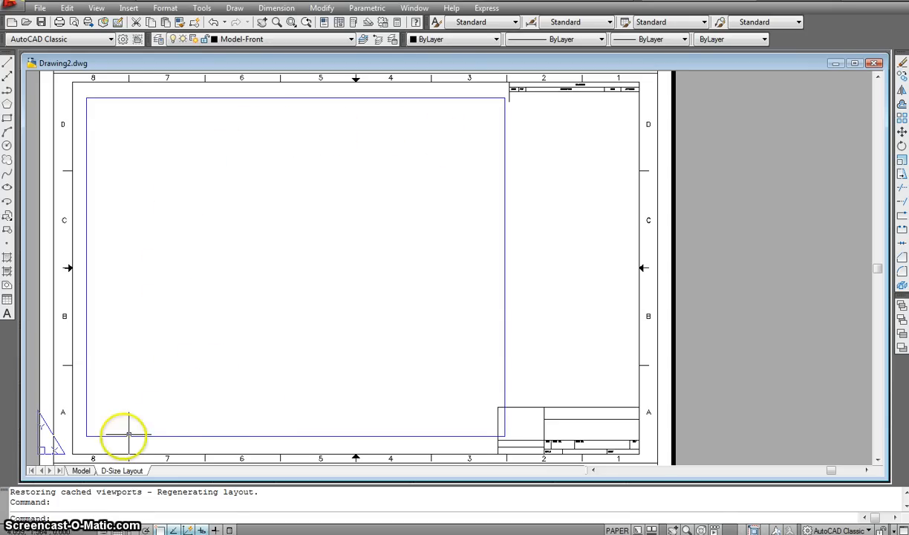
{"action": "left_click", "coordinate": [81, 470]}
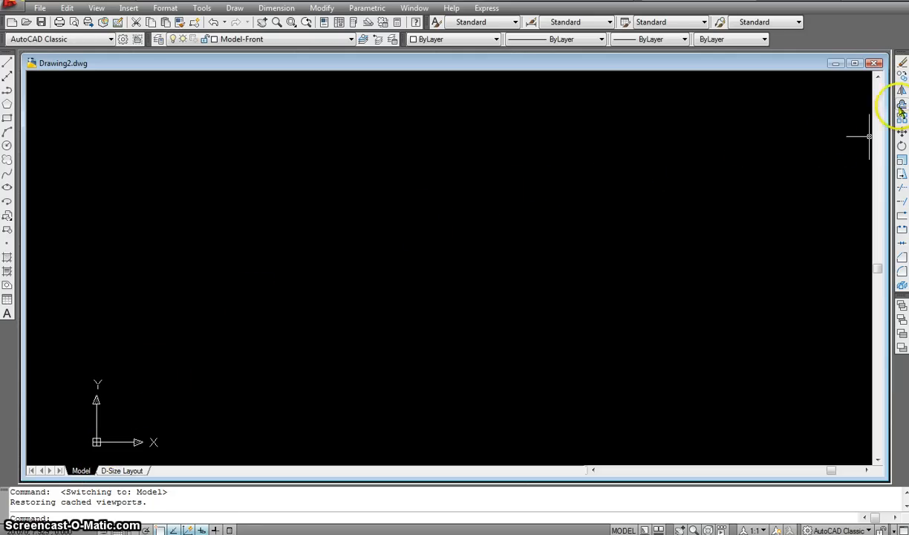
{"action": "mouse_move", "coordinate": [900, 333]}
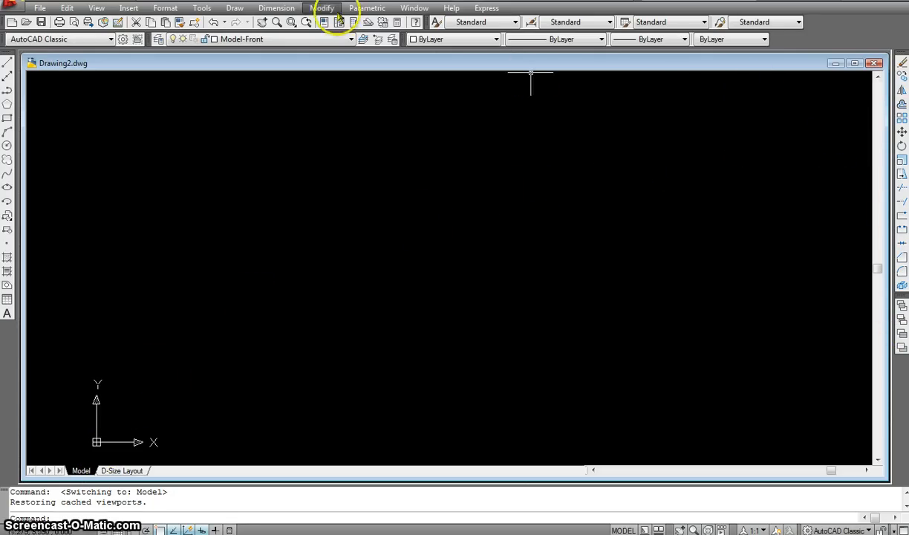
{"action": "left_click", "coordinate": [201, 8]}
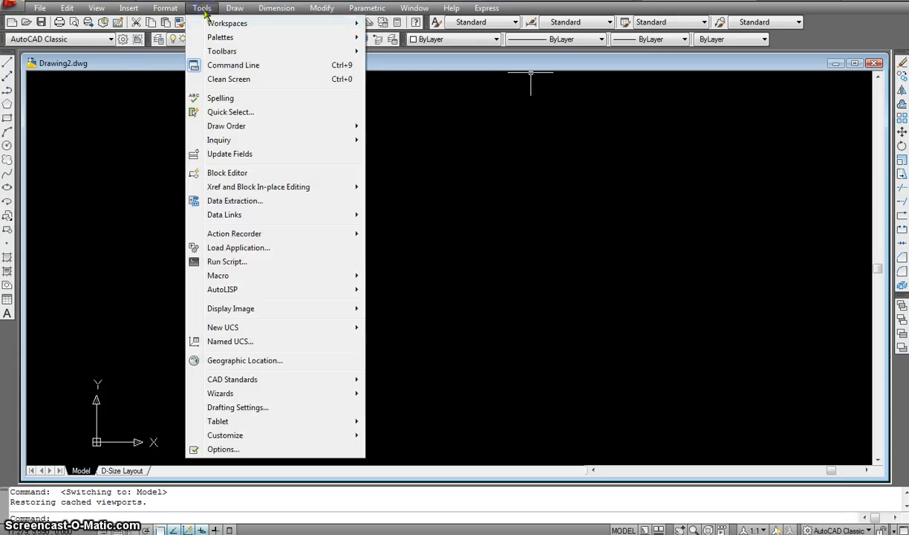
{"action": "mouse_move", "coordinate": [223, 51]}
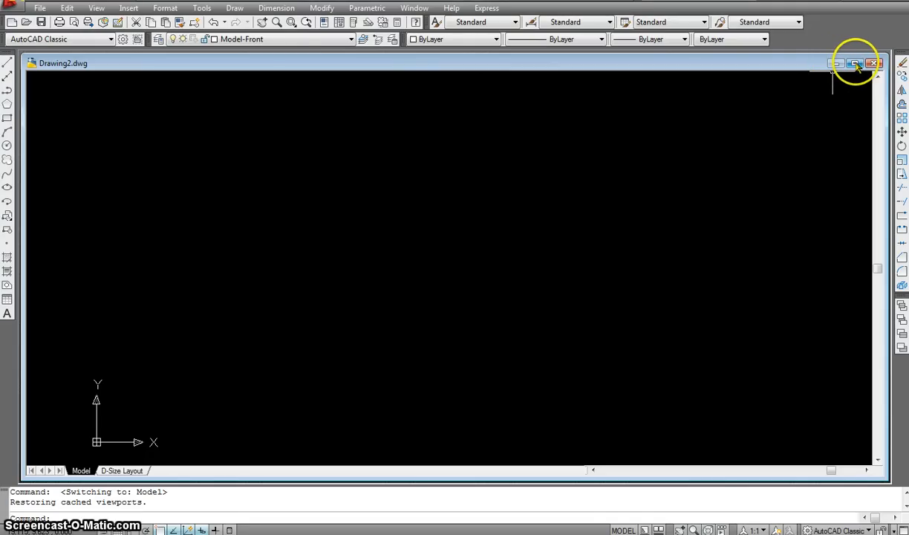
{"action": "mouse_move", "coordinate": [874, 62]}
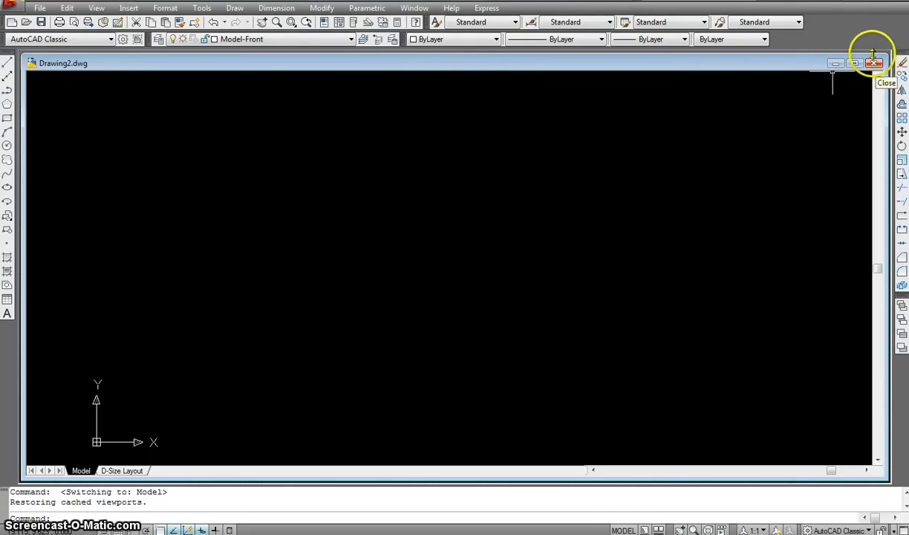
{"action": "mouse_move", "coordinate": [896, 12]}
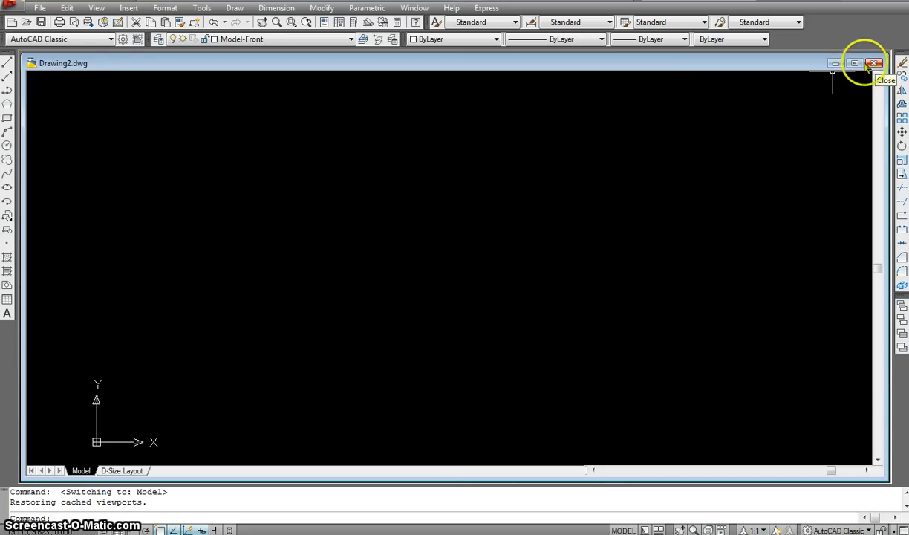
{"action": "left_click", "coordinate": [854, 63]}
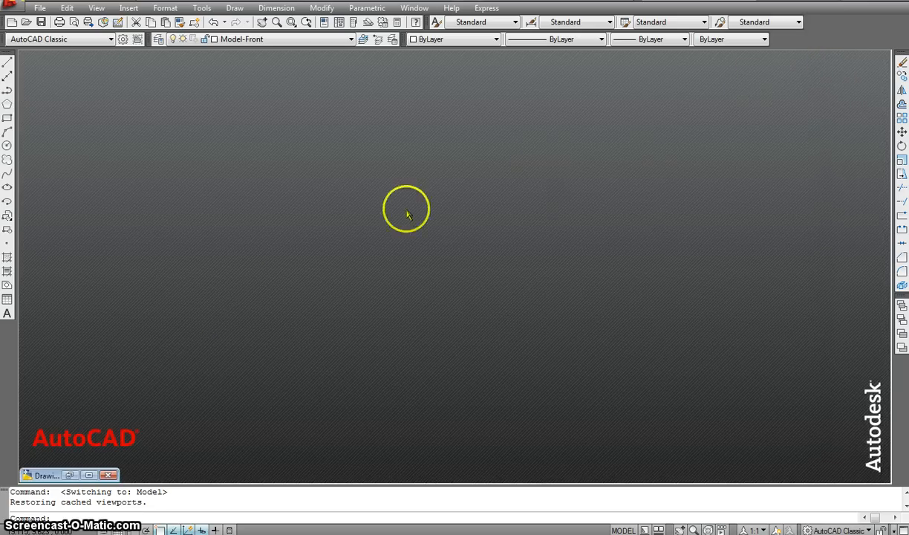
{"action": "mouse_move", "coordinate": [156, 475]}
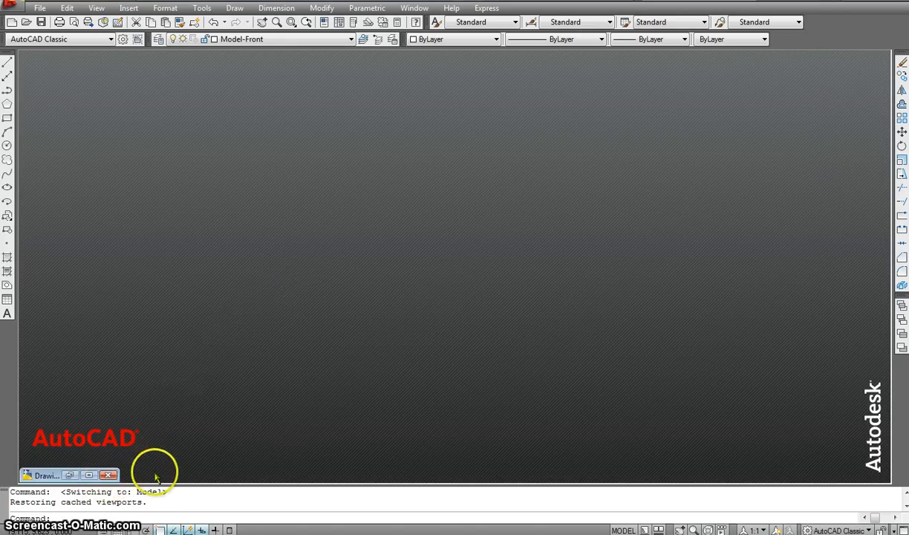
{"action": "mouse_move", "coordinate": [556, 450]}
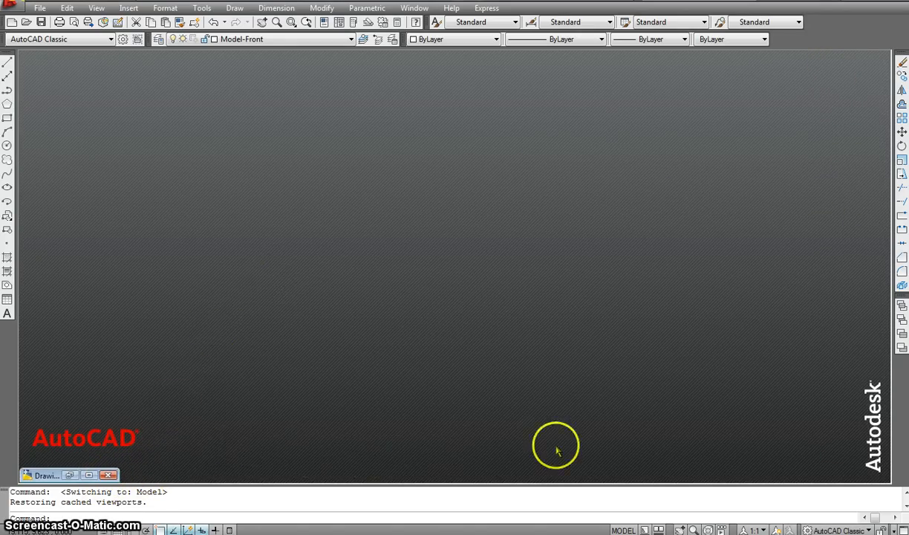
{"action": "mouse_move", "coordinate": [217, 336]}
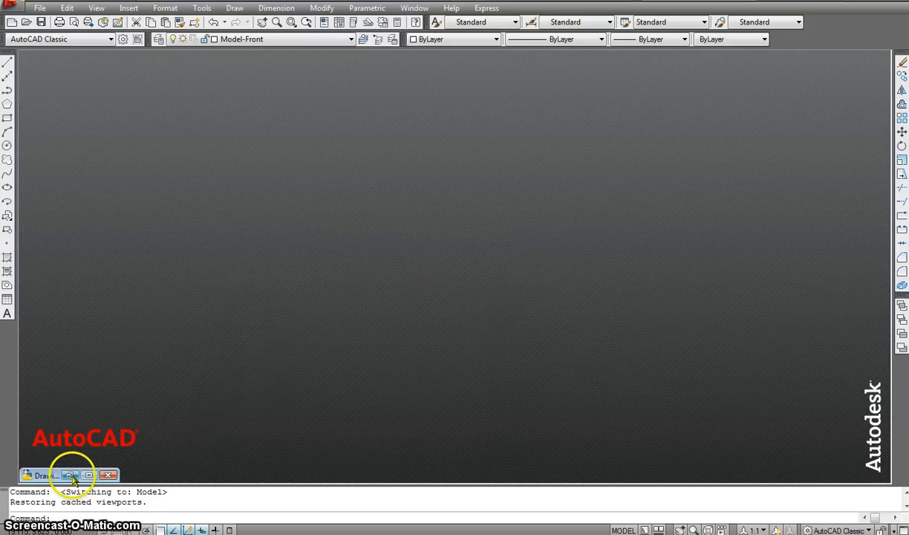
{"action": "left_click", "coordinate": [71, 475]}
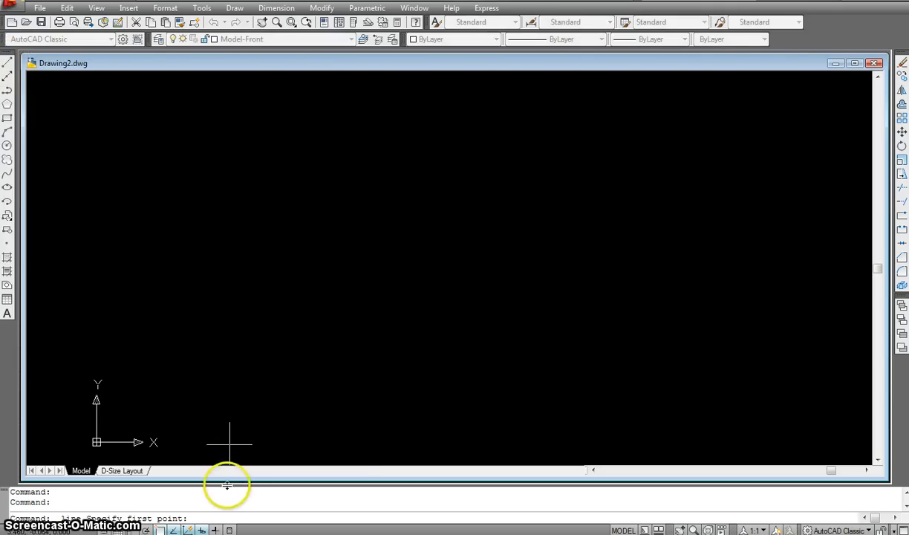
{"action": "mouse_move", "coordinate": [206, 510]}
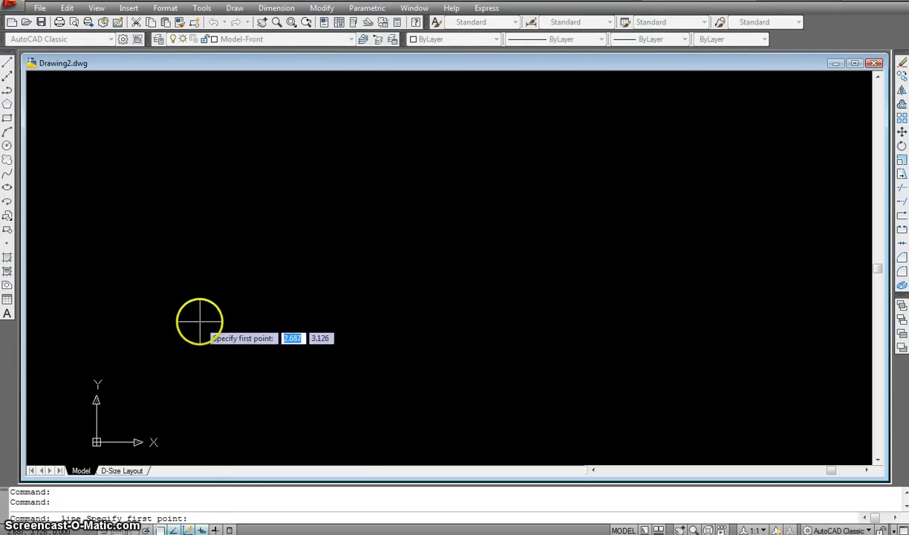
Draw the final line segments of the angular outline, then cancel LINE with Esc
{"action": "left_click", "coordinate": [199, 321]}
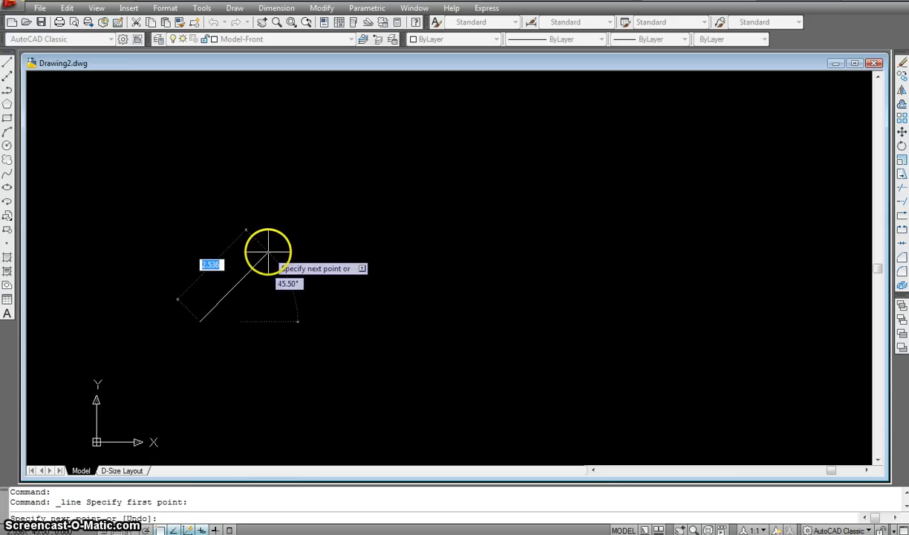
{"action": "left_click", "coordinate": [285, 224]}
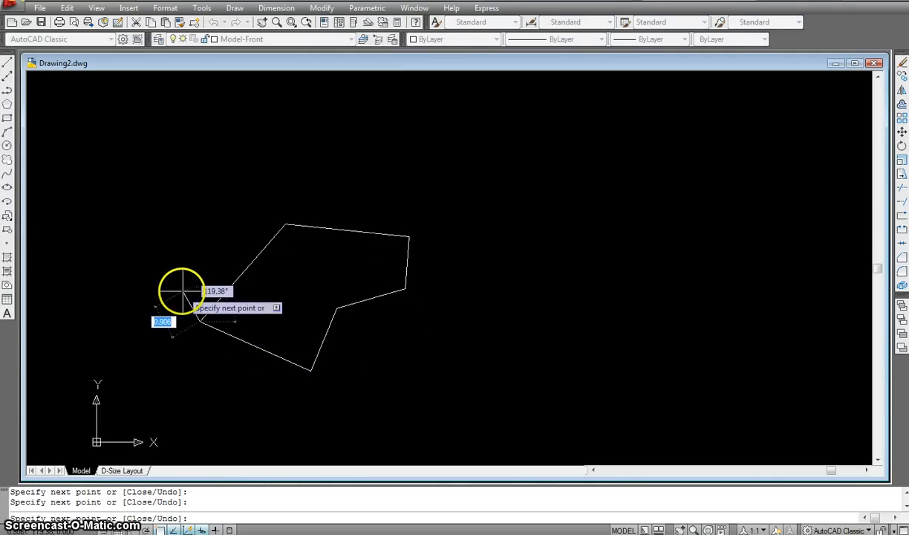
{"action": "key", "text": "Escape"}
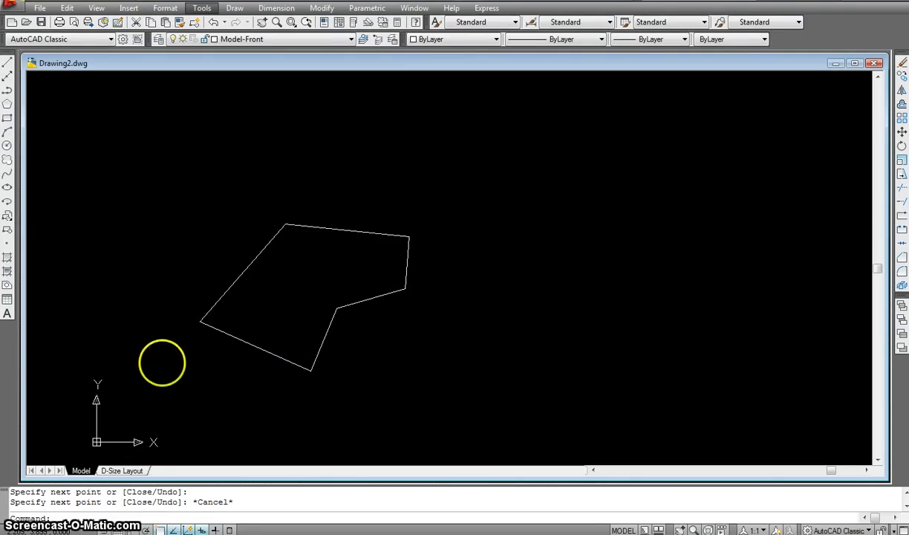
{"action": "left_click_drag", "start_coordinate": [162, 363], "coordinate": [166, 326]}
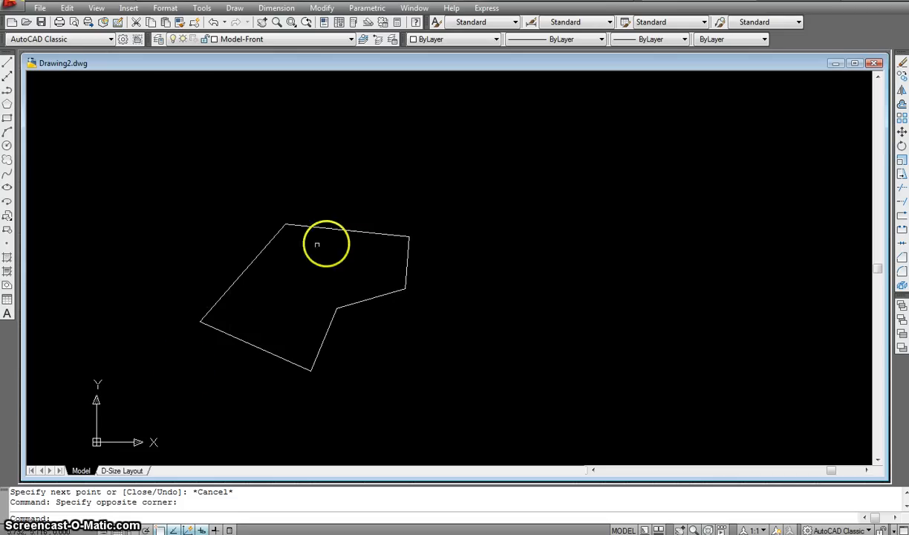
{"action": "mouse_move", "coordinate": [204, 349]}
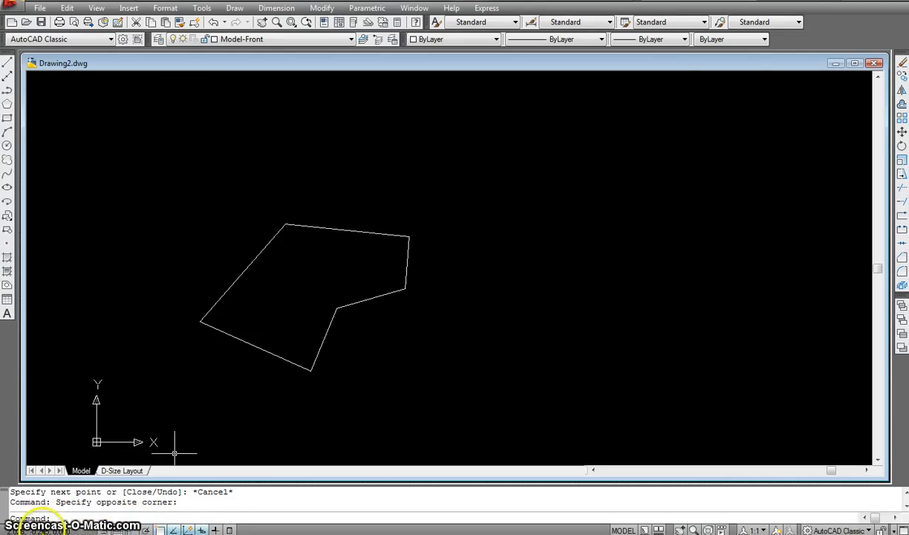
{"action": "mouse_move", "coordinate": [293, 523]}
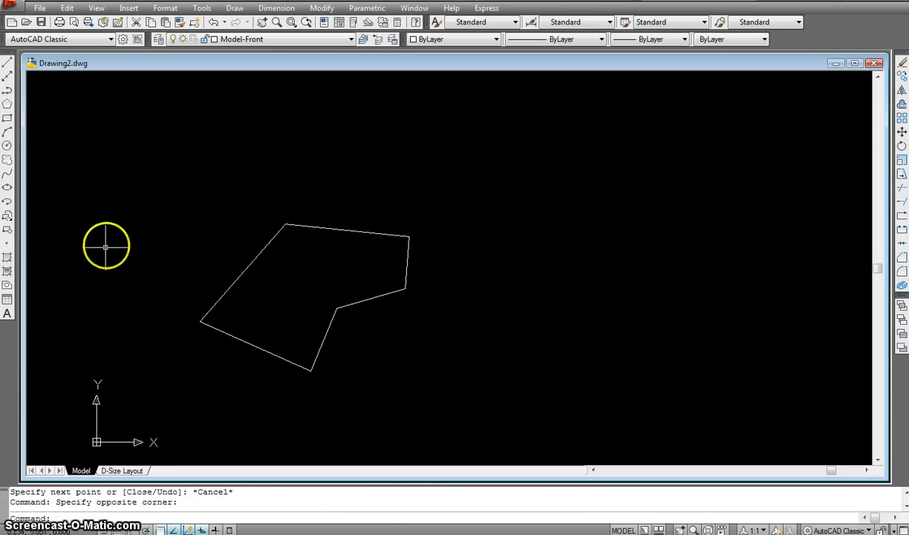
{"action": "mouse_move", "coordinate": [100, 235]}
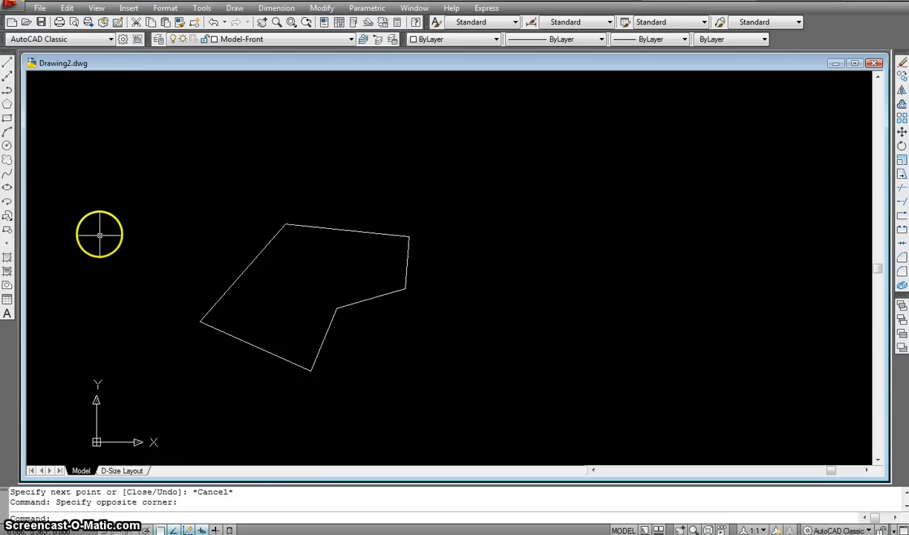
{"action": "mouse_move", "coordinate": [105, 233]}
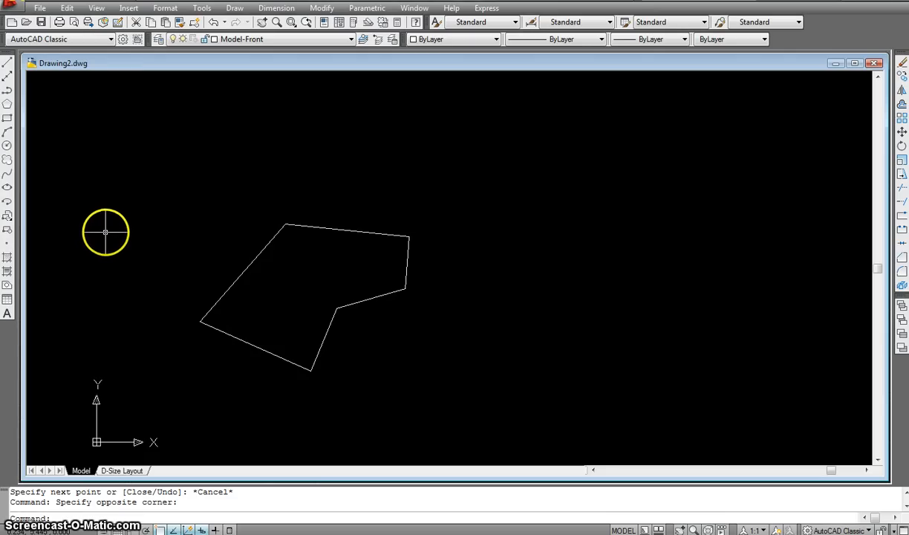
{"action": "mouse_move", "coordinate": [113, 470]}
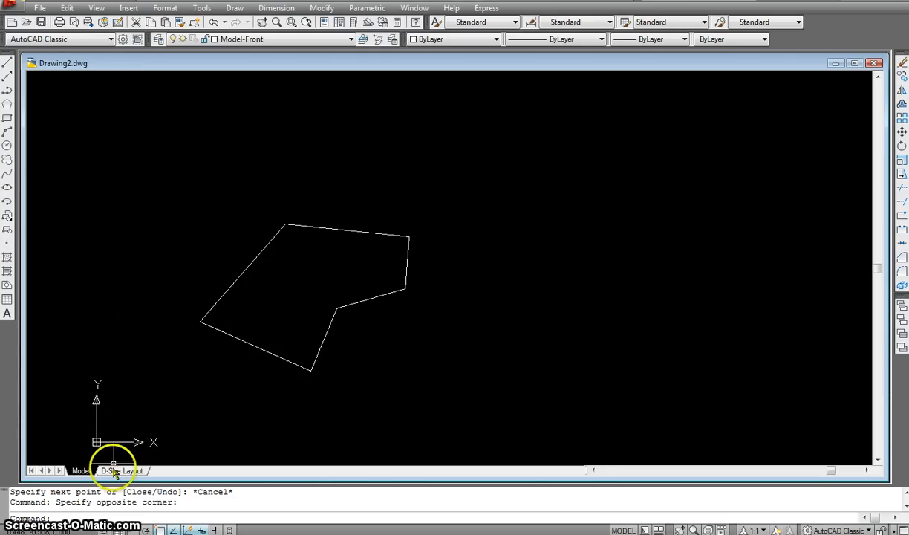
{"action": "mouse_move", "coordinate": [84, 324]}
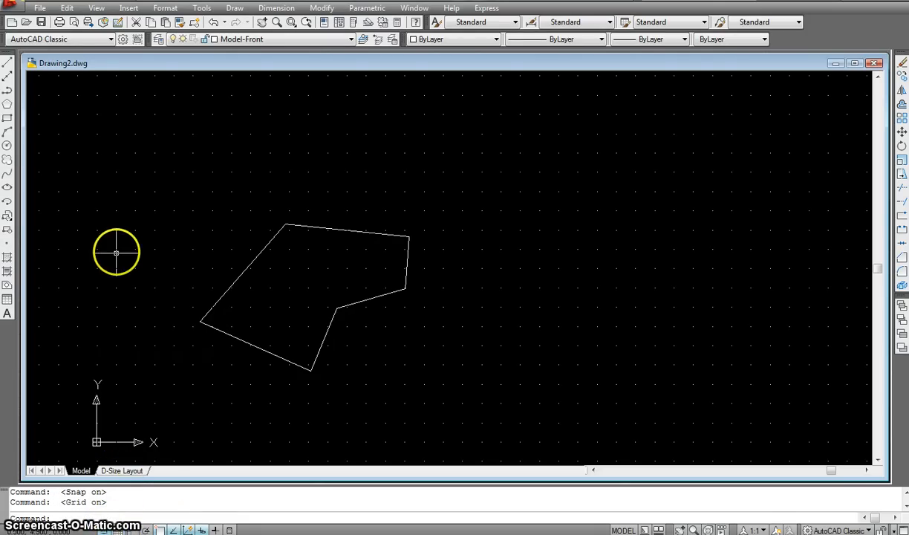
{"action": "mouse_move", "coordinate": [116, 286]}
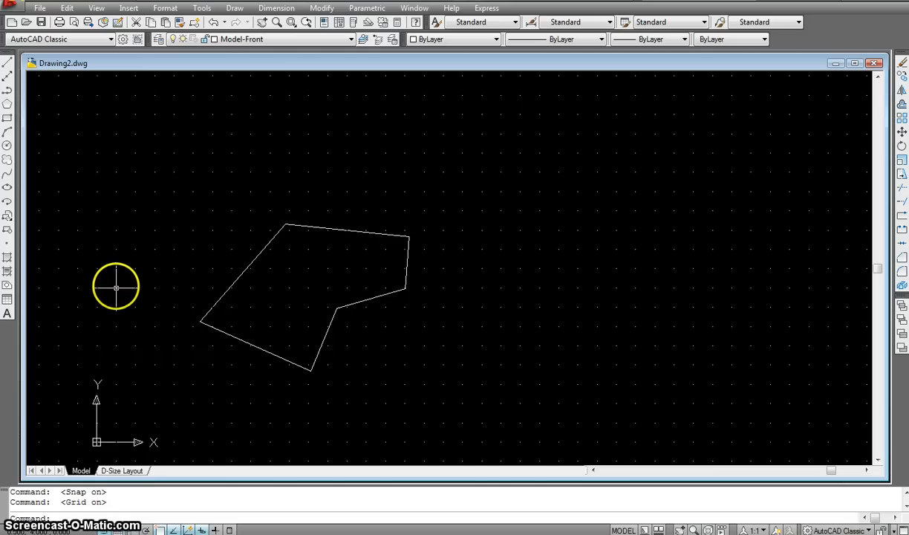
{"action": "mouse_move", "coordinate": [134, 269]}
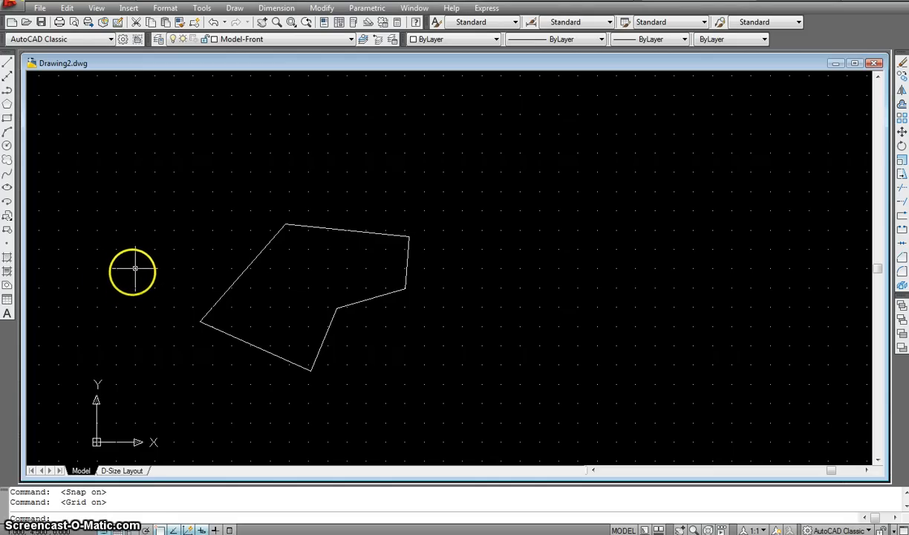
{"action": "mouse_move", "coordinate": [117, 268]}
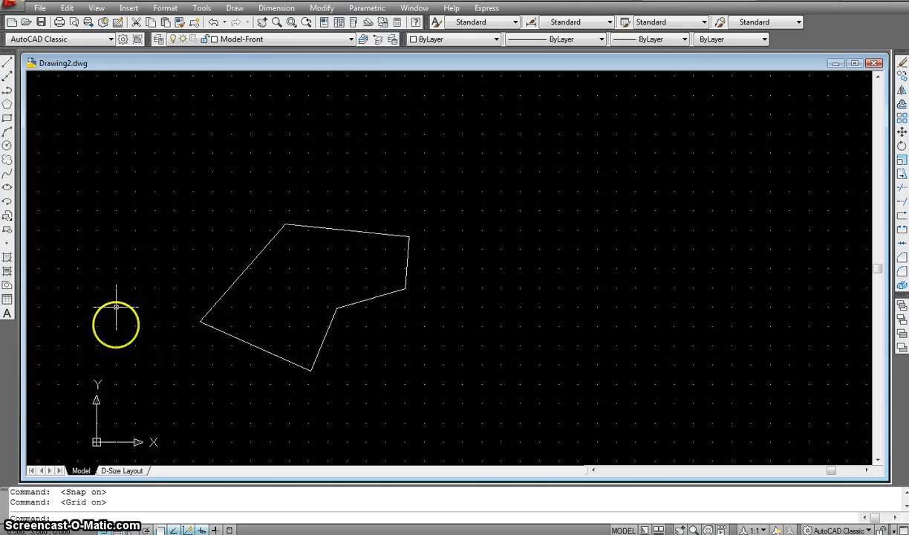
{"action": "mouse_move", "coordinate": [127, 316]}
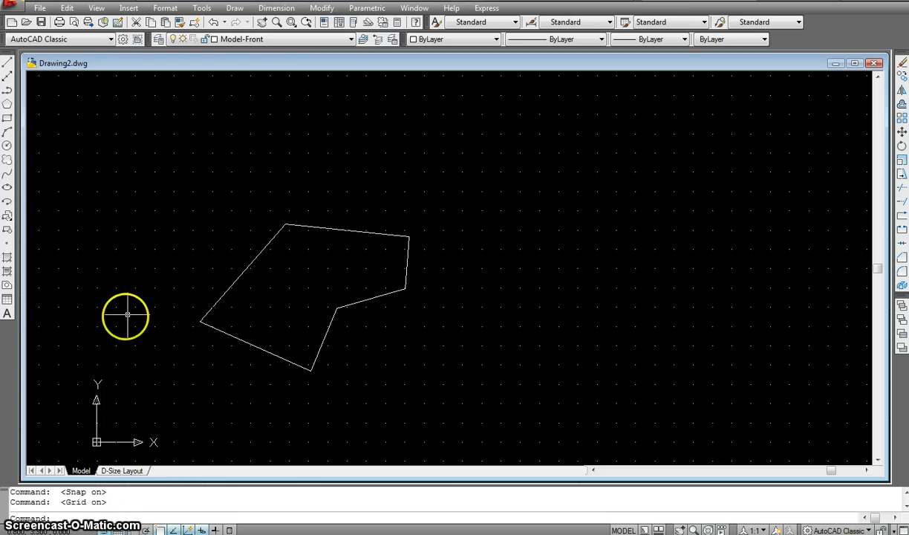
{"action": "mouse_move", "coordinate": [114, 307]}
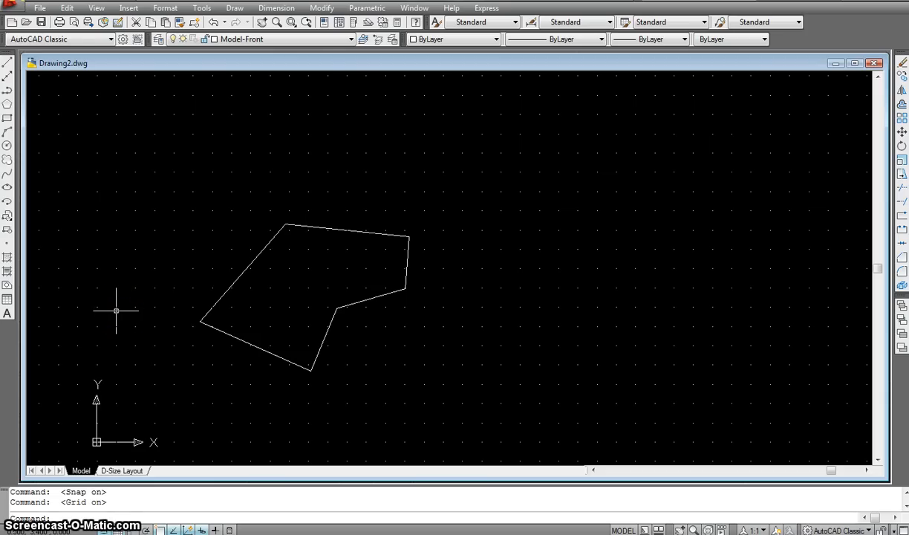
{"action": "mouse_move", "coordinate": [116, 304]}
{"action": "type", "text": "l"}
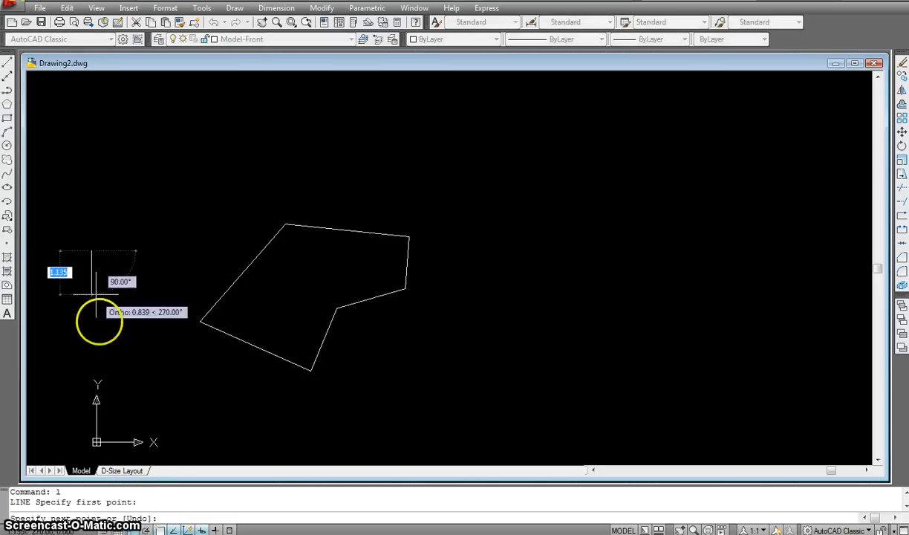
Set the bottom corner of the right-angled stepped line, then cancel the Line command
{"action": "left_click", "coordinate": [185, 355]}
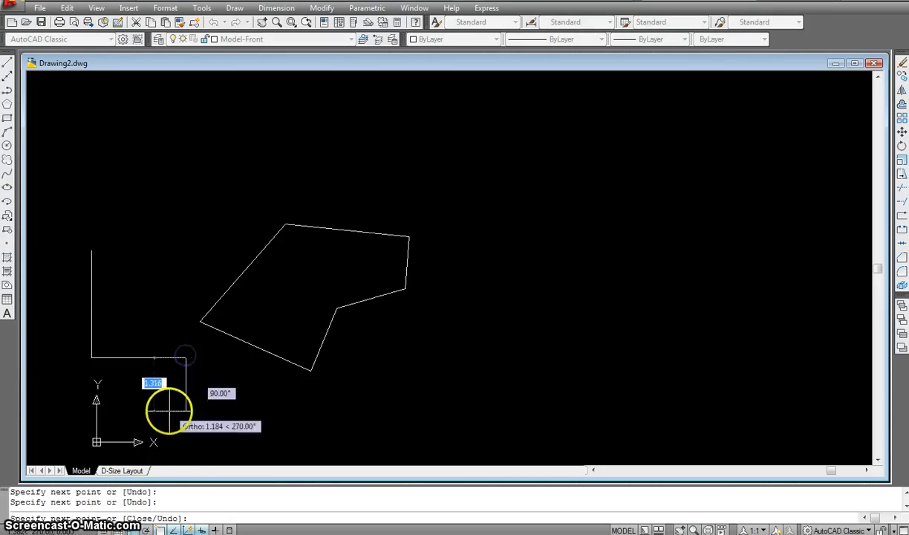
{"action": "key", "text": "Escape"}
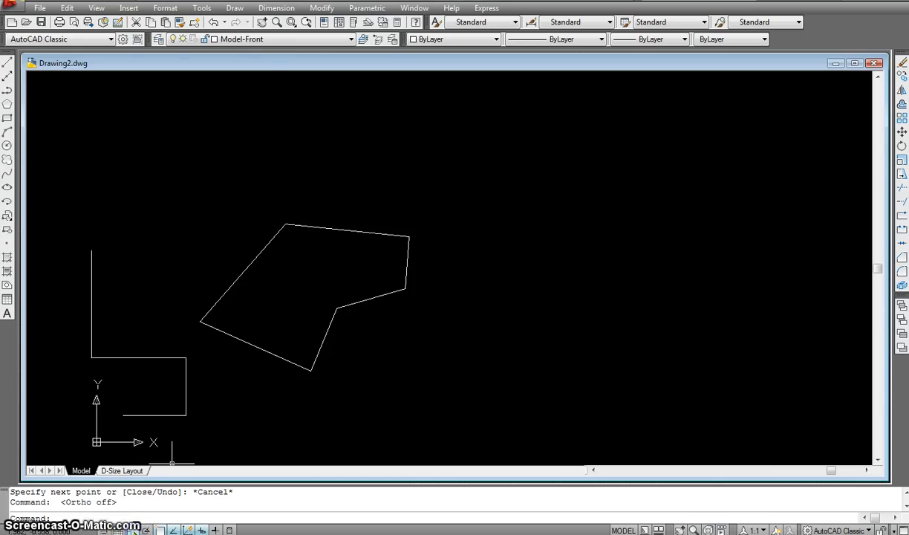
{"action": "mouse_move", "coordinate": [138, 528]}
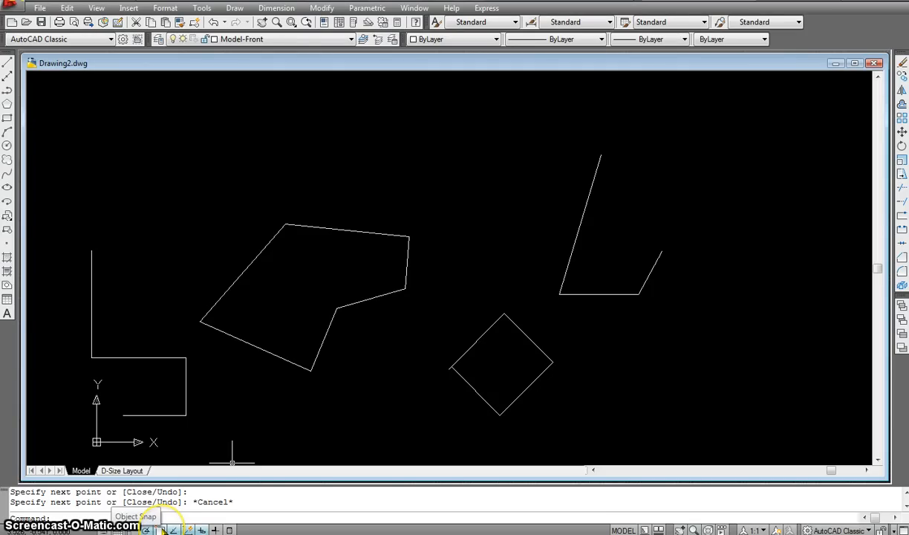
{"action": "left_click", "coordinate": [147, 529]}
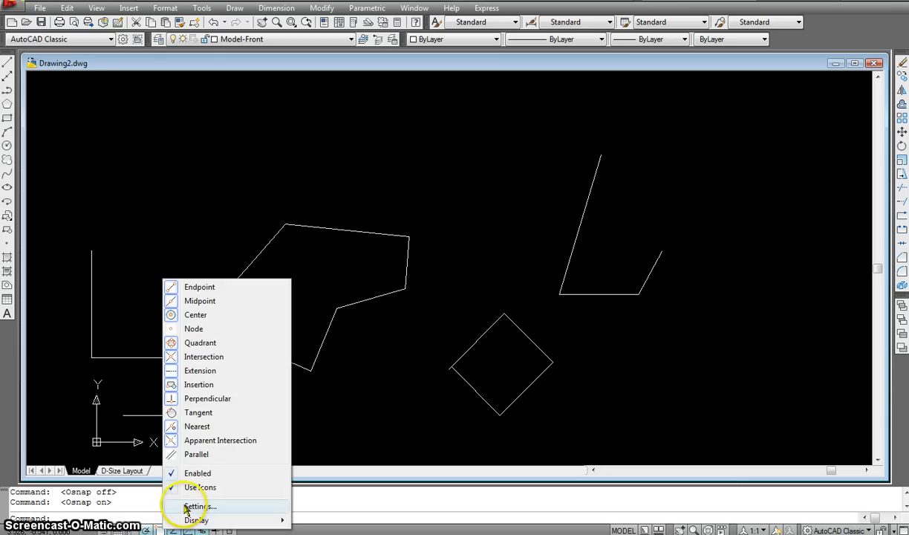
{"action": "left_click", "coordinate": [199, 506]}
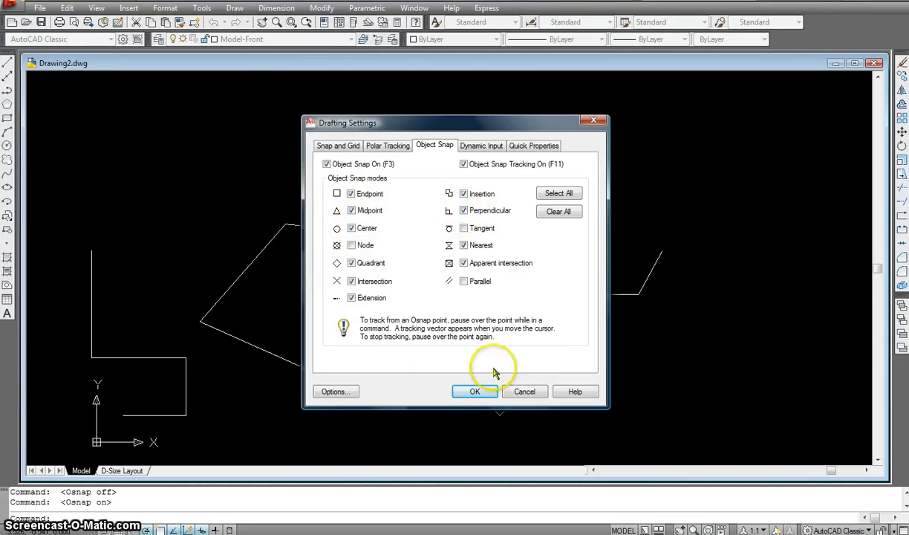
{"action": "left_click", "coordinate": [475, 391]}
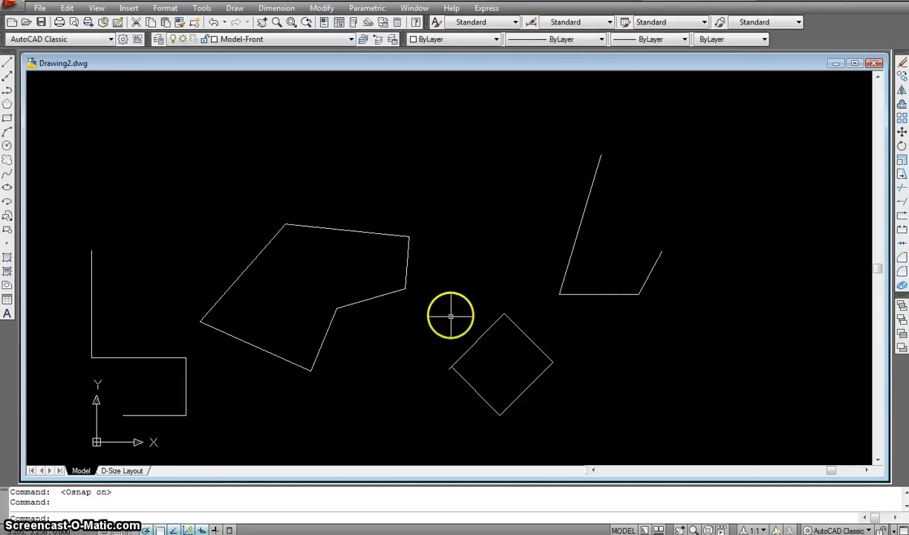
{"action": "mouse_move", "coordinate": [454, 312]}
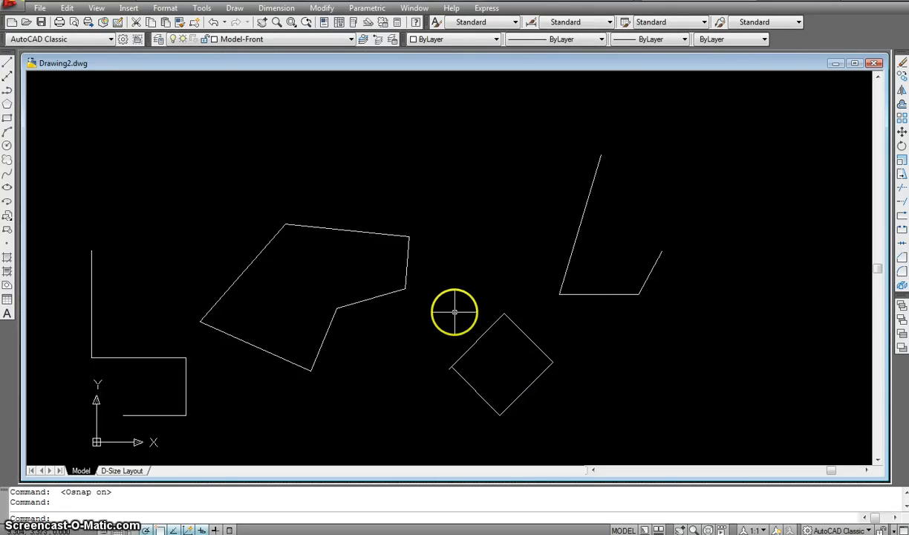
{"action": "mouse_move", "coordinate": [364, 286]}
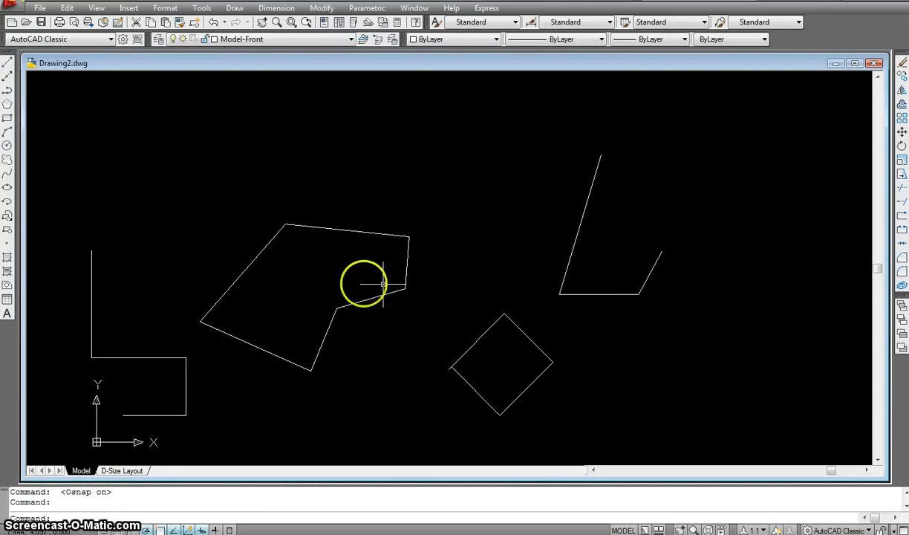
{"action": "mouse_move", "coordinate": [208, 468]}
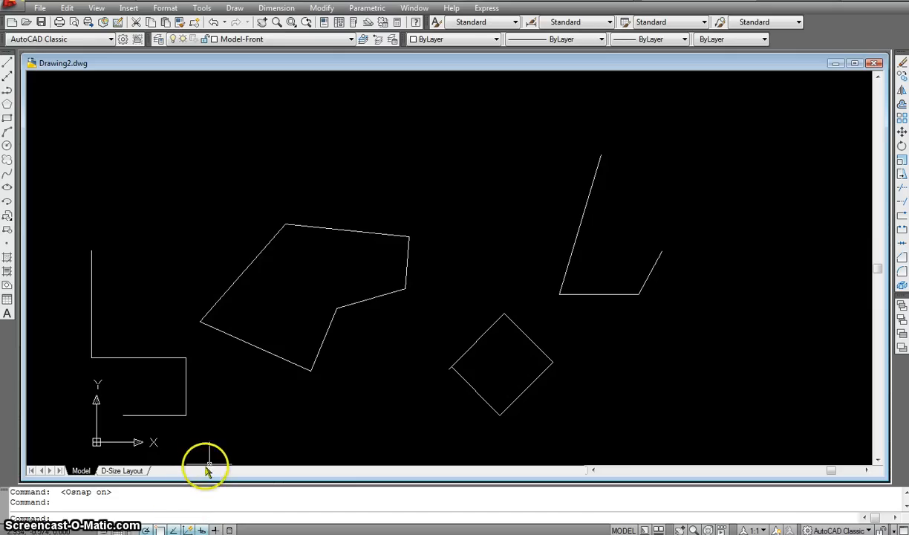
{"action": "mouse_move", "coordinate": [231, 529]}
{"action": "type", "text": "e"}
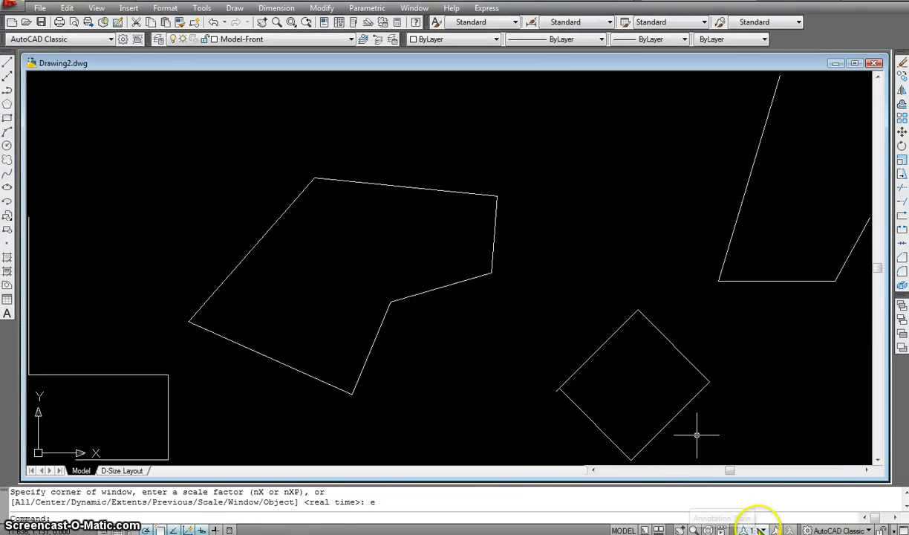
Show the workspace list from the Workspace Switching button on the status bar
{"action": "left_click", "coordinate": [750, 529]}
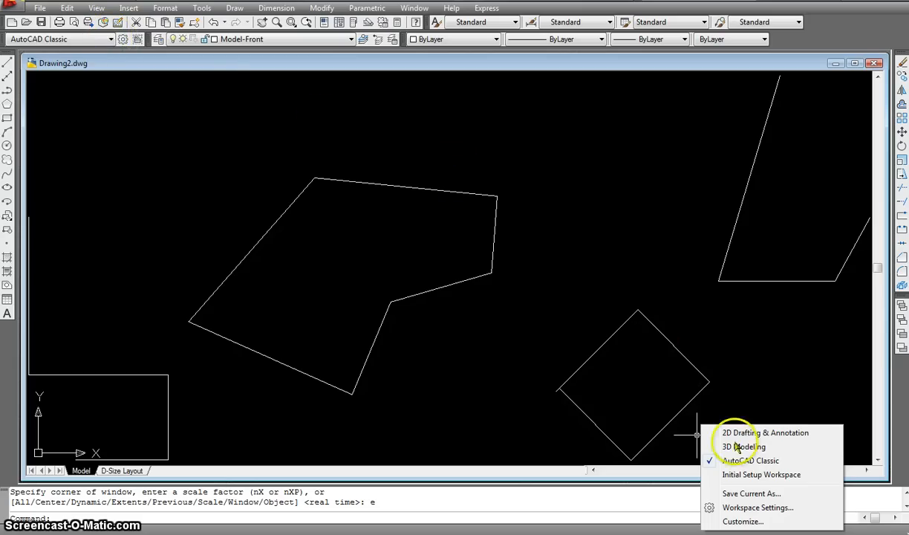
{"action": "mouse_move", "coordinate": [752, 494]}
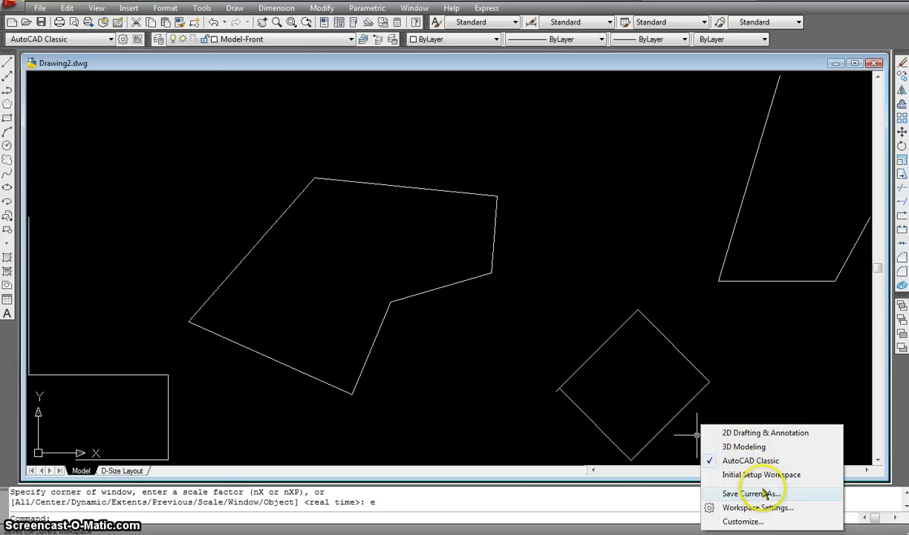